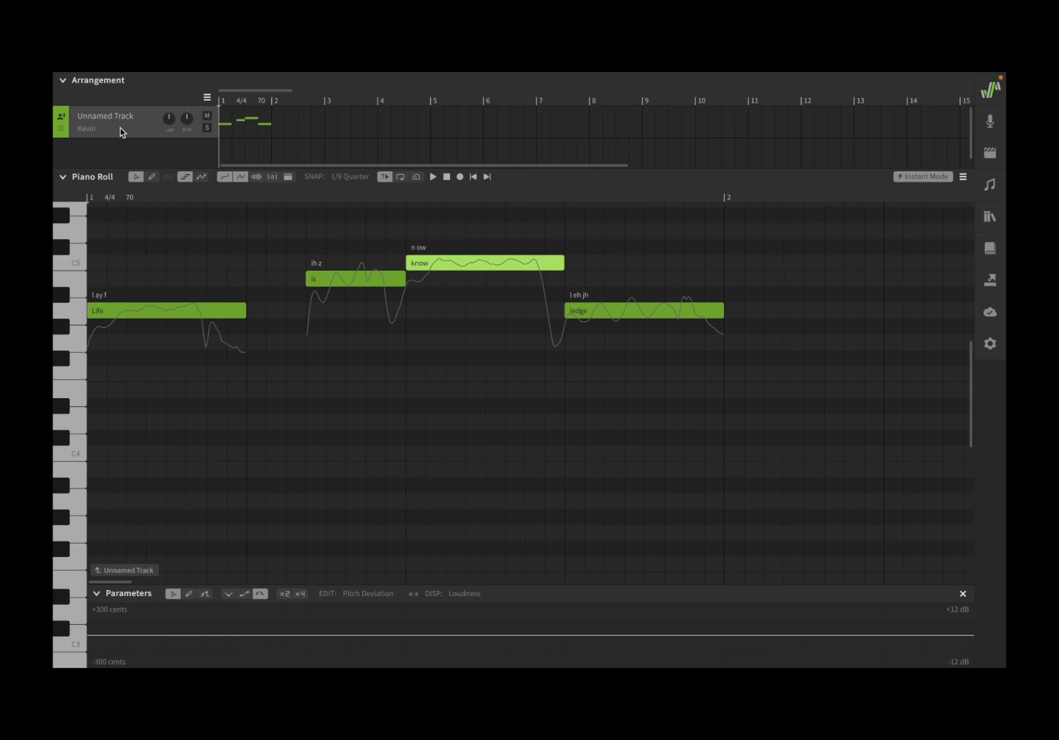
{"action": "mouse_move", "coordinate": [89, 135]}
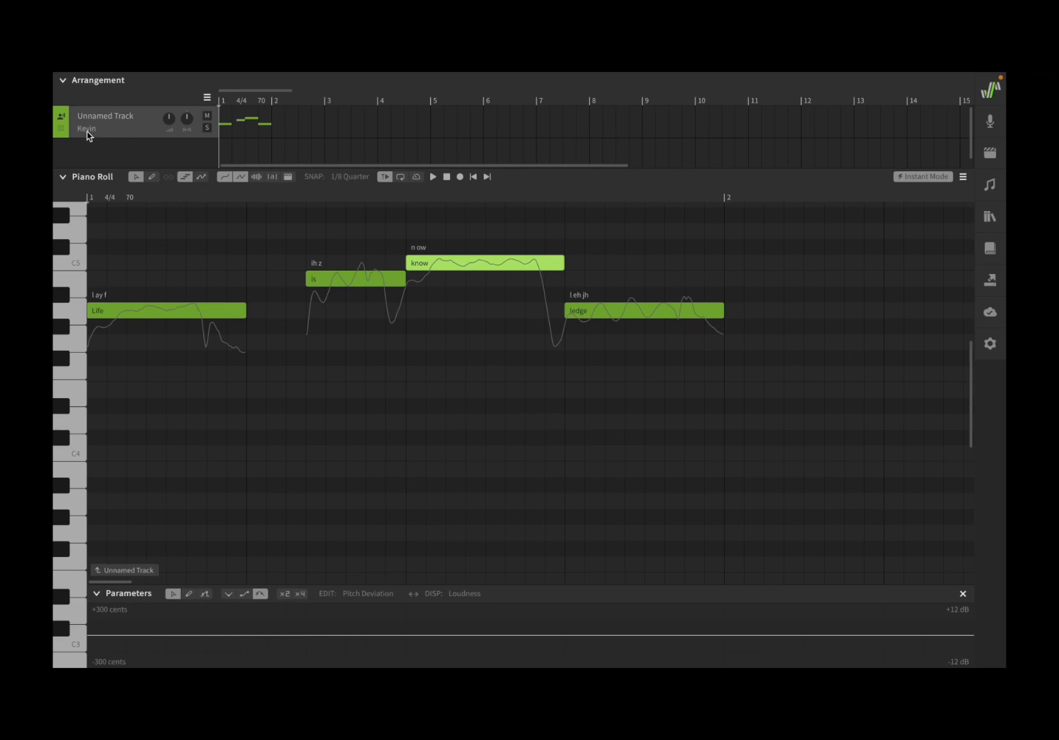
{"action": "mouse_move", "coordinate": [106, 141]}
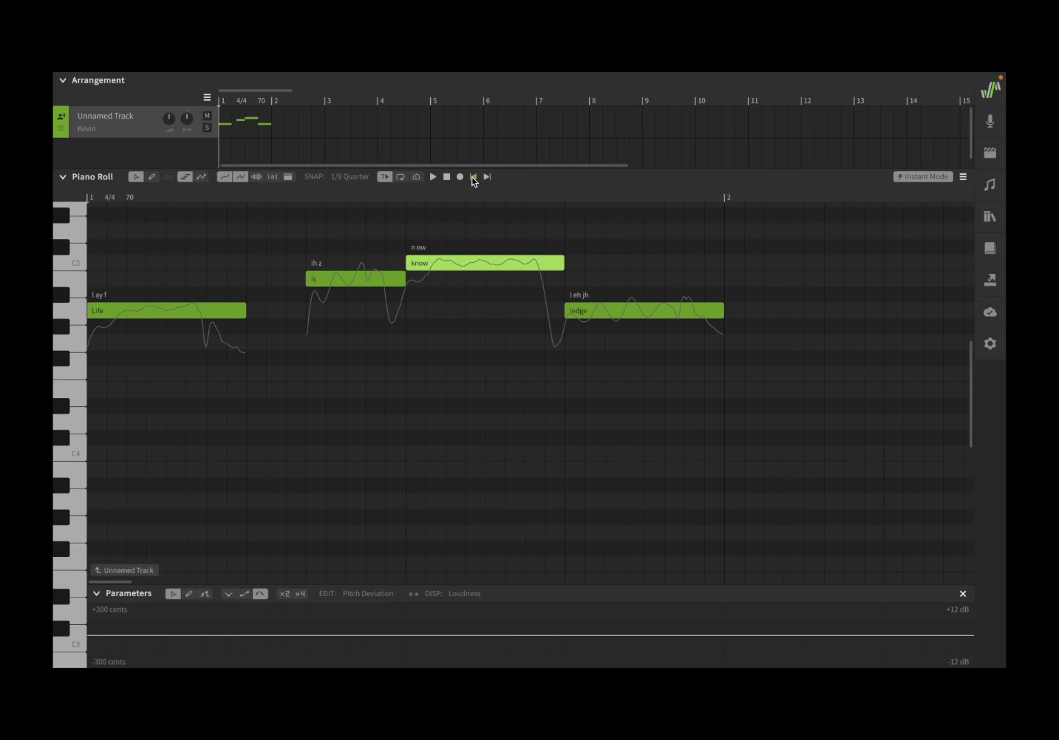
Play the four sung notes from the beginning, then stop playback.
{"action": "left_click", "coordinate": [434, 177]}
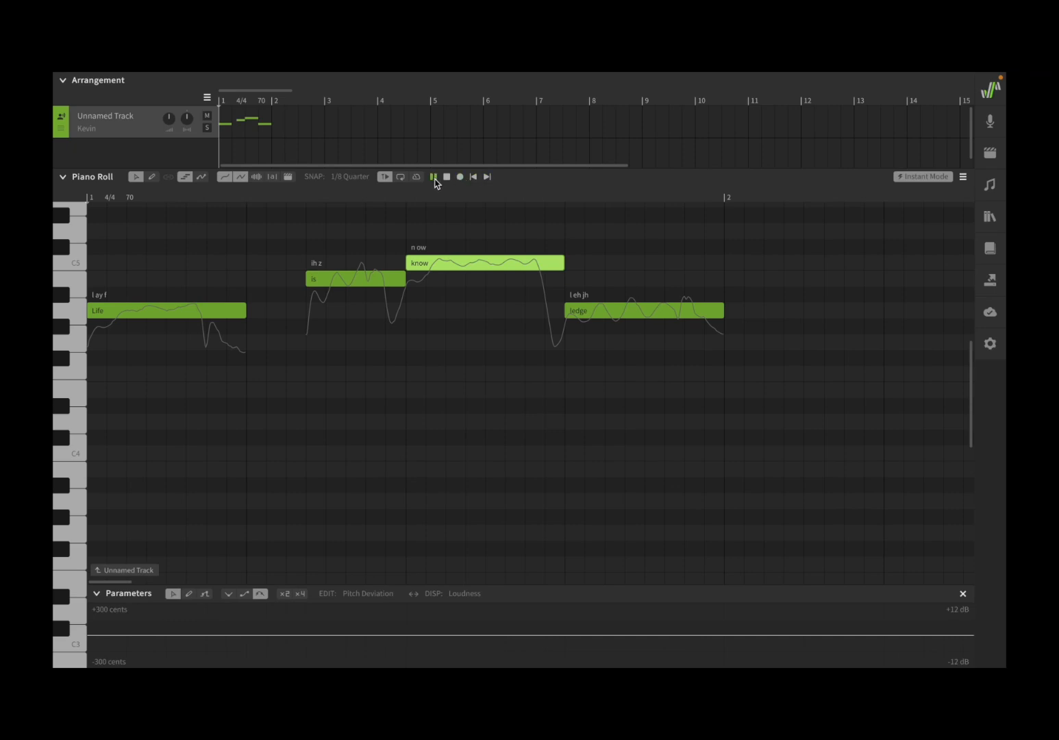
{"action": "left_click", "coordinate": [433, 176]}
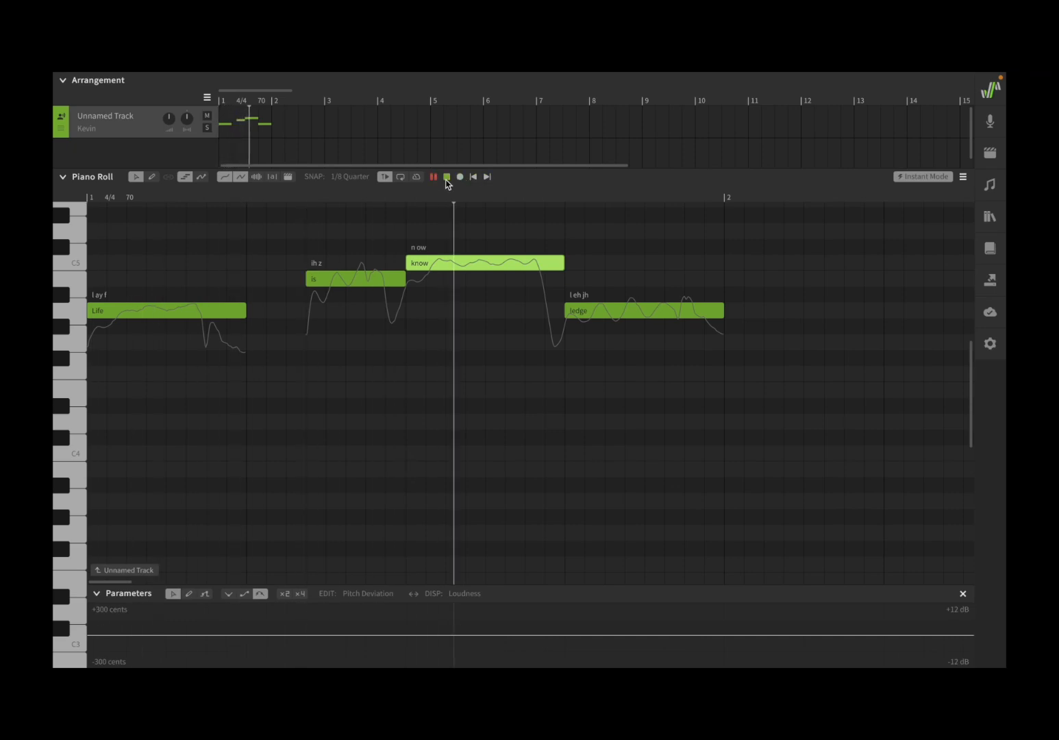
{"action": "left_click", "coordinate": [433, 177]}
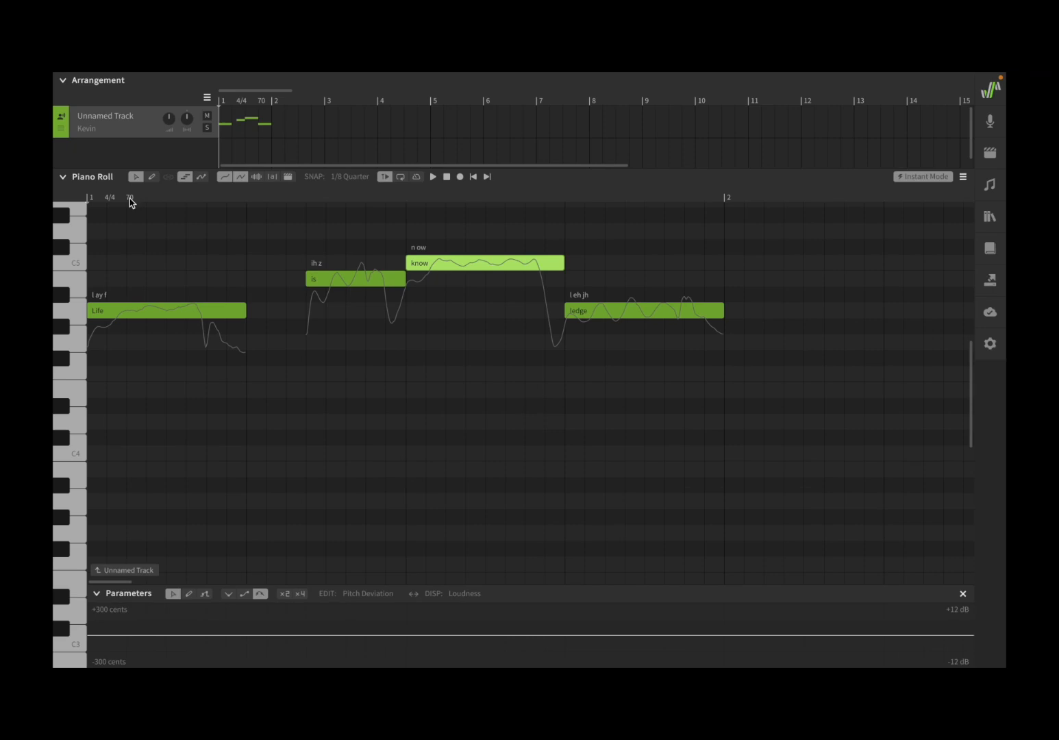
{"action": "mouse_move", "coordinate": [133, 202]}
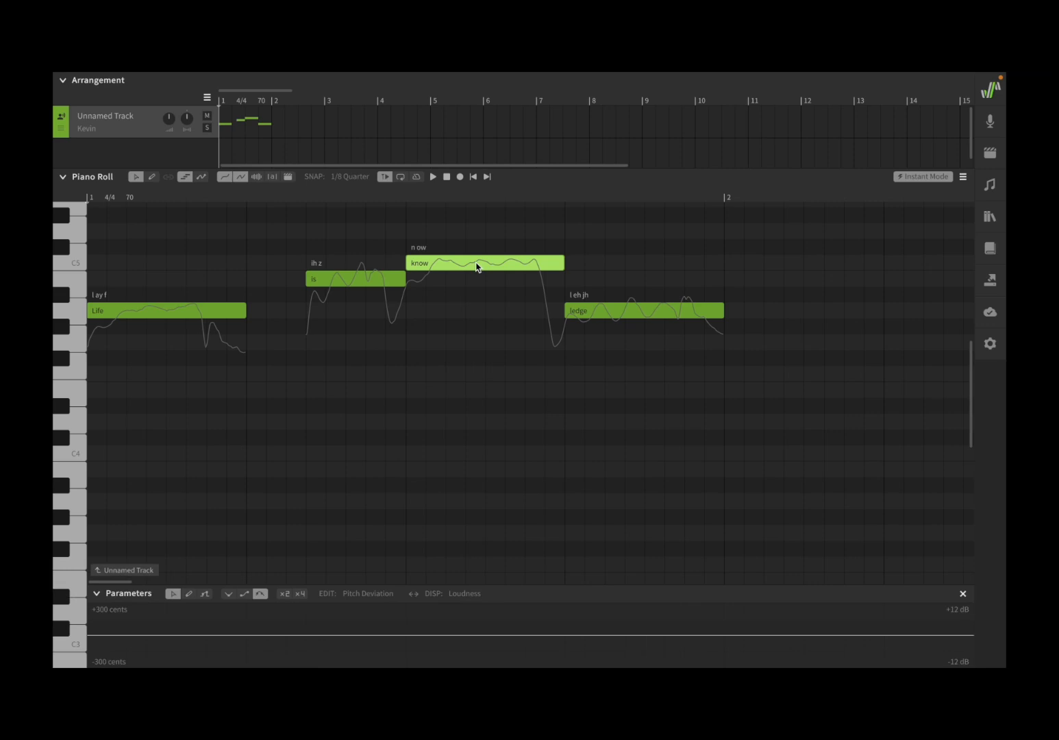
{"action": "mouse_move", "coordinate": [584, 277]}
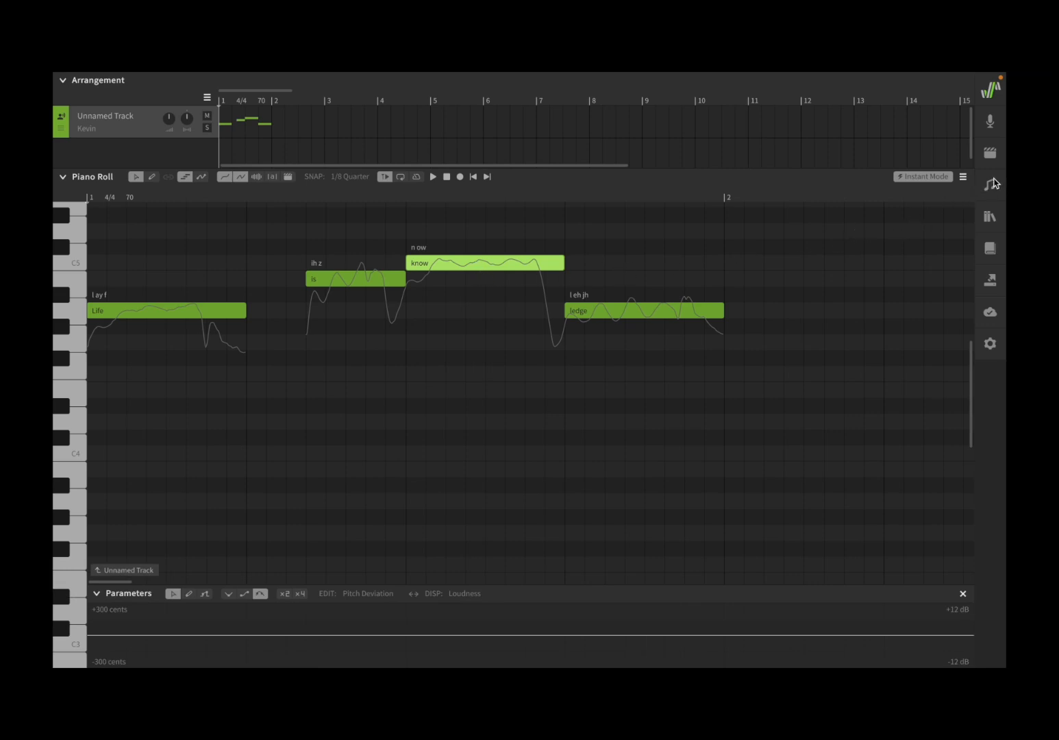
Show Note Properties and step with PREV/NEXT until the 'know' note is displayed.
{"action": "left_click", "coordinate": [991, 183]}
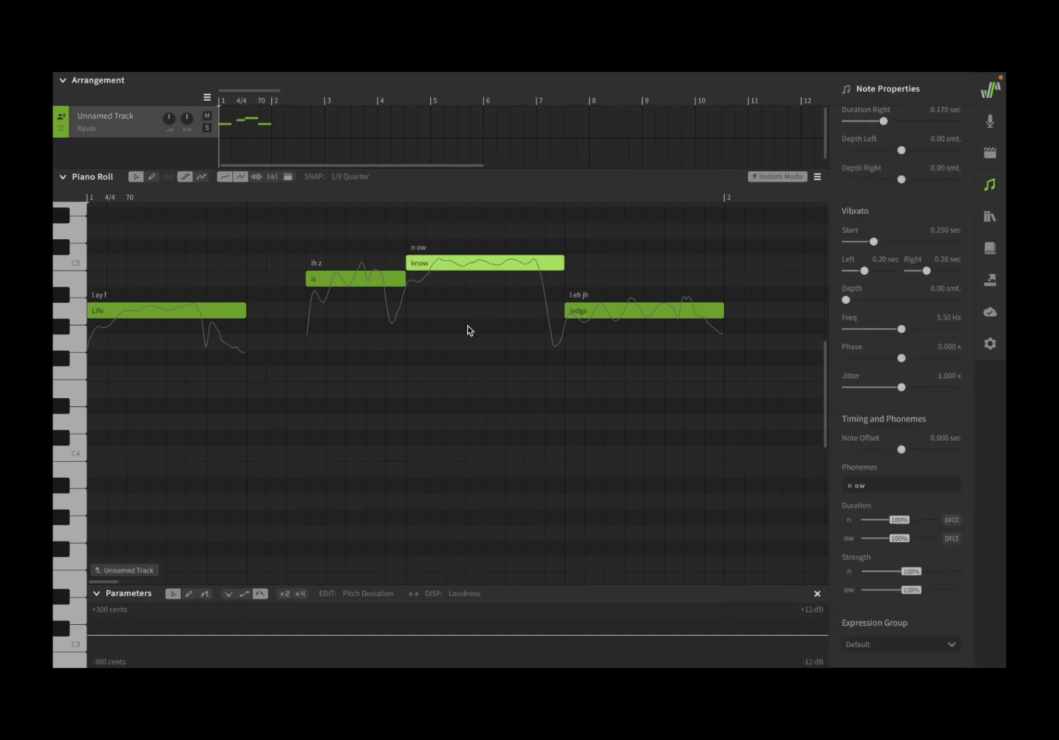
{"action": "left_click", "coordinate": [485, 263]}
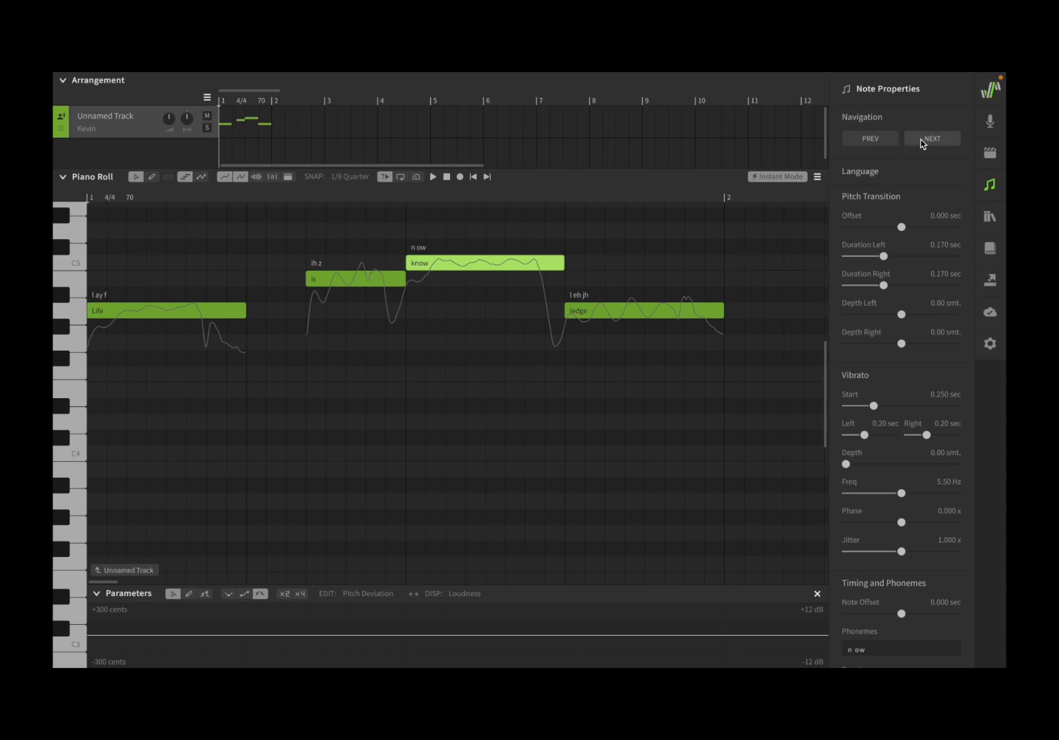
{"action": "left_click", "coordinate": [870, 137]}
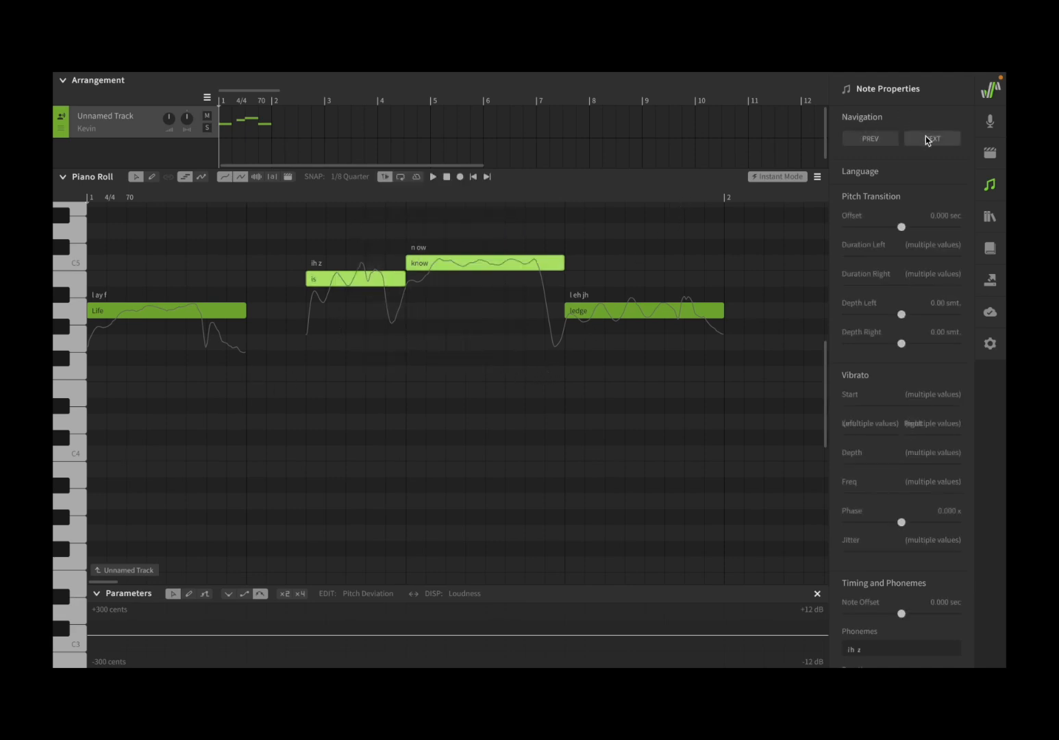
{"action": "left_click", "coordinate": [932, 137]}
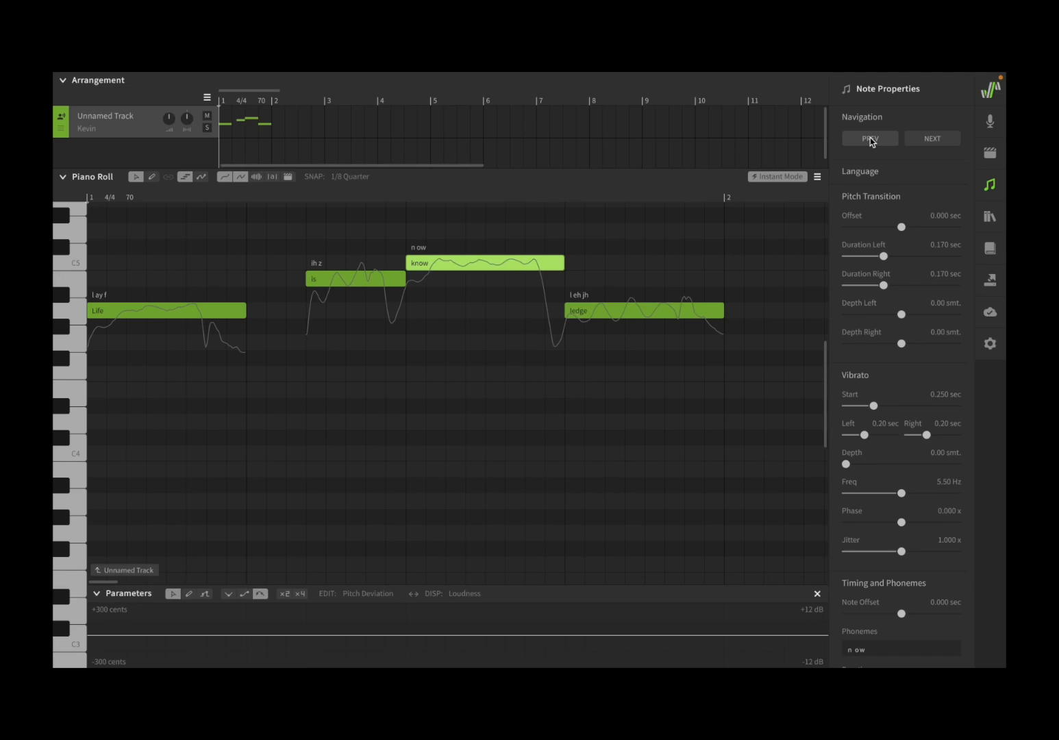
{"action": "mouse_move", "coordinate": [788, 186]}
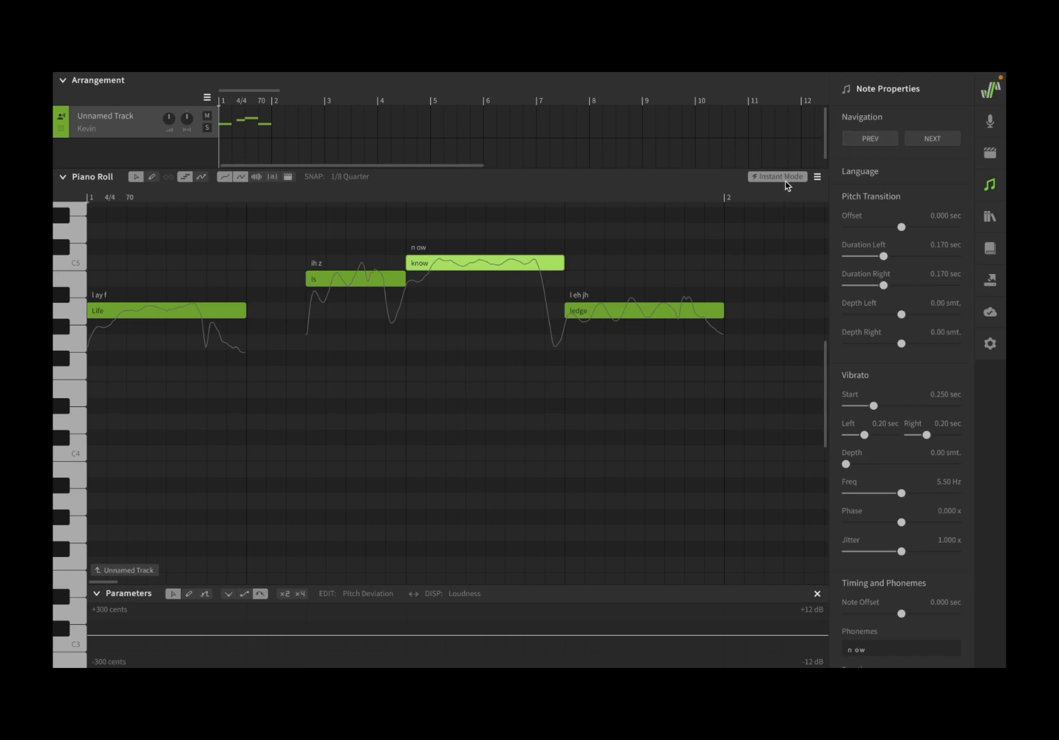
{"action": "mouse_move", "coordinate": [778, 246]}
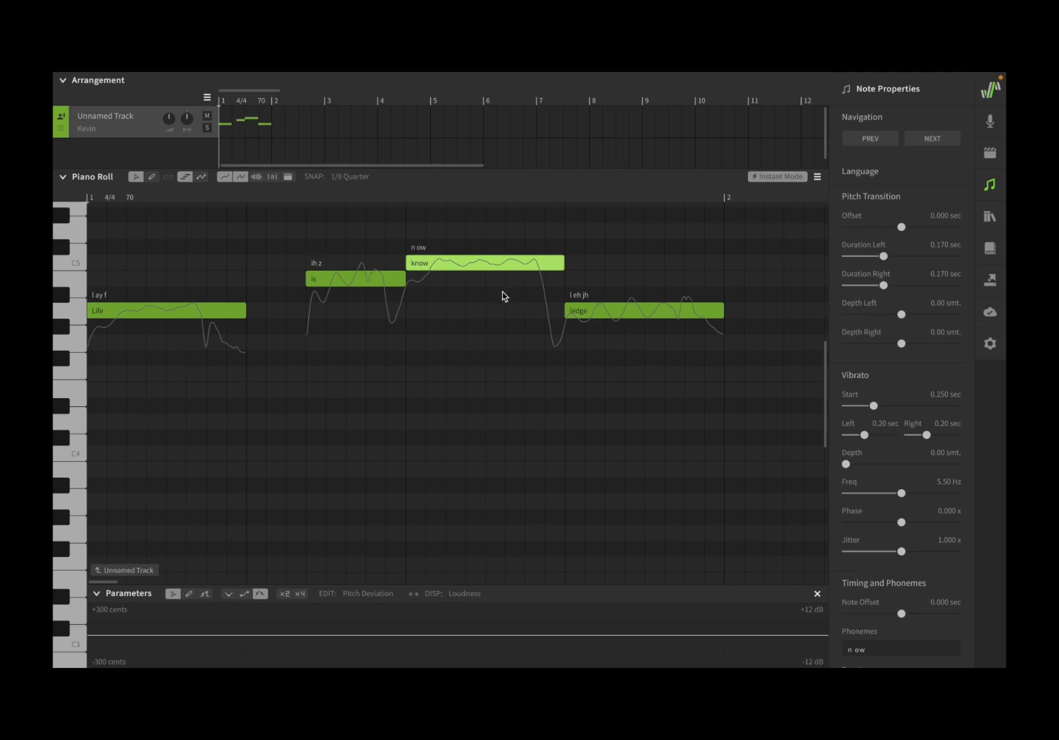
{"action": "mouse_move", "coordinate": [225, 180]}
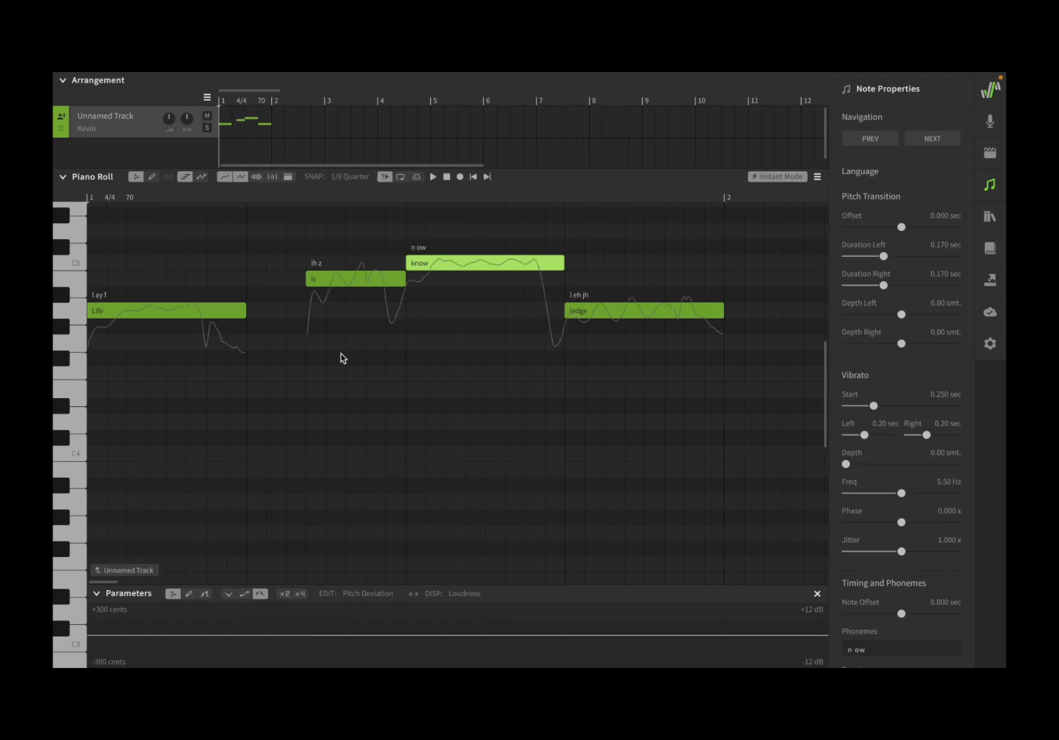
{"action": "mouse_move", "coordinate": [405, 279]}
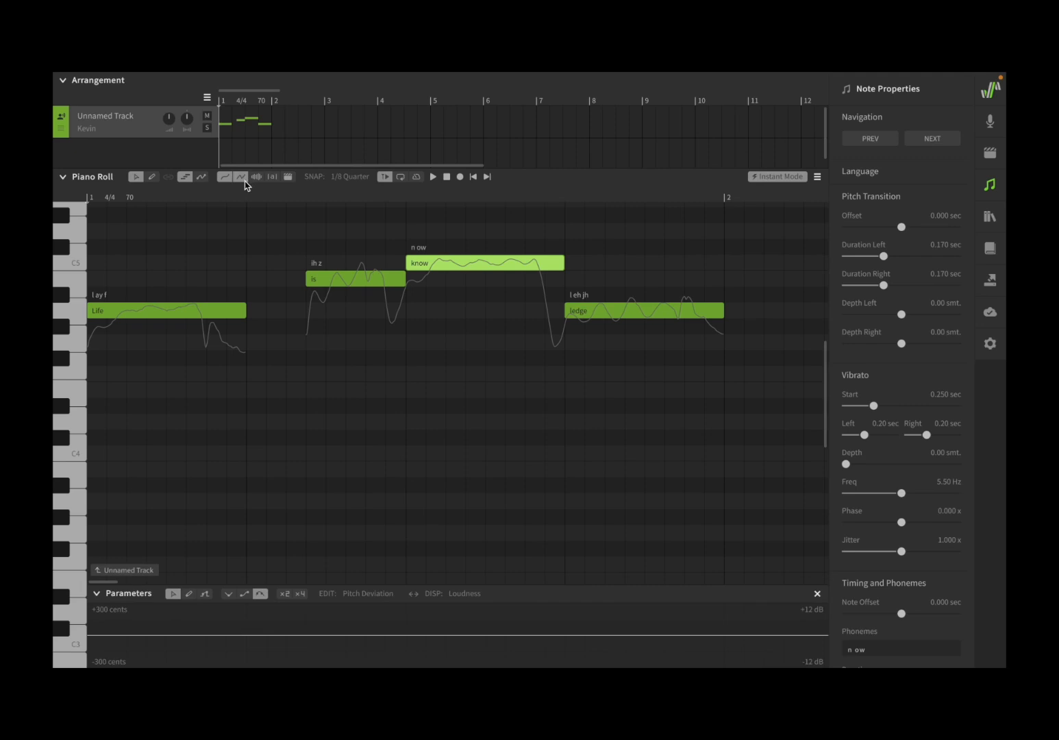
{"action": "mouse_move", "coordinate": [726, 256]}
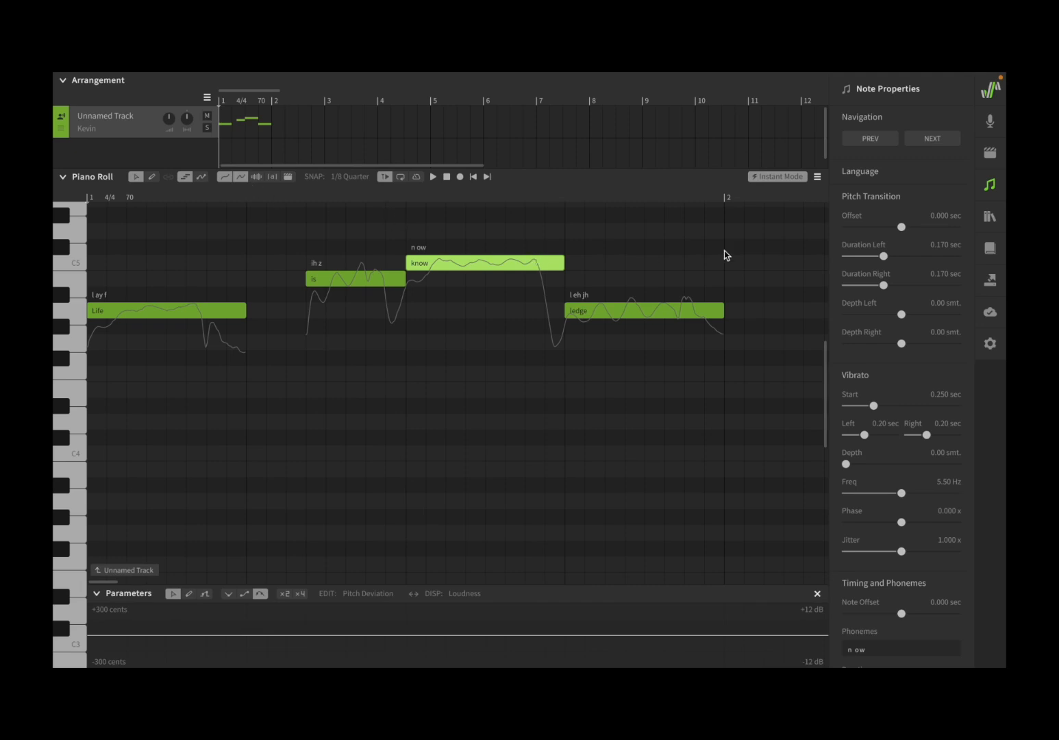
{"action": "mouse_move", "coordinate": [888, 237]}
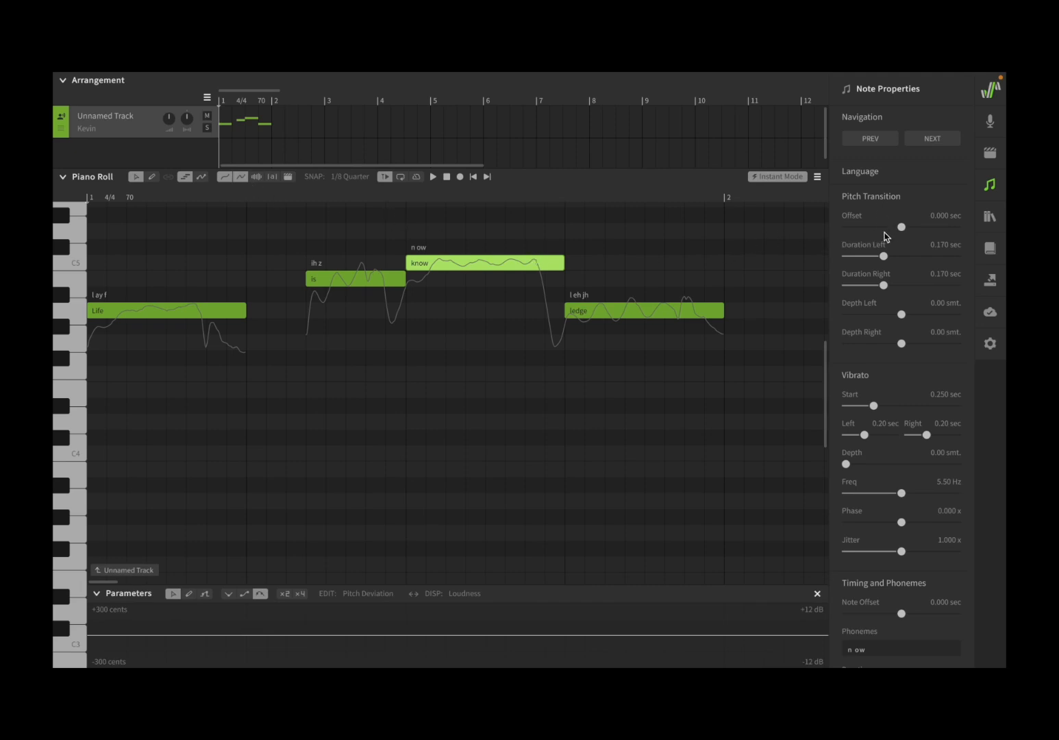
{"action": "mouse_move", "coordinate": [871, 210]}
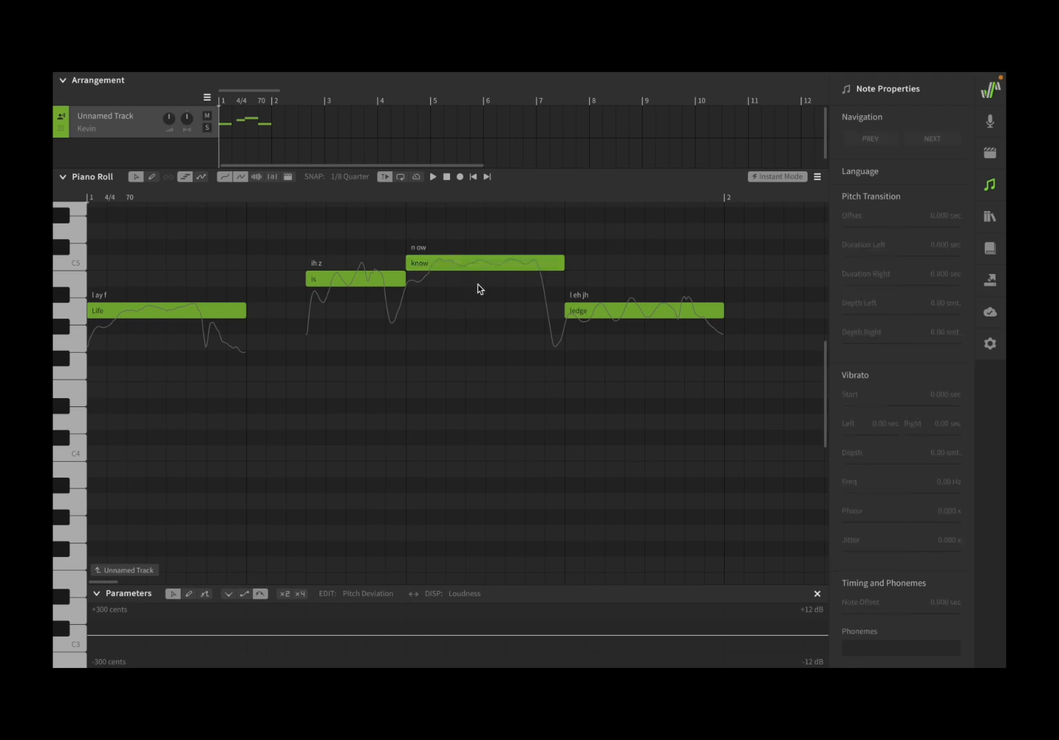
Audition transition offsets of -0.5 and +0.5 sec on 'know', settling on 0.215 sec.
{"action": "left_click", "coordinate": [484, 263]}
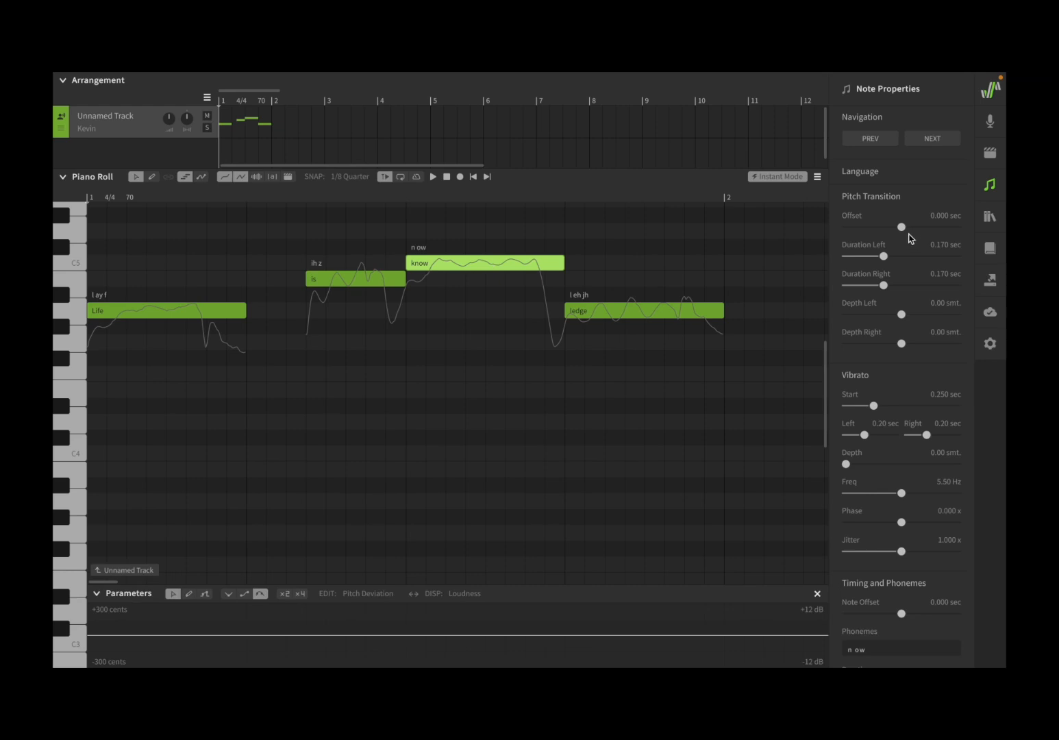
{"action": "left_click_drag", "start_coordinate": [901, 227], "coordinate": [852, 227]}
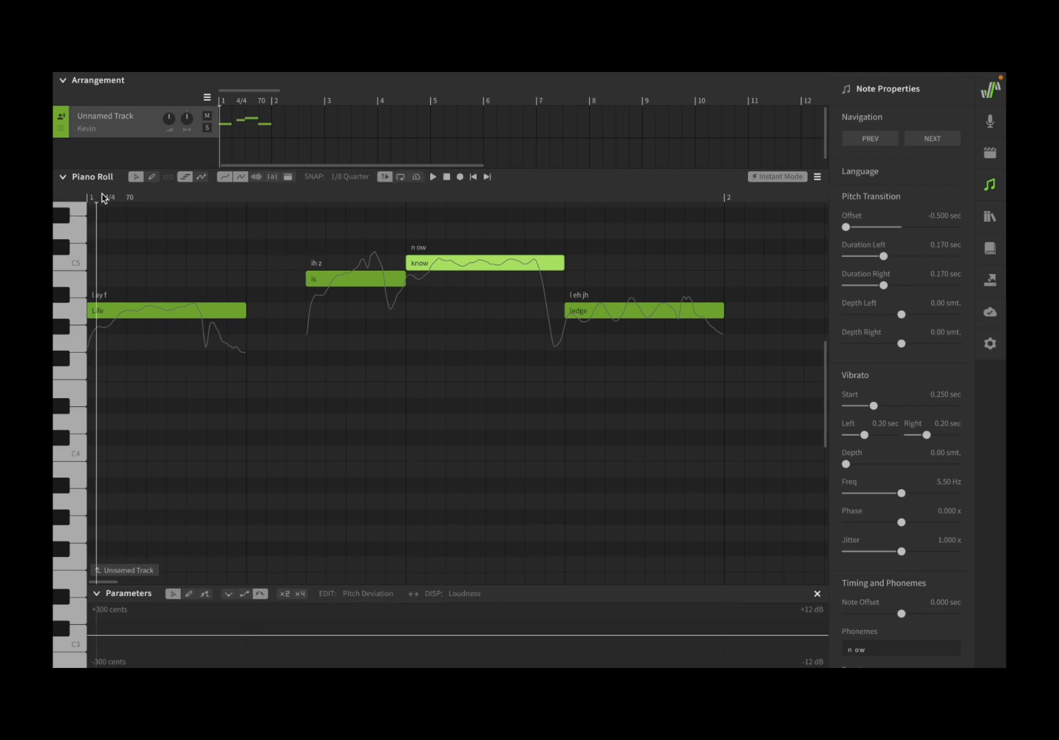
{"action": "left_click", "coordinate": [432, 177]}
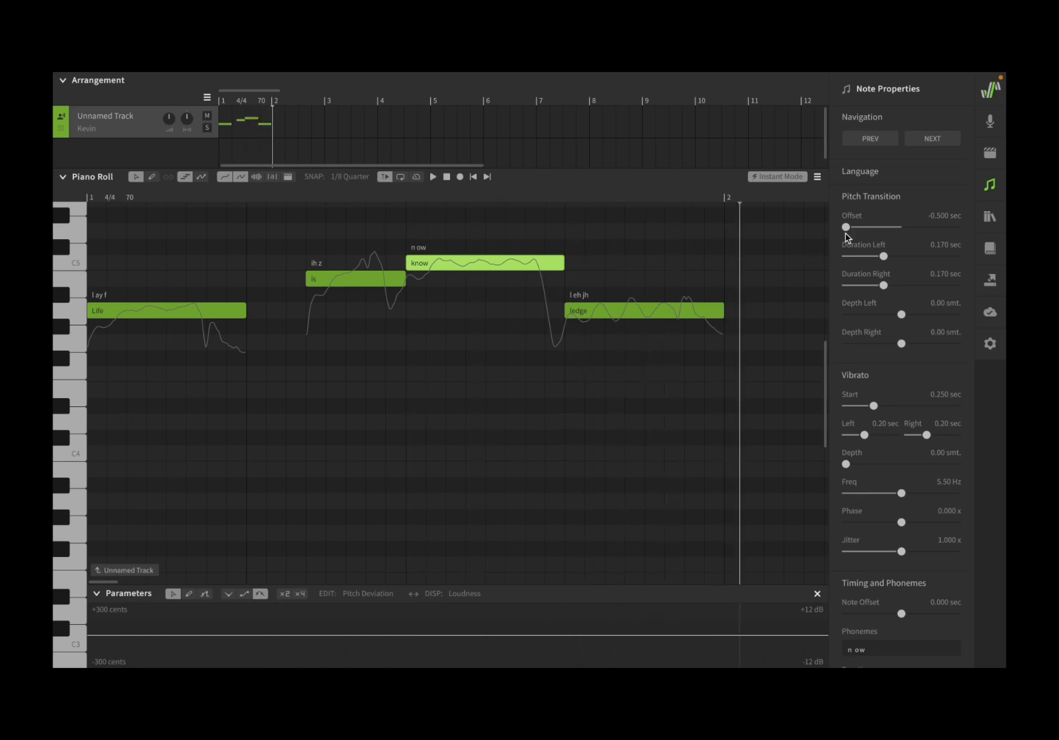
{"action": "left_click_drag", "start_coordinate": [846, 226], "coordinate": [959, 227]}
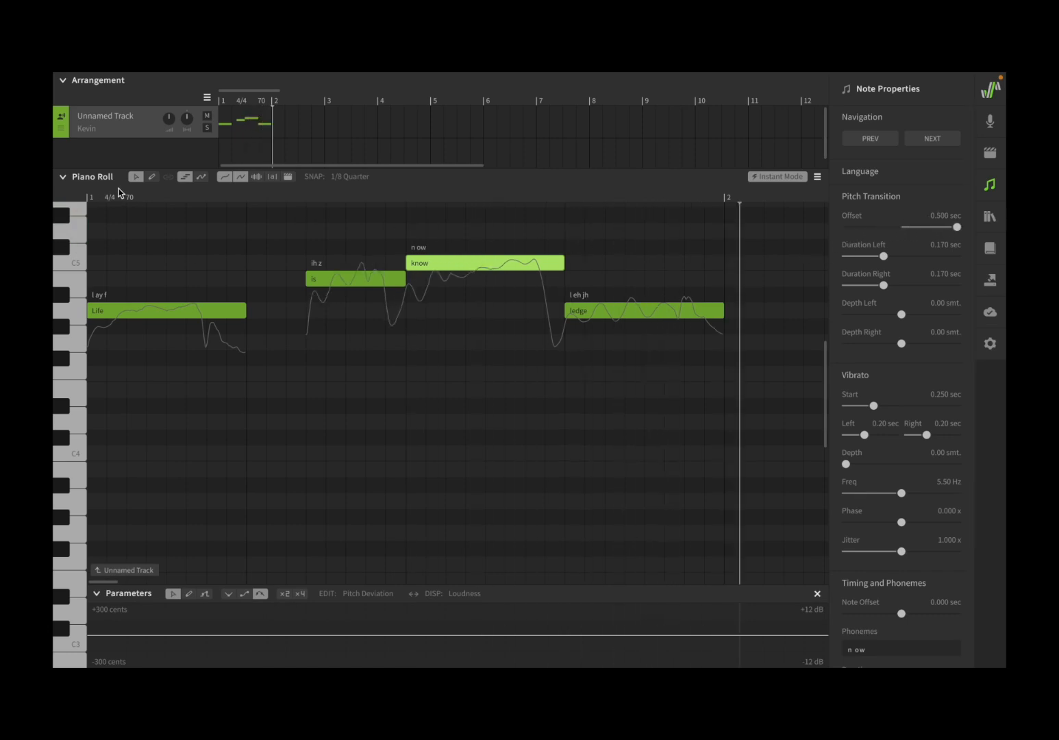
{"action": "left_click", "coordinate": [136, 176]}
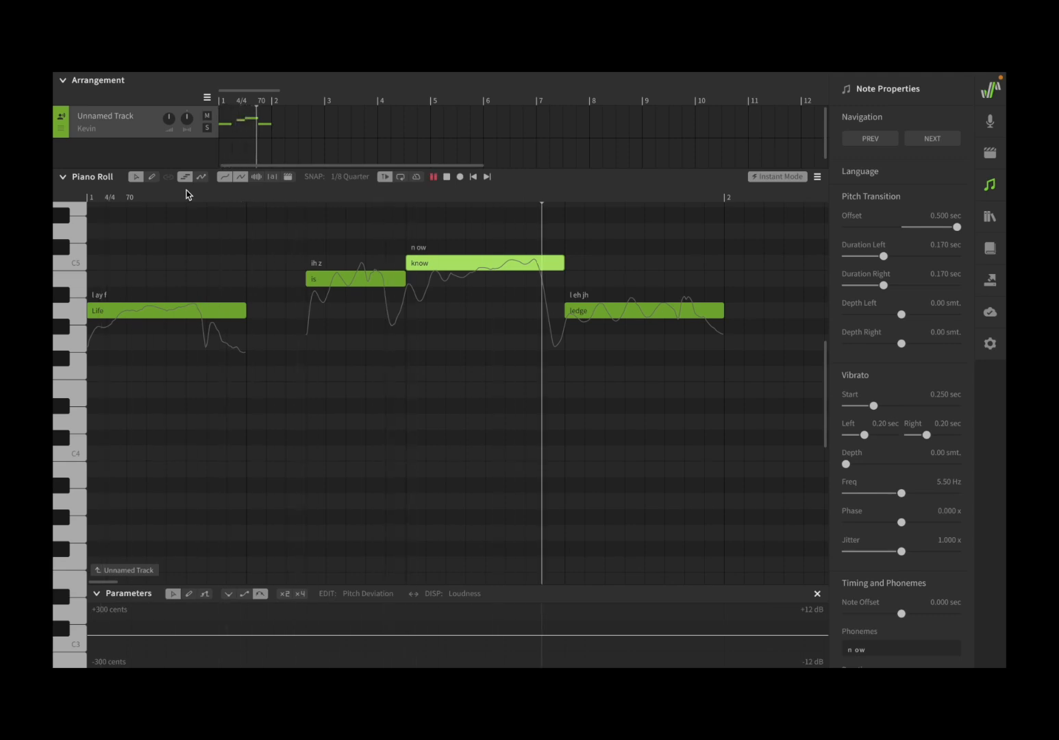
{"action": "left_click", "coordinate": [433, 176]}
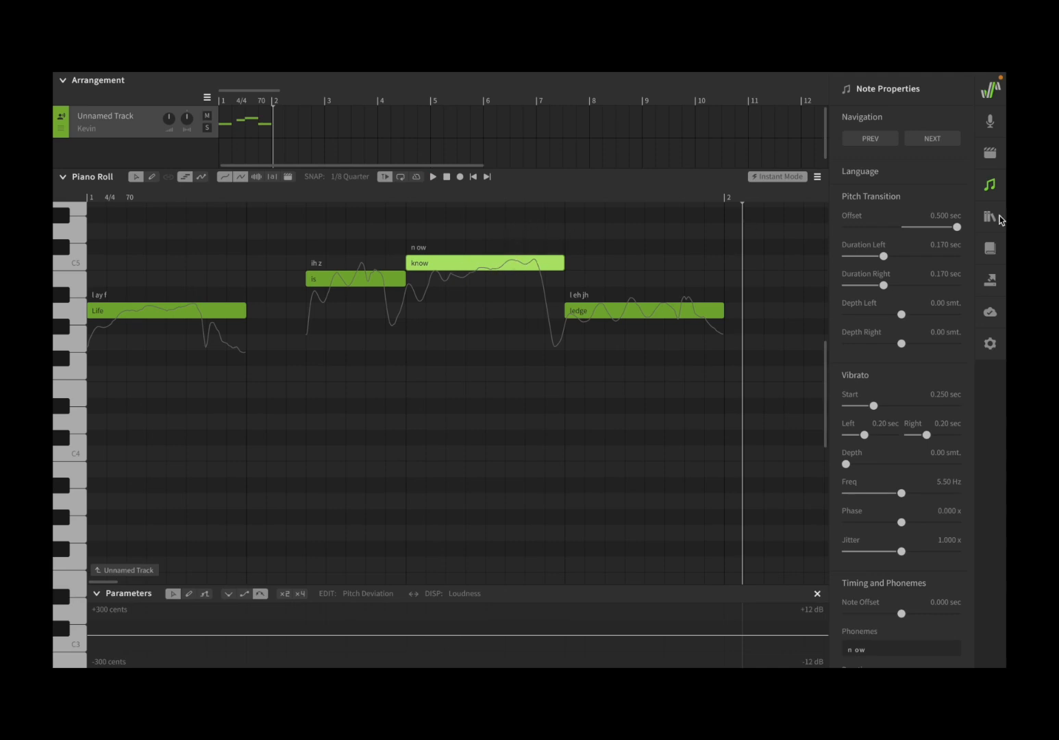
{"action": "left_click_drag", "start_coordinate": [959, 227], "coordinate": [925, 227]}
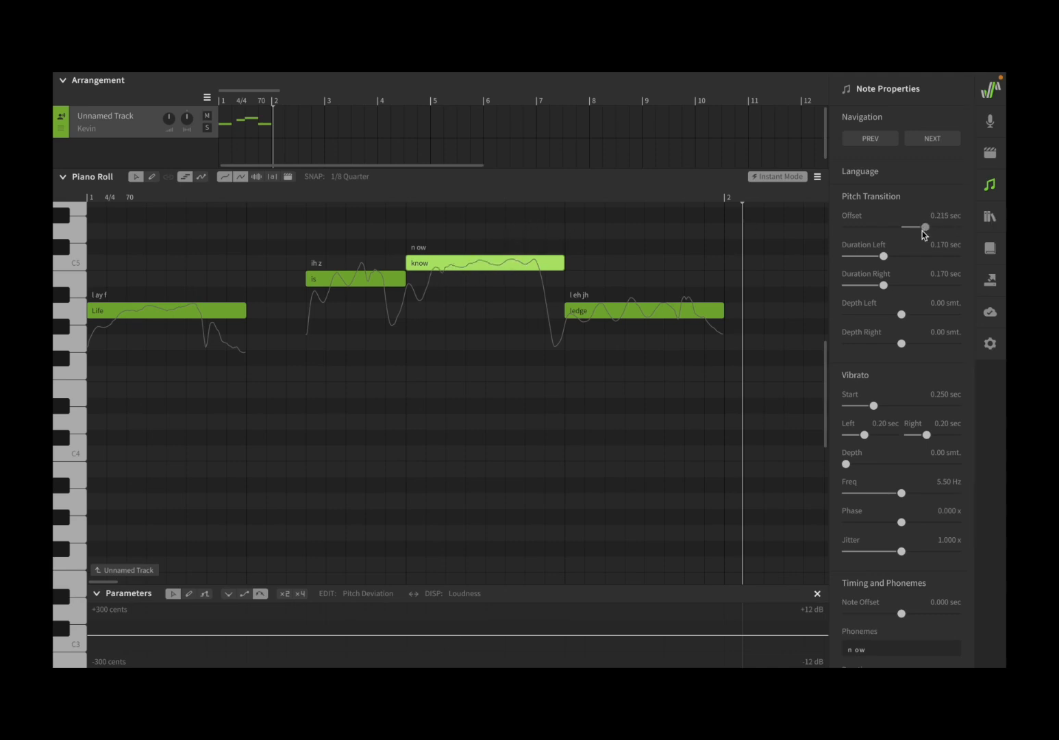
Reset the 'know' transition offset to 0 and set the left duration to 0.500 sec.
{"action": "left_click_drag", "start_coordinate": [926, 227], "coordinate": [903, 227]}
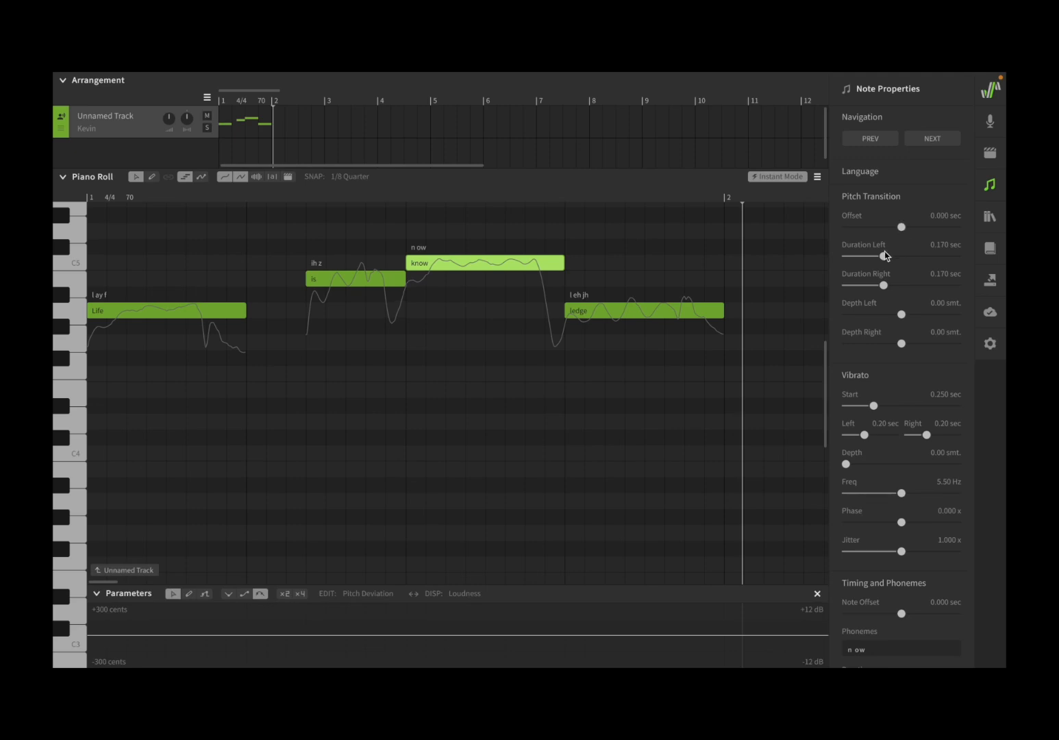
{"action": "mouse_move", "coordinate": [882, 273]}
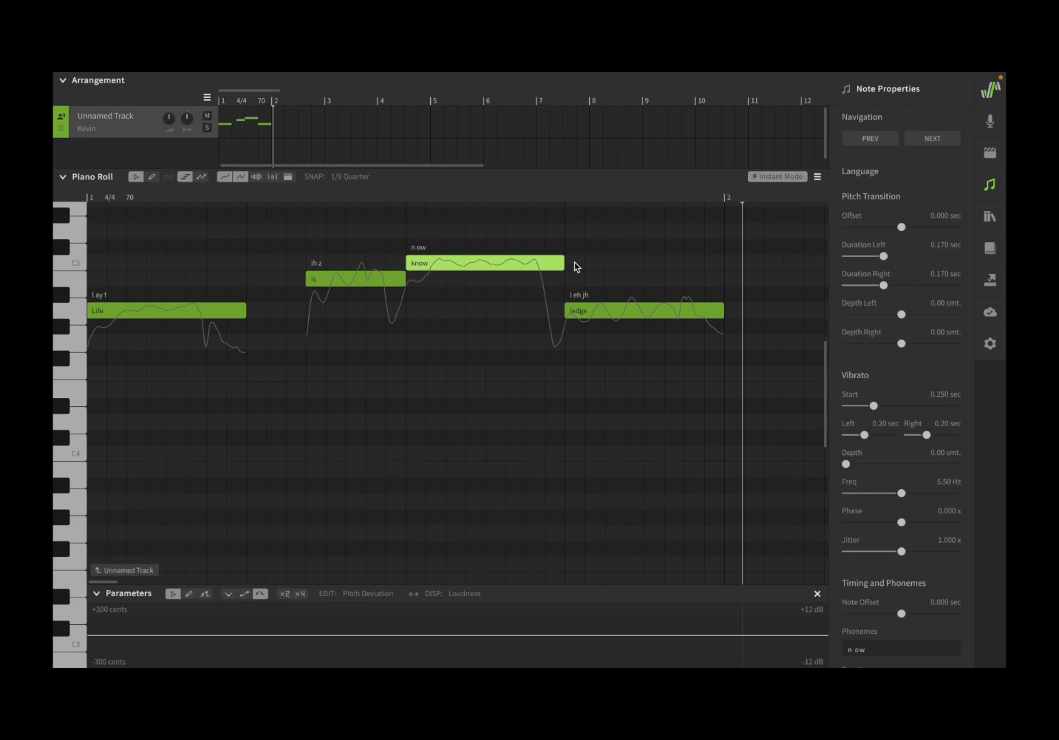
{"action": "mouse_move", "coordinate": [419, 279]}
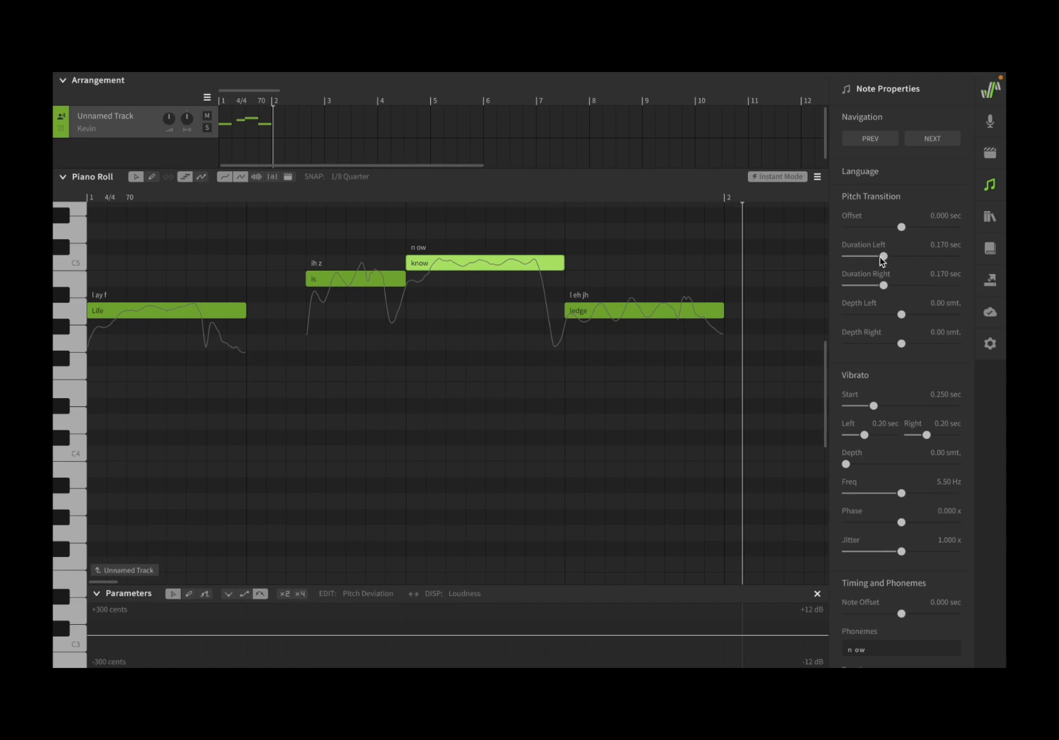
{"action": "left_click_drag", "start_coordinate": [882, 256], "coordinate": [865, 257]}
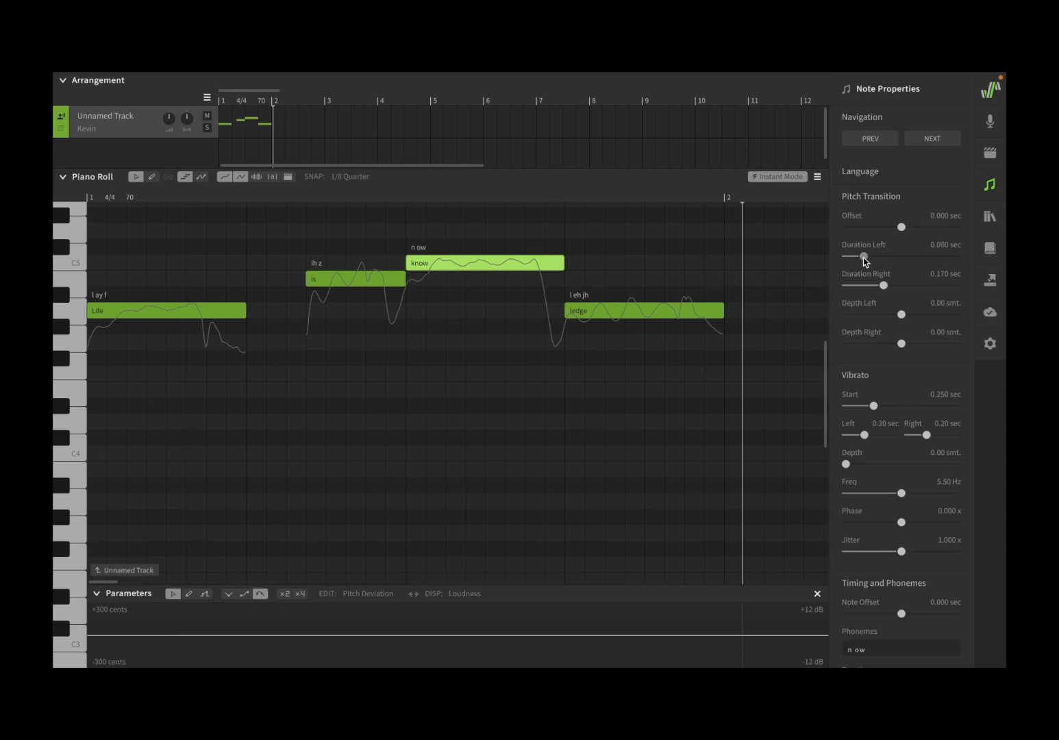
{"action": "left_click_drag", "start_coordinate": [864, 256], "coordinate": [848, 256]}
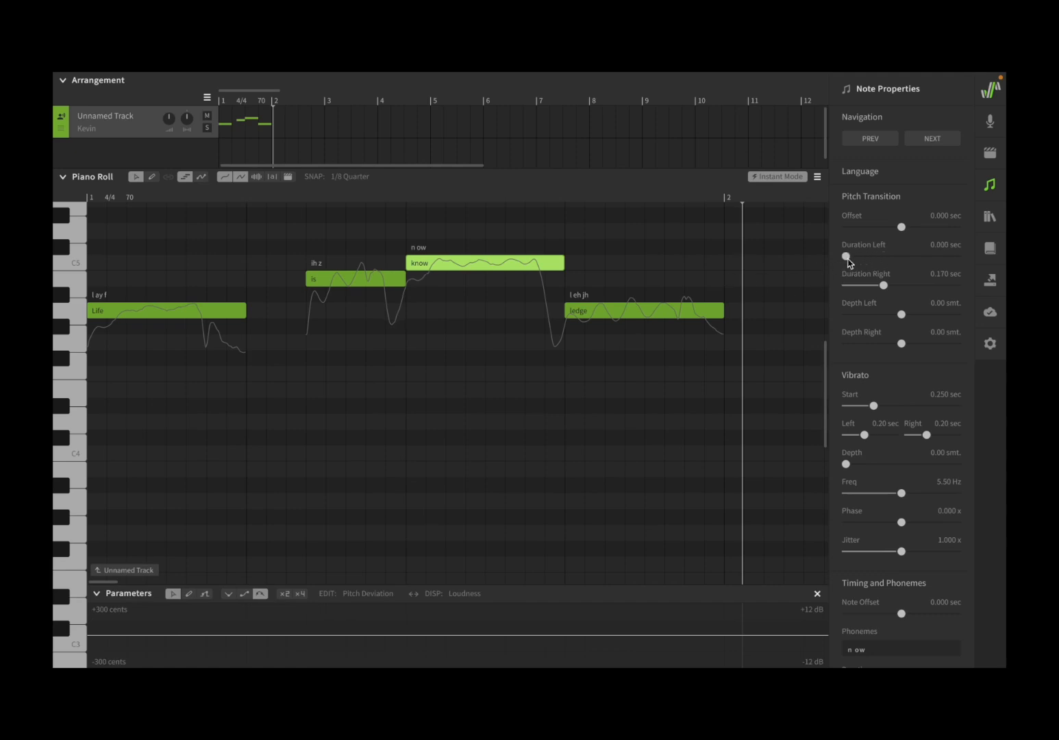
{"action": "left_click_drag", "start_coordinate": [847, 256], "coordinate": [952, 257]}
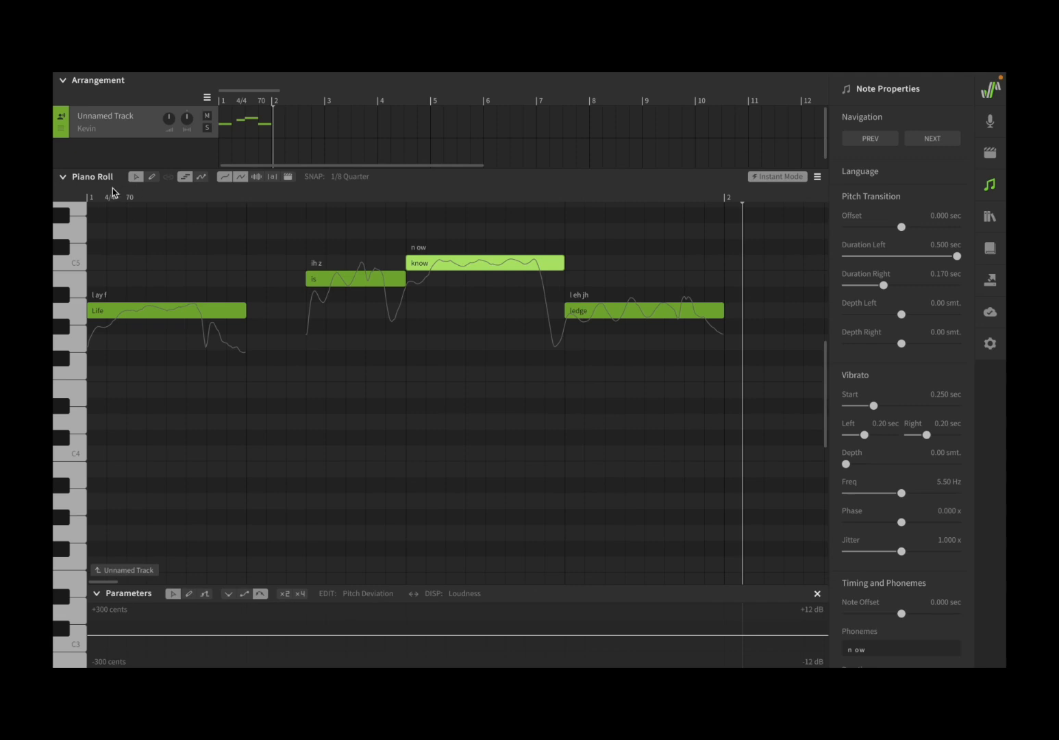
{"action": "left_click", "coordinate": [386, 176]}
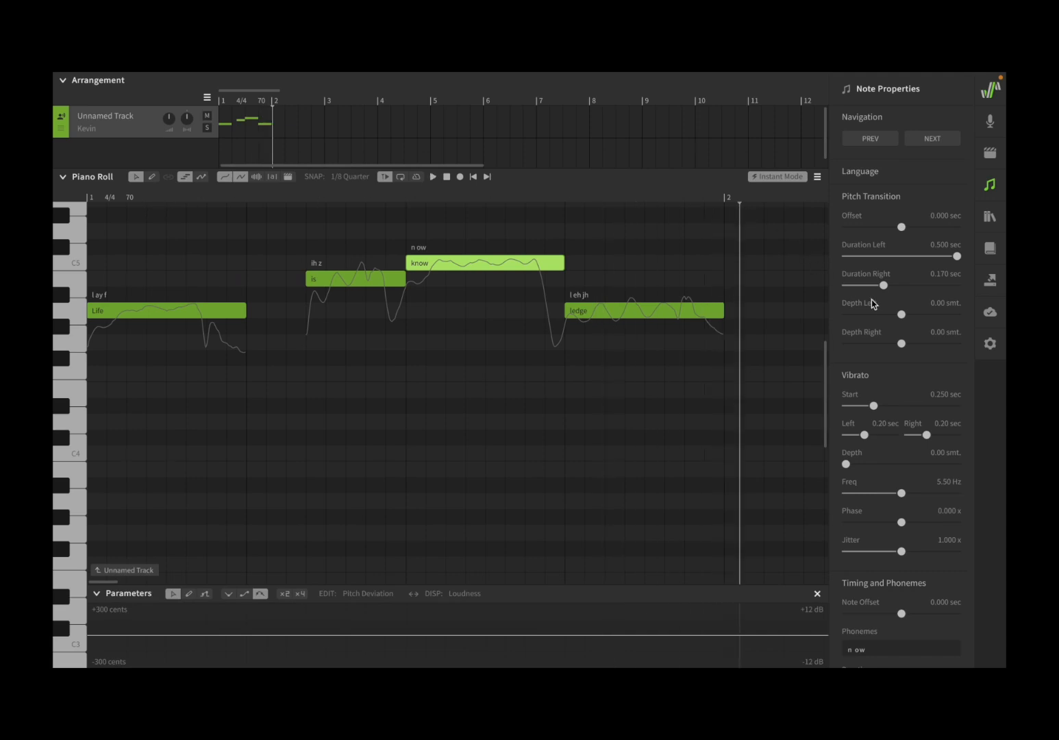
Set the left transition depth of 'know' to 4.07 semitones and replay the phrase.
{"action": "left_click_drag", "start_coordinate": [902, 315], "coordinate": [911, 315]}
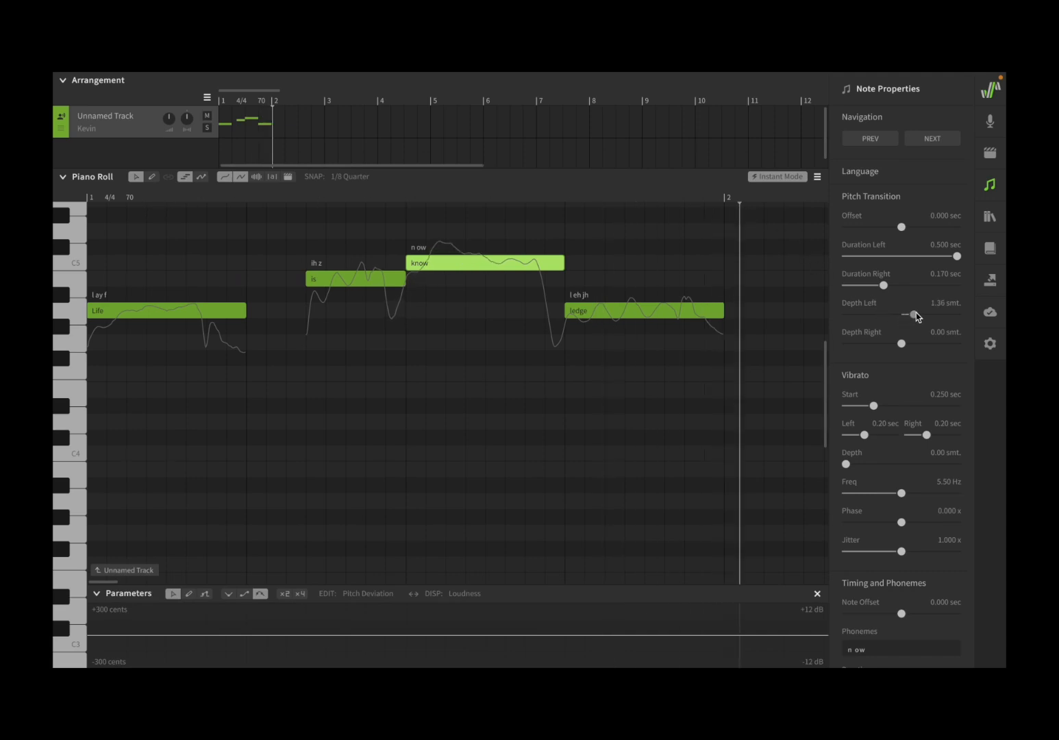
{"action": "left_click_drag", "start_coordinate": [915, 315], "coordinate": [939, 314]}
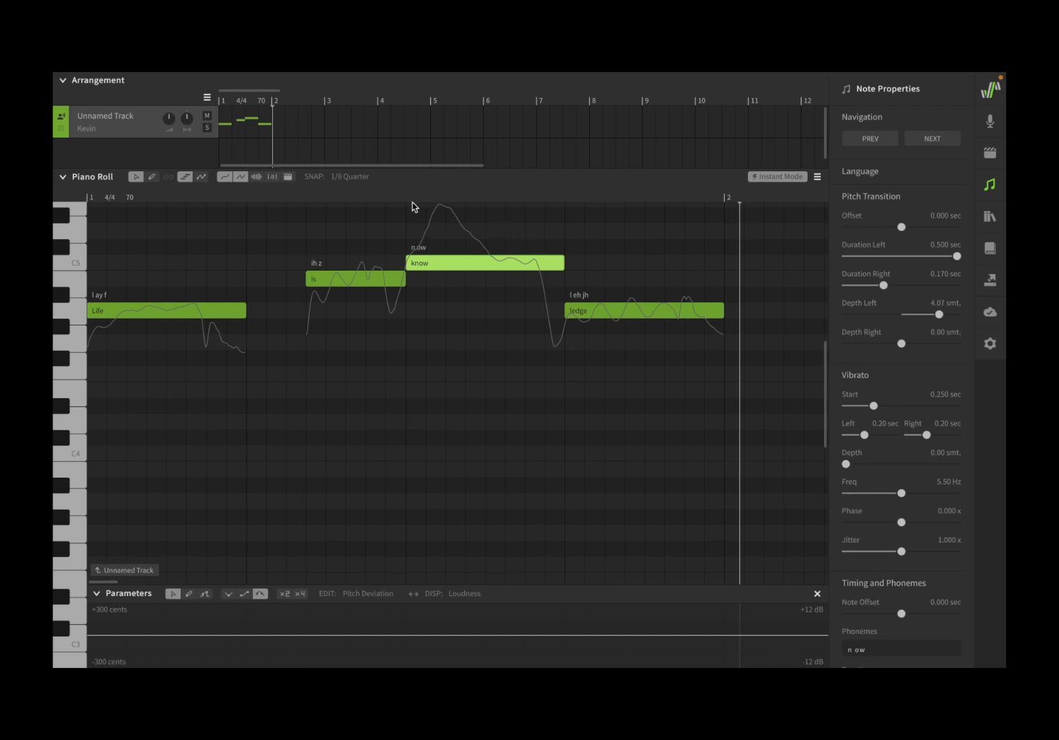
{"action": "mouse_move", "coordinate": [455, 225]}
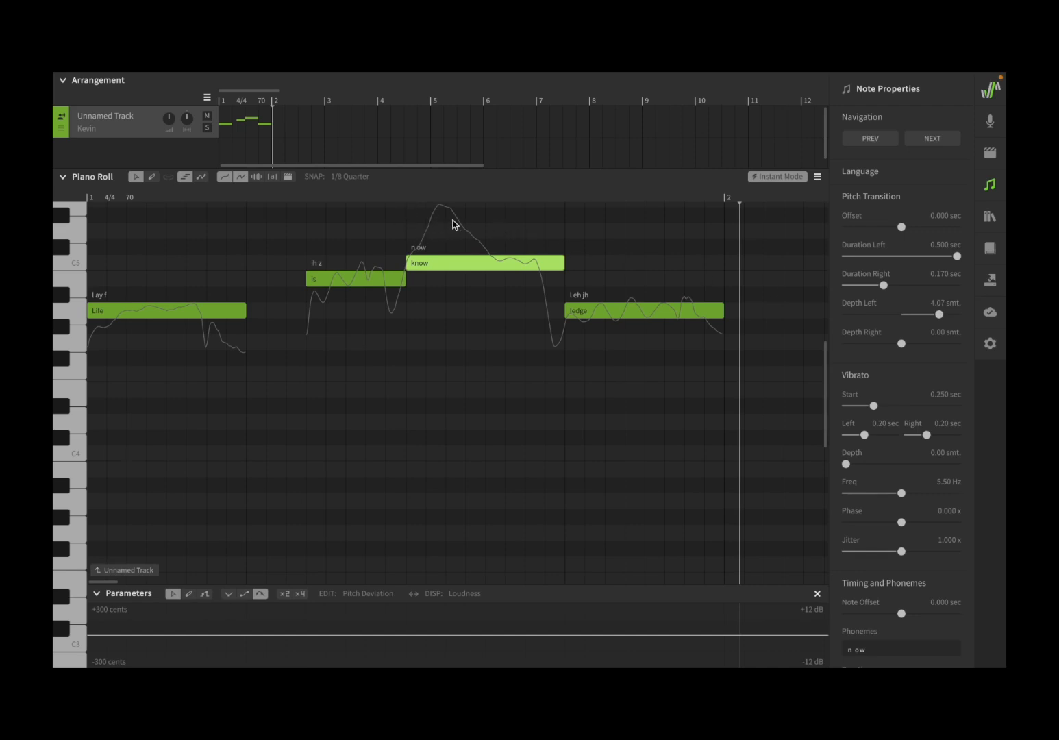
{"action": "mouse_move", "coordinate": [437, 238]}
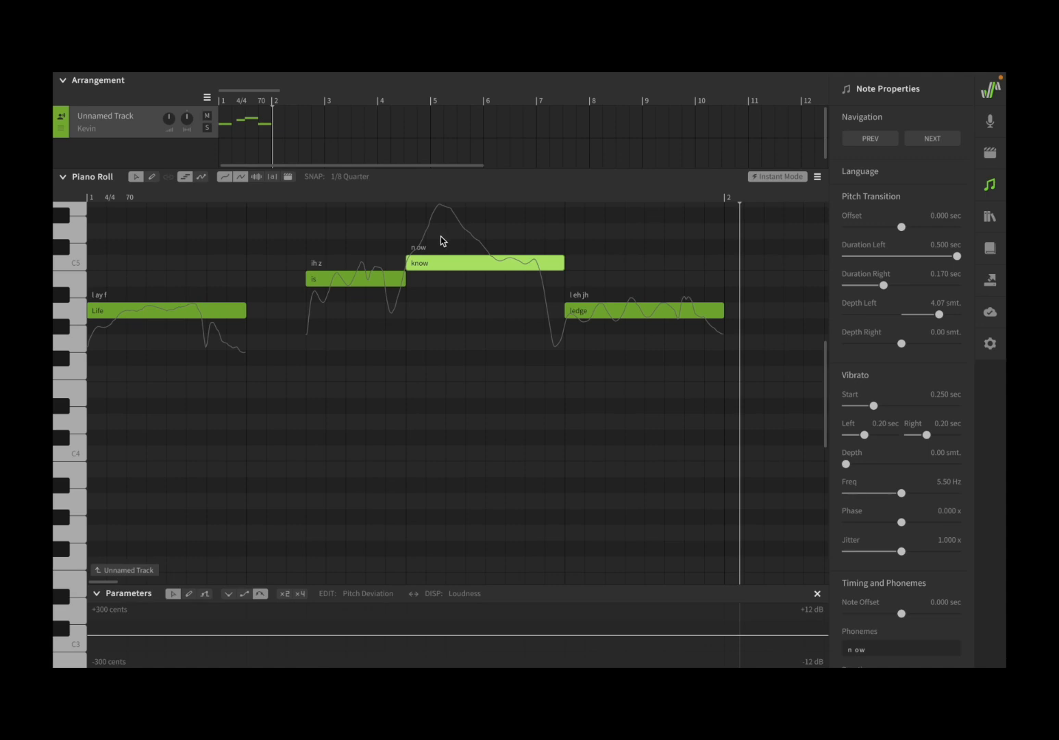
{"action": "mouse_move", "coordinate": [438, 249]}
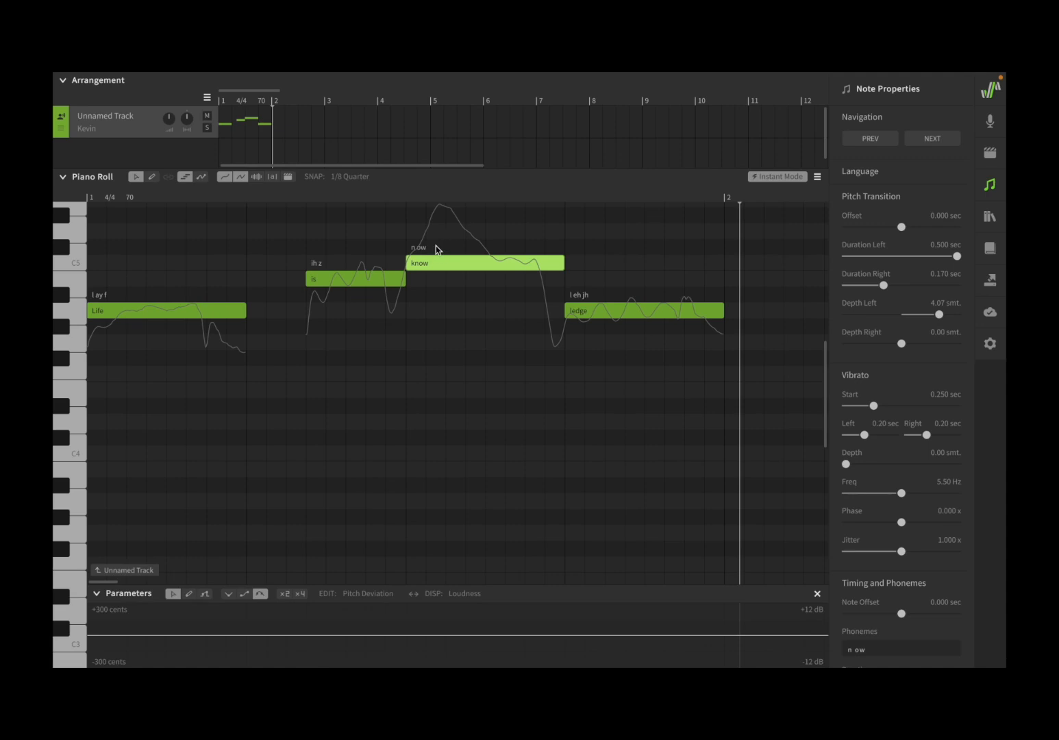
{"action": "mouse_move", "coordinate": [268, 211]}
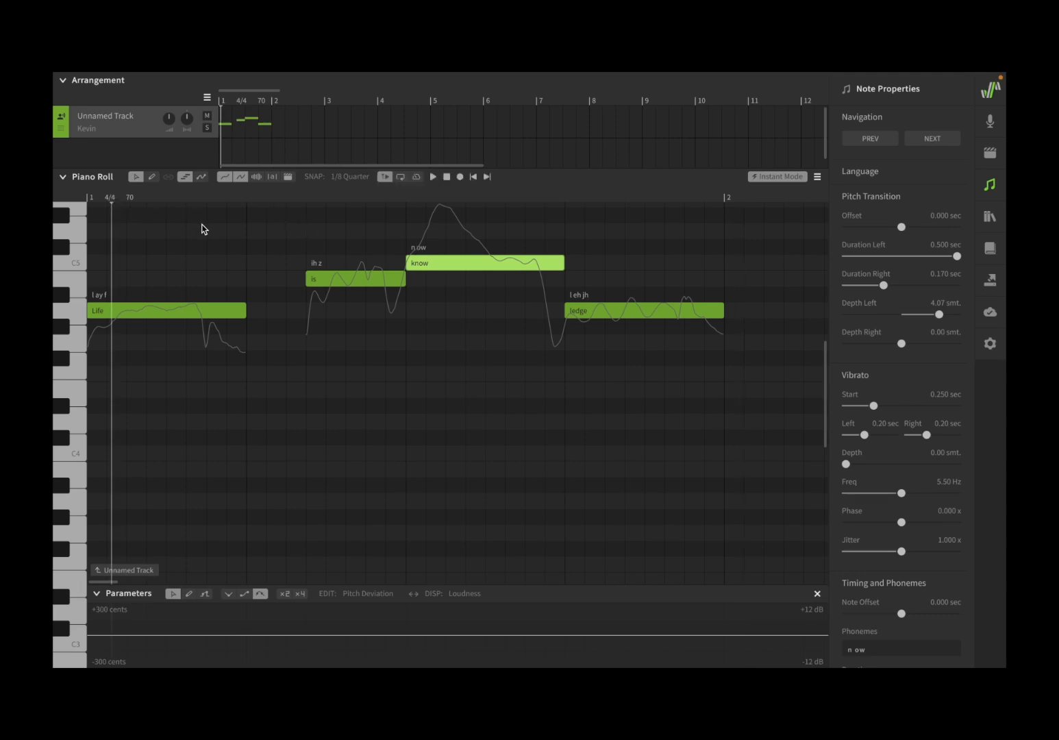
{"action": "left_click", "coordinate": [433, 177]}
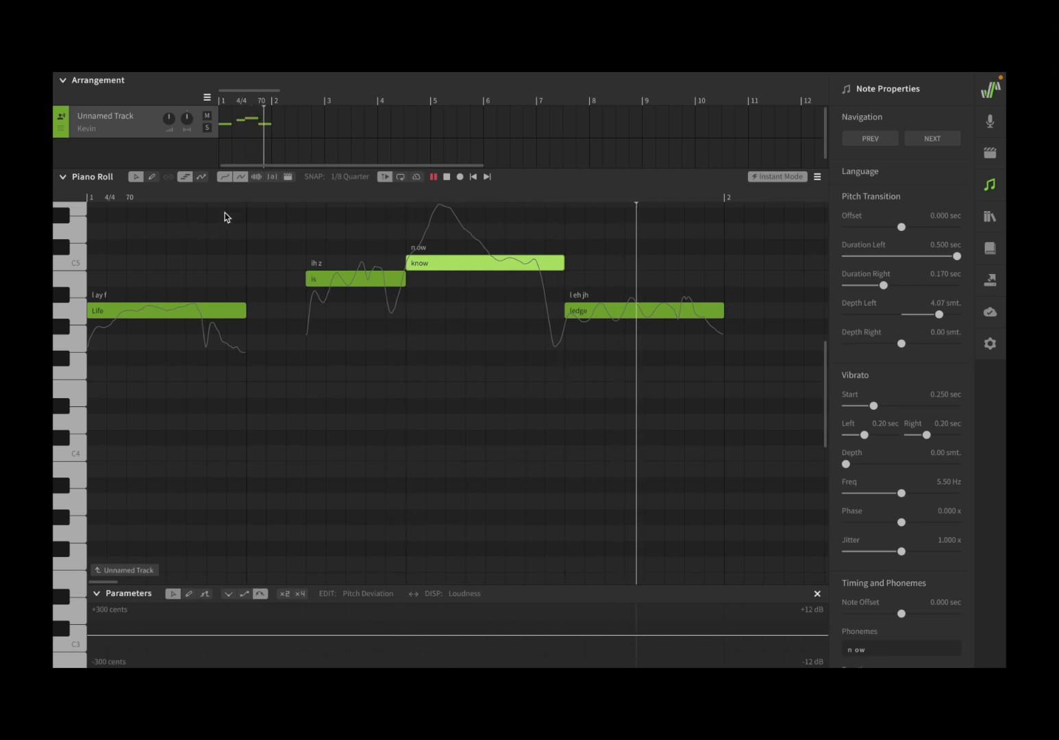
{"action": "left_click", "coordinate": [433, 177]}
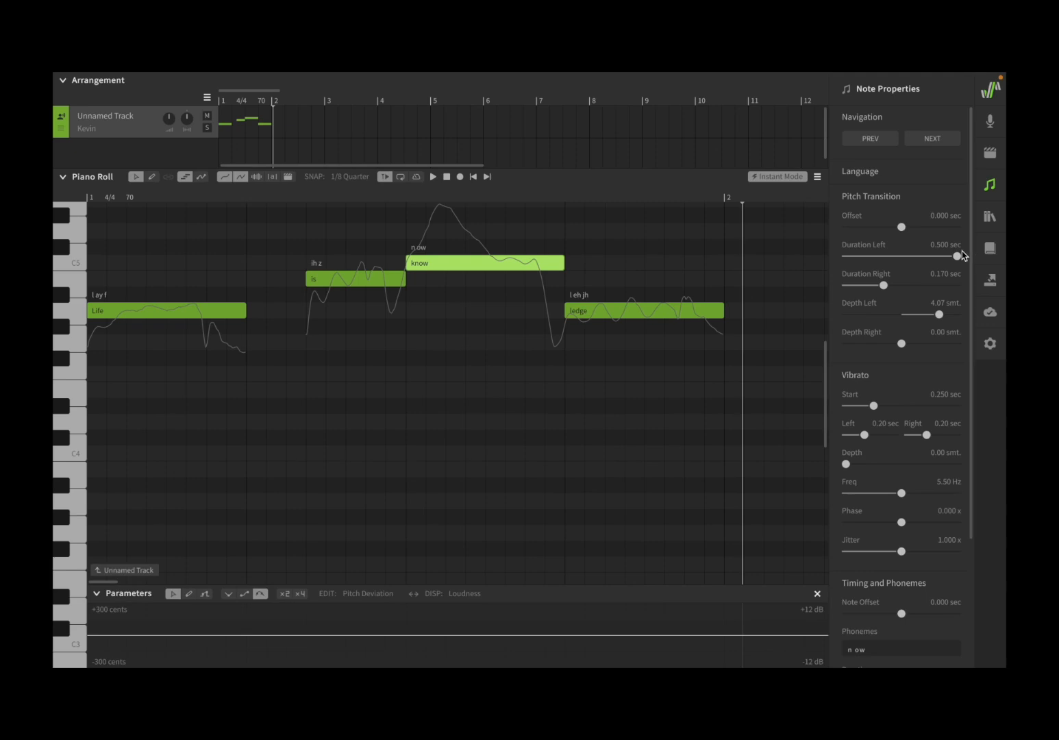
Zero both transition durations of 'know' and set the right depth to 6.00 semitones.
{"action": "left_click_drag", "start_coordinate": [951, 255], "coordinate": [829, 256]}
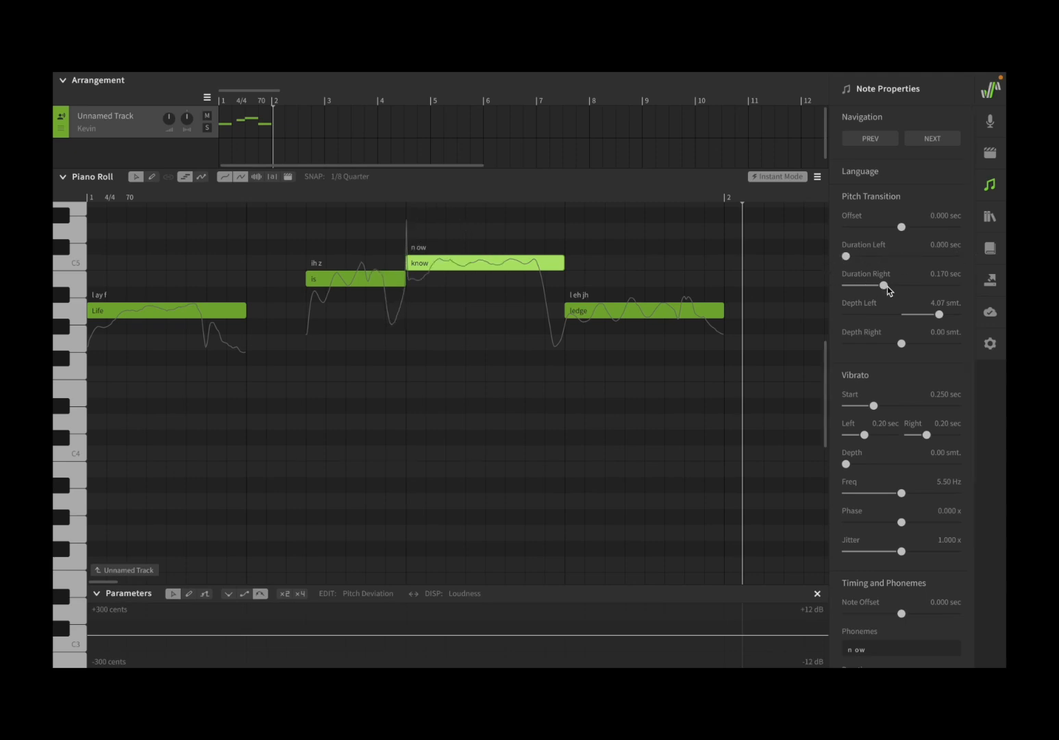
{"action": "left_click_drag", "start_coordinate": [885, 285], "coordinate": [848, 285]}
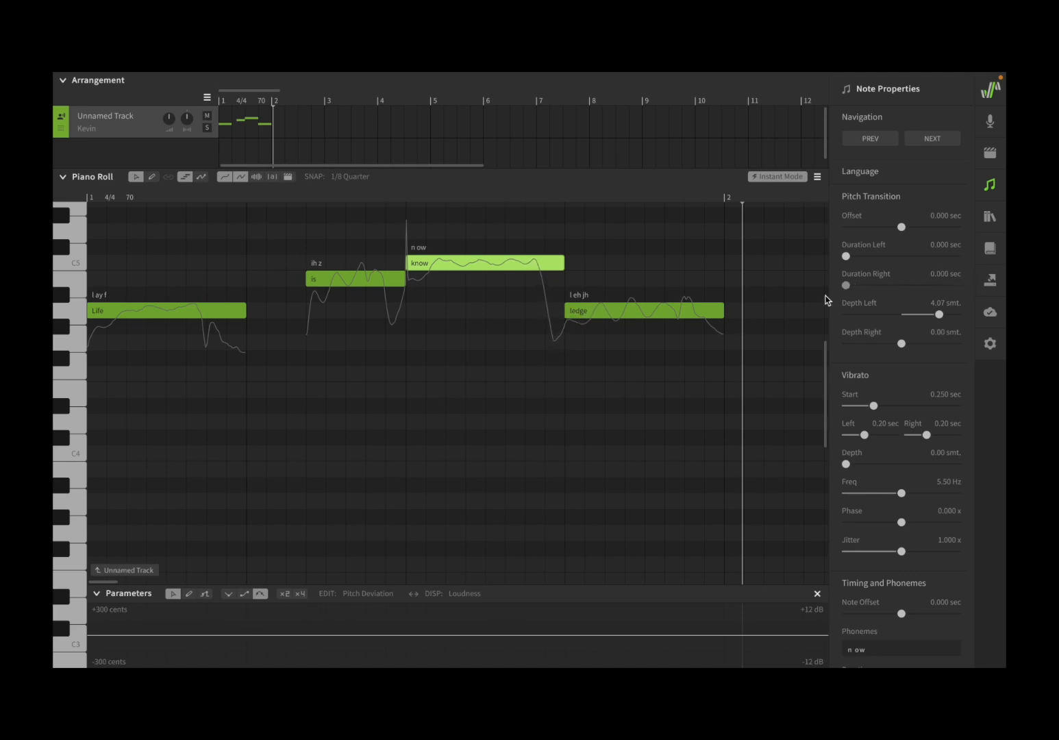
{"action": "mouse_move", "coordinate": [578, 253]}
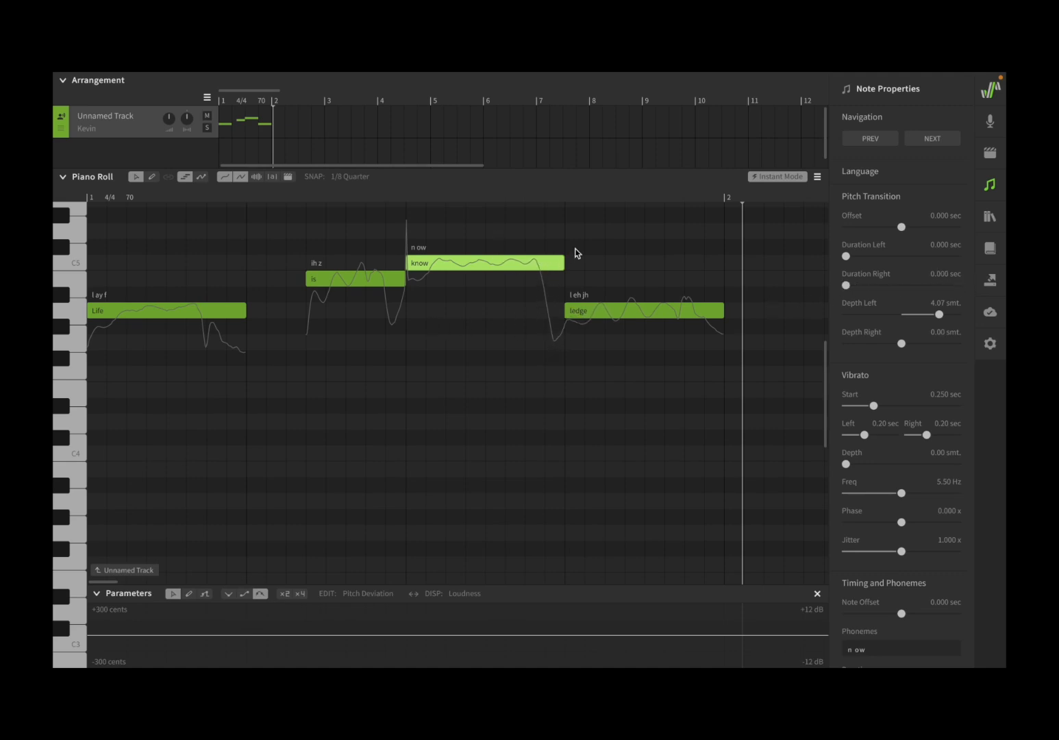
{"action": "mouse_move", "coordinate": [591, 322]}
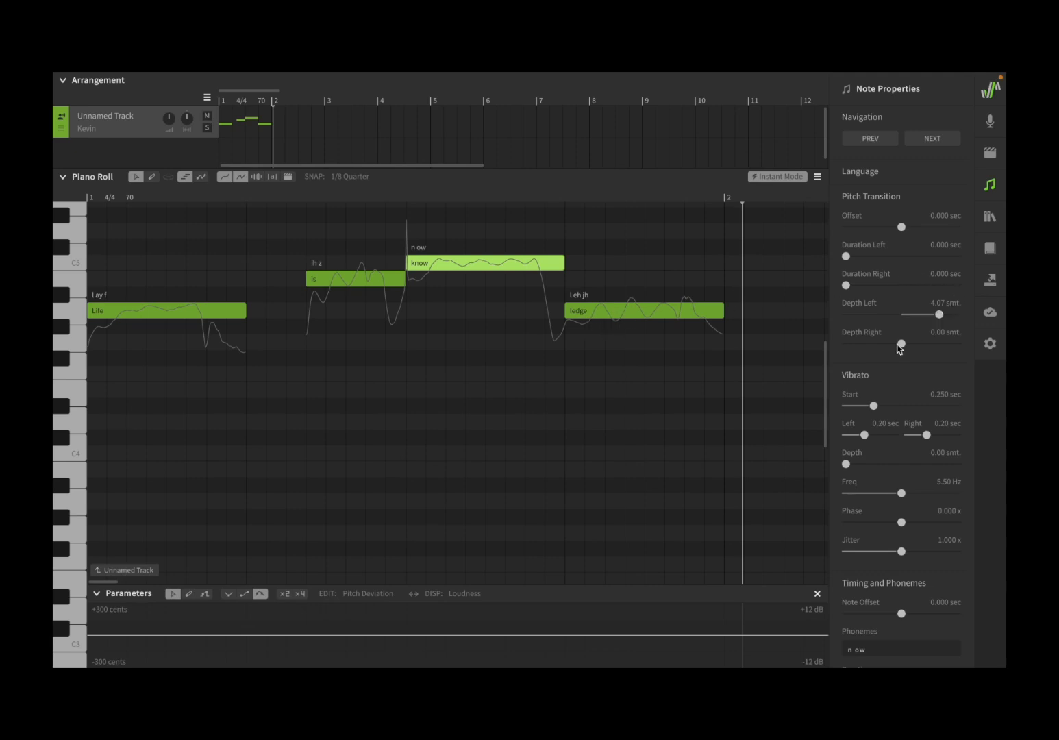
{"action": "left_click_drag", "start_coordinate": [903, 343], "coordinate": [944, 343]}
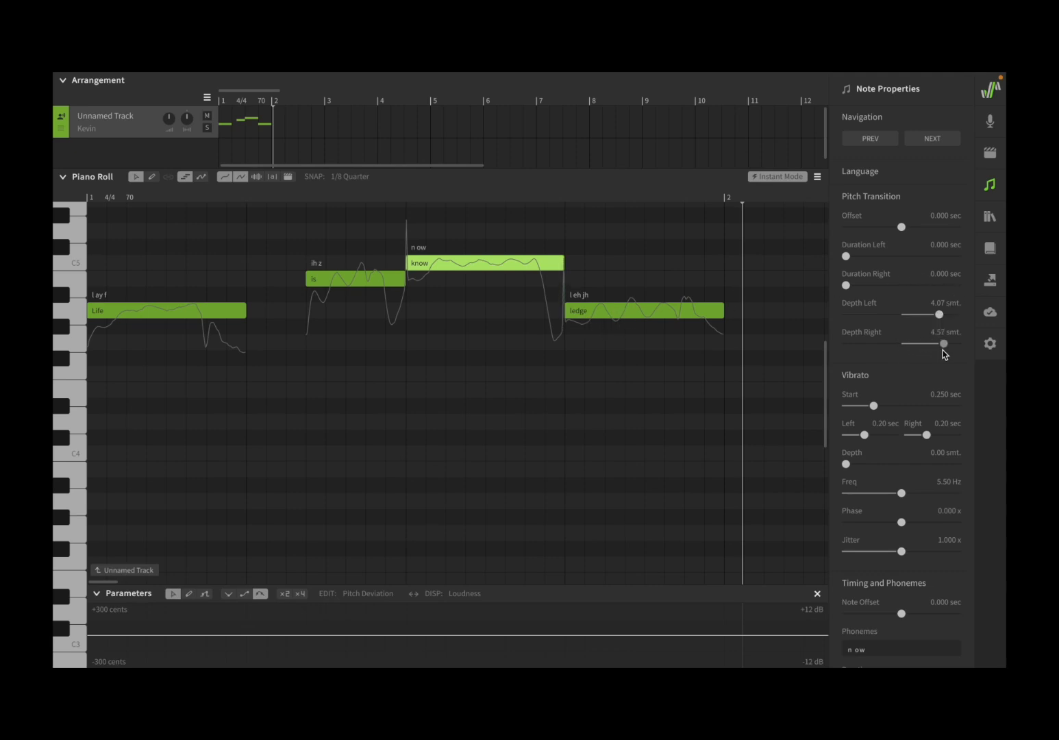
{"action": "left_click_drag", "start_coordinate": [944, 344], "coordinate": [949, 344]}
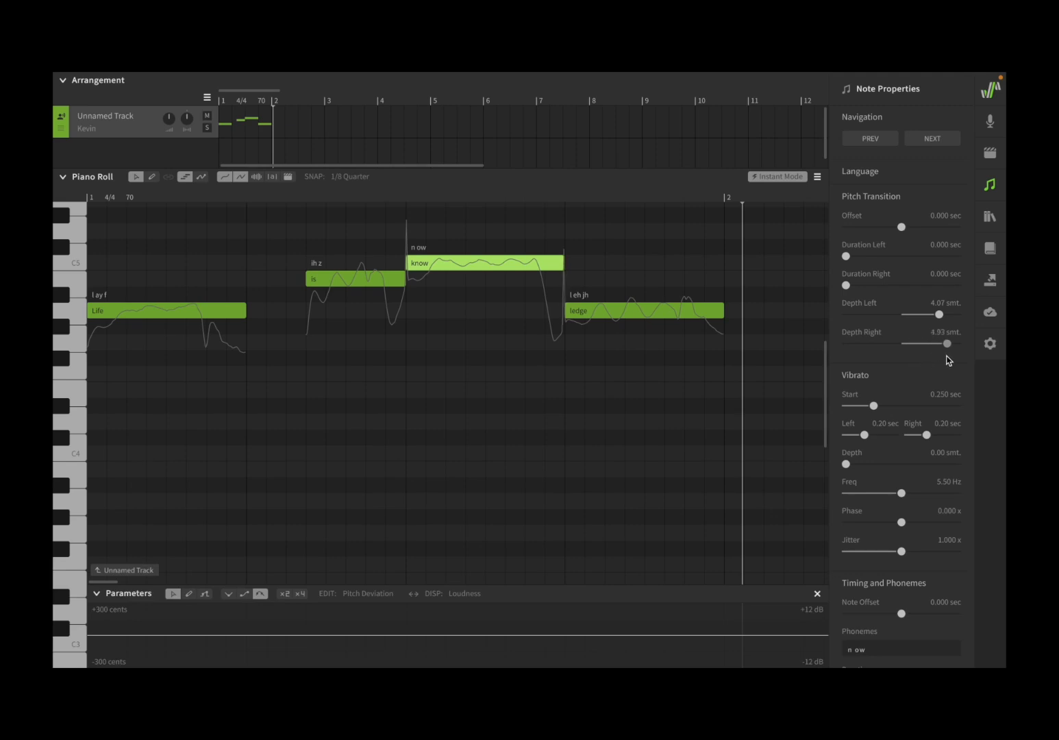
{"action": "left_click_drag", "start_coordinate": [949, 344], "coordinate": [944, 343]}
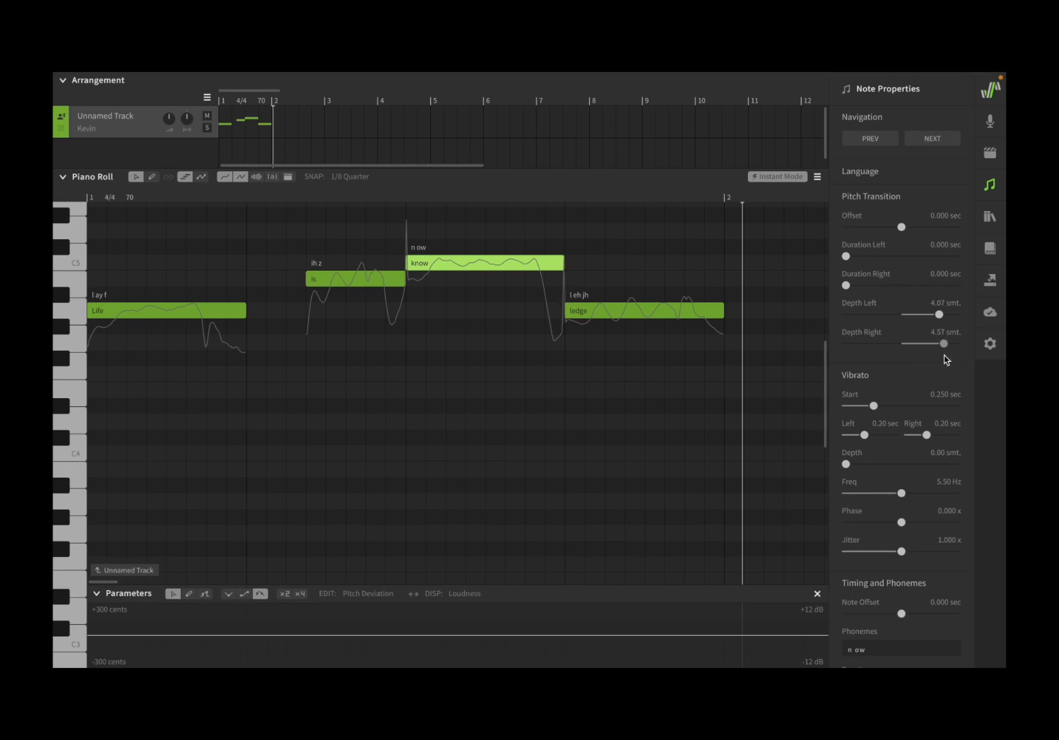
{"action": "left_click_drag", "start_coordinate": [943, 344], "coordinate": [958, 344]}
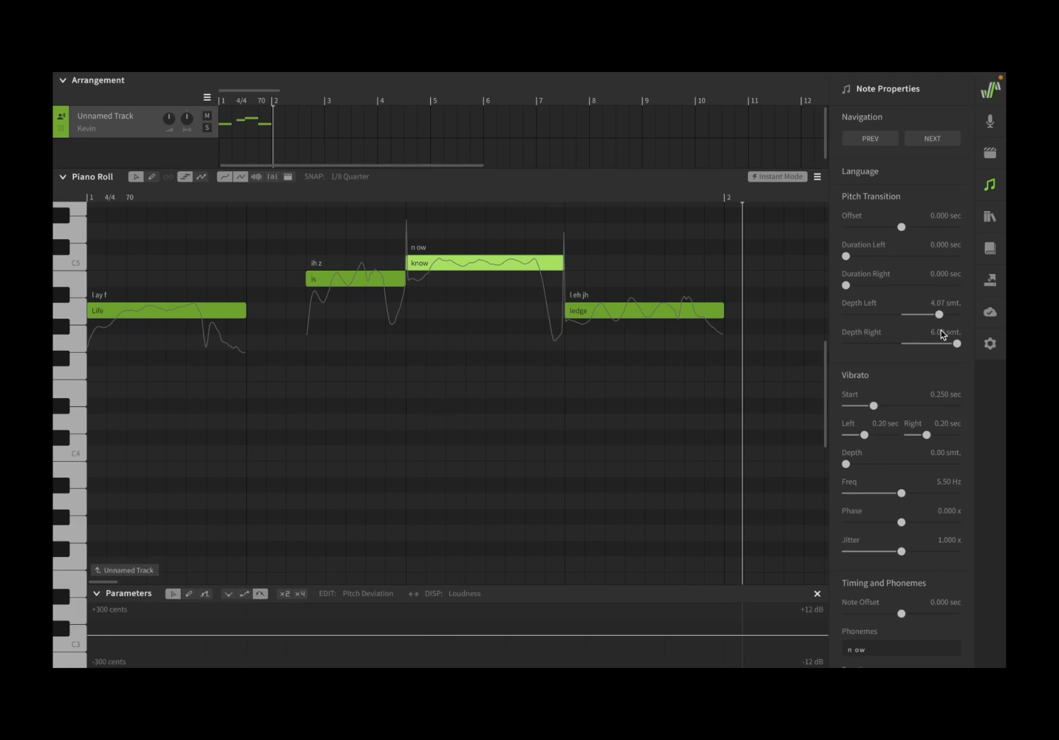
{"action": "mouse_move", "coordinate": [859, 300]}
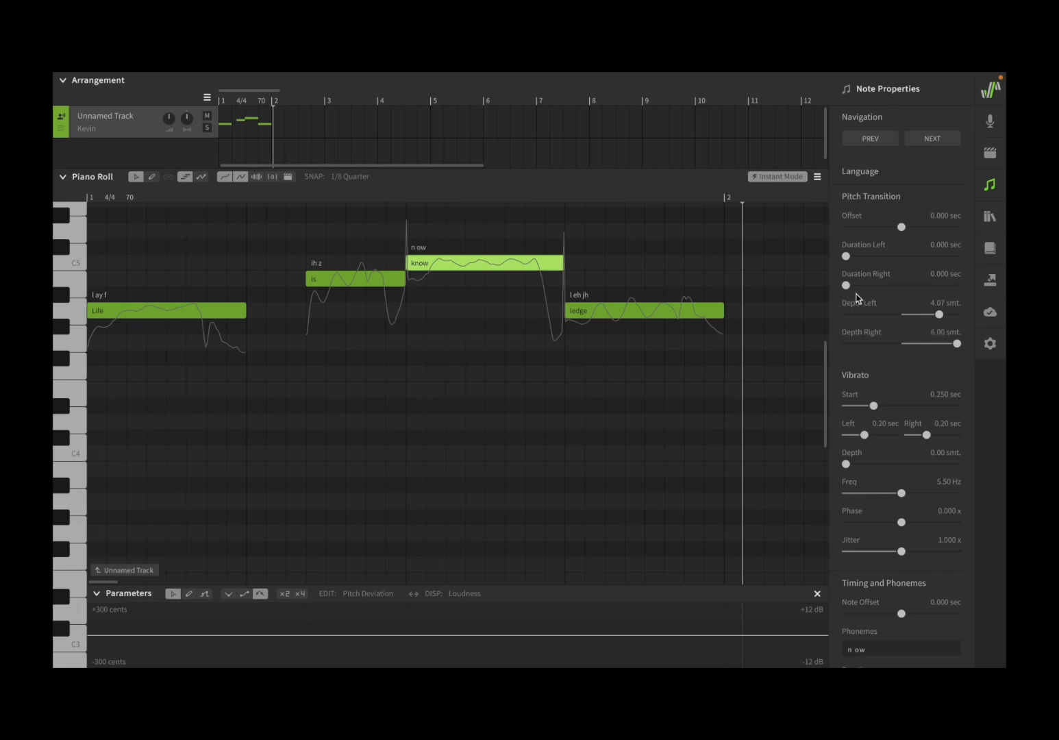
Stretch the right transition duration to 0.475 sec and stop the replay.
{"action": "left_click_drag", "start_coordinate": [847, 286], "coordinate": [870, 285]}
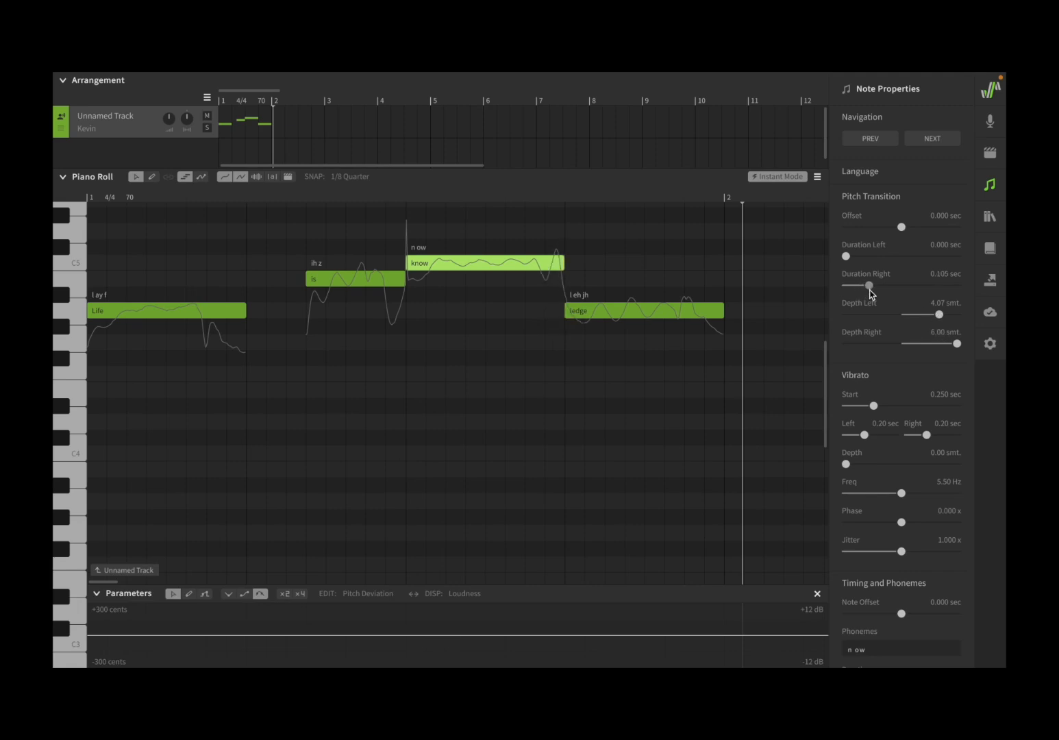
{"action": "left_click_drag", "start_coordinate": [855, 285], "coordinate": [916, 285]}
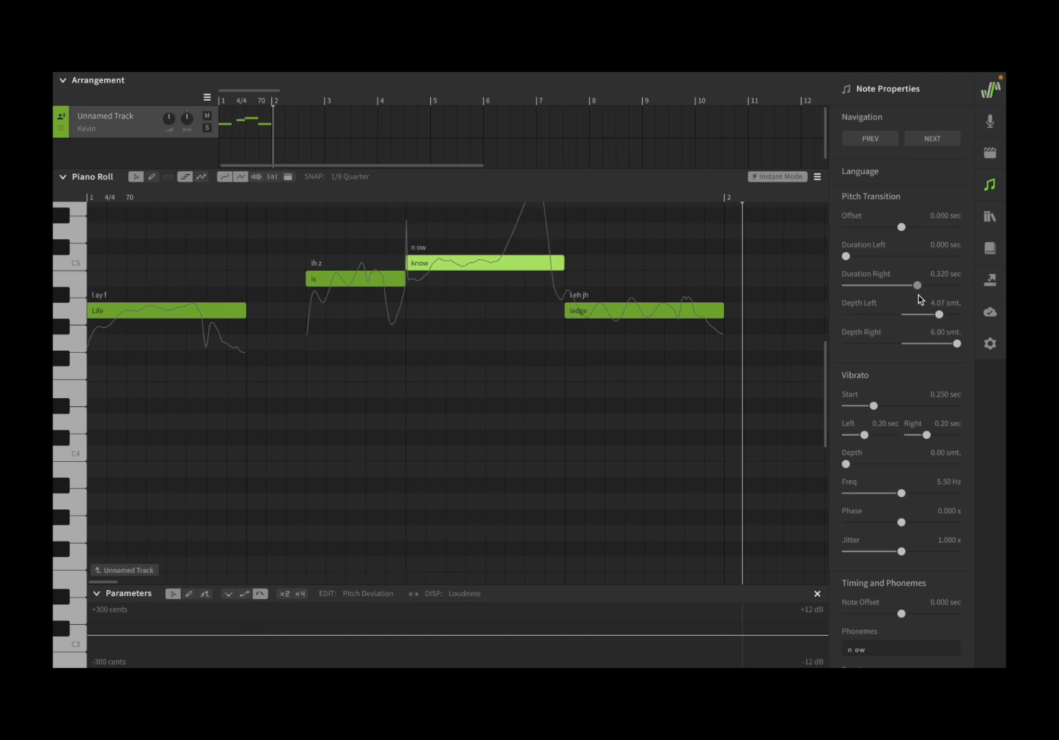
{"action": "left_click_drag", "start_coordinate": [917, 285], "coordinate": [952, 285]}
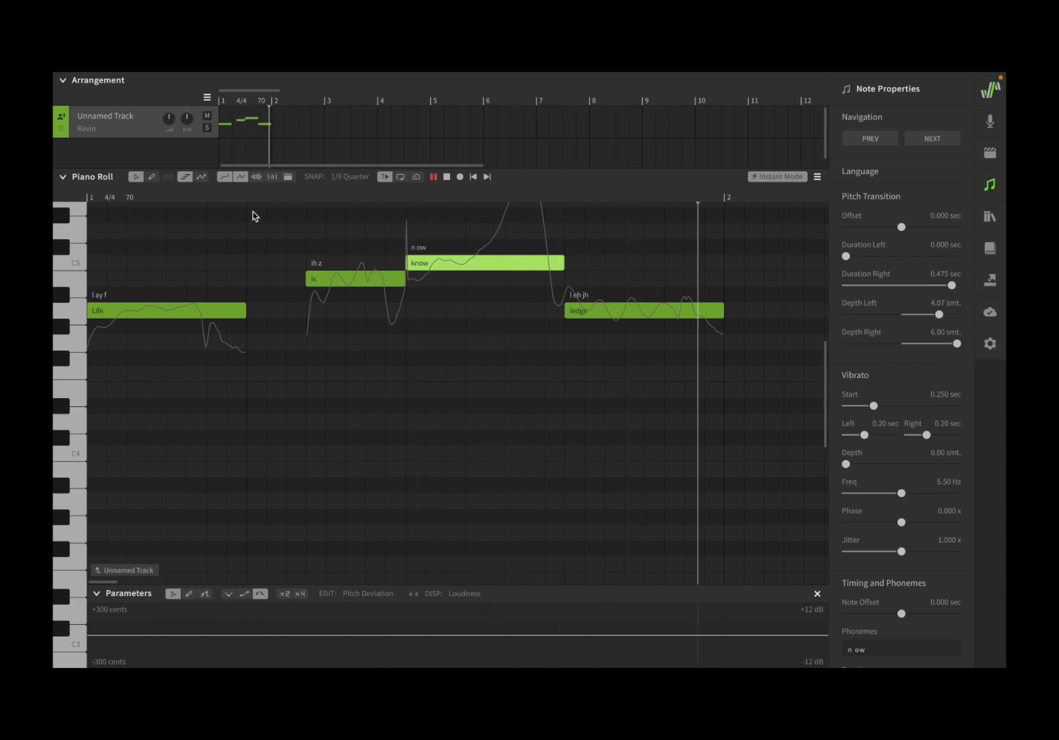
{"action": "left_click", "coordinate": [433, 177]}
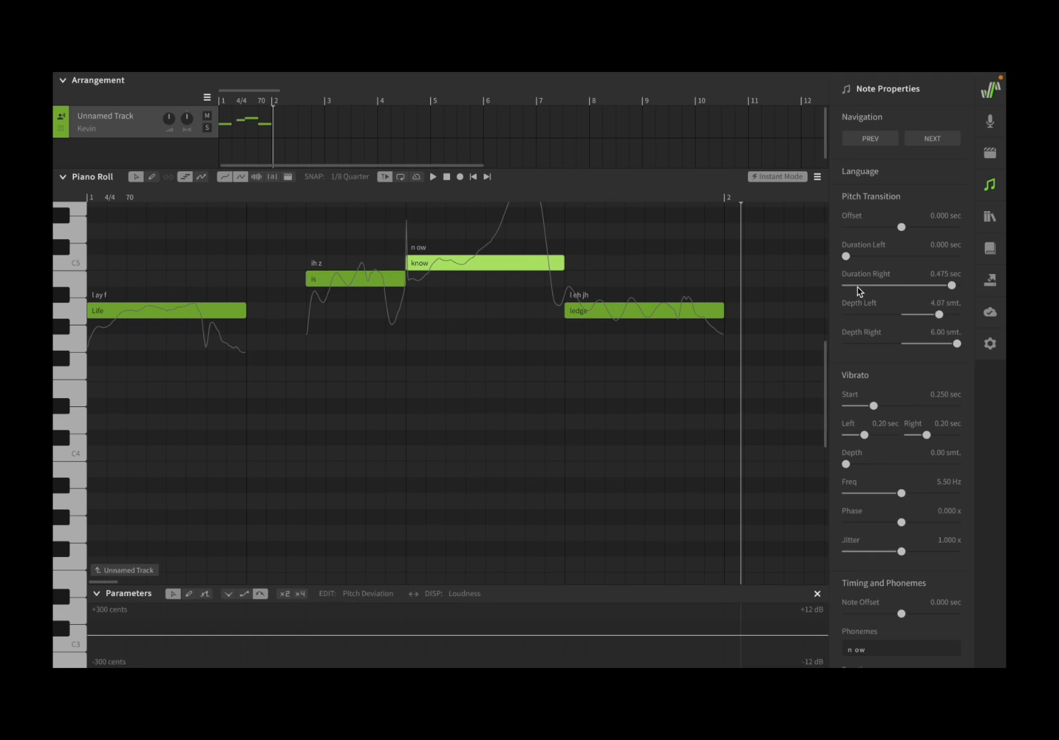
{"action": "mouse_move", "coordinate": [860, 292]}
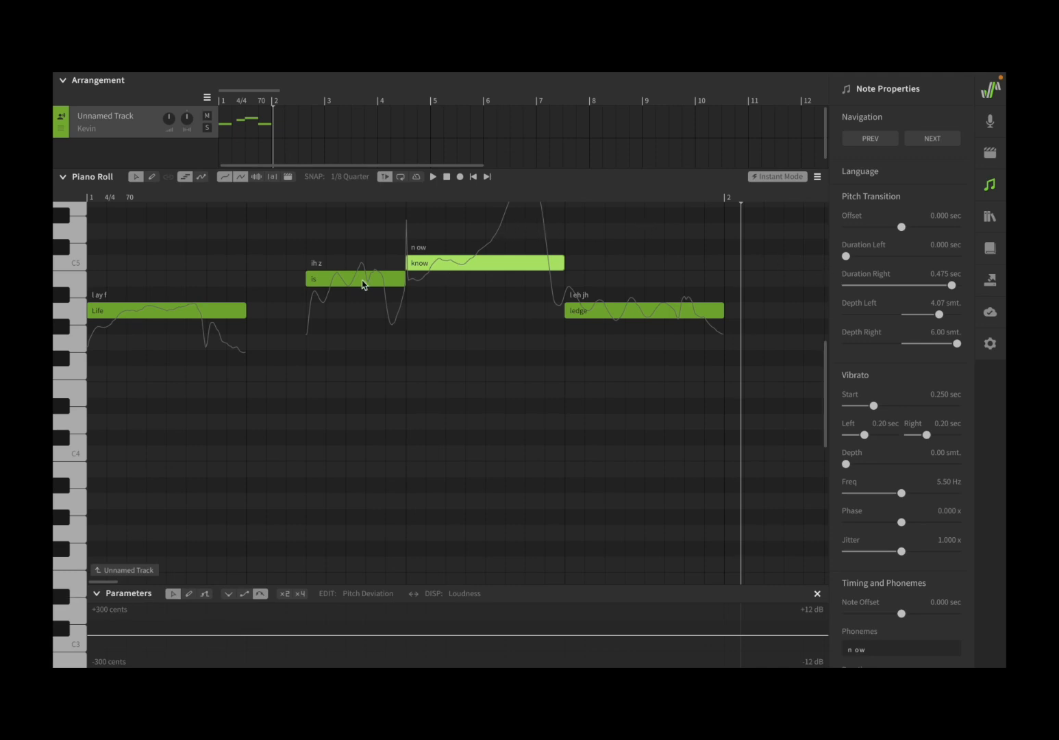
{"action": "mouse_move", "coordinate": [323, 213]}
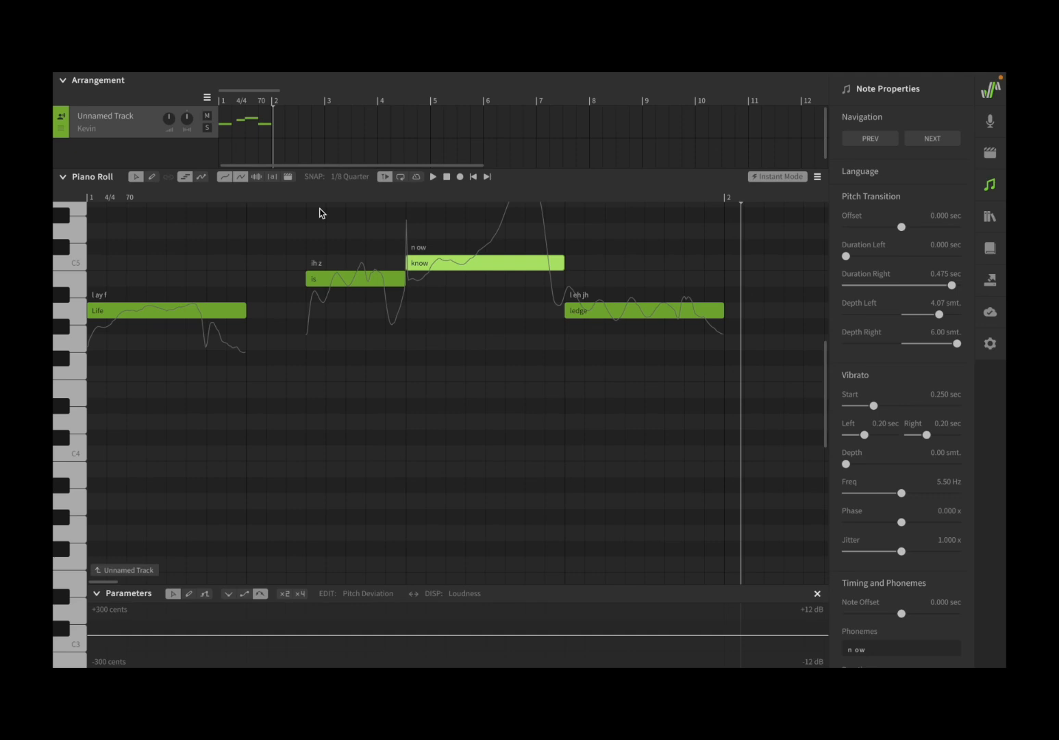
{"action": "mouse_move", "coordinate": [284, 134]}
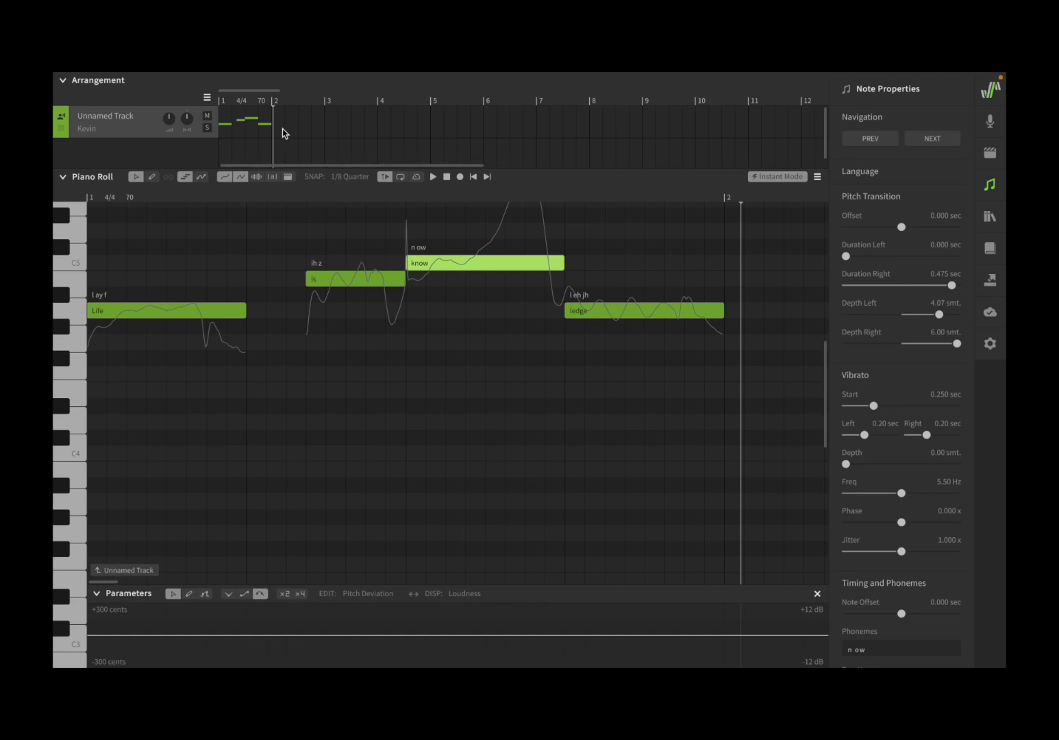
Apply Modify > Reset Pitch, restoring 0.170 sec durations and 0.00-semitone depths.
{"action": "left_click", "coordinate": [311, 79]}
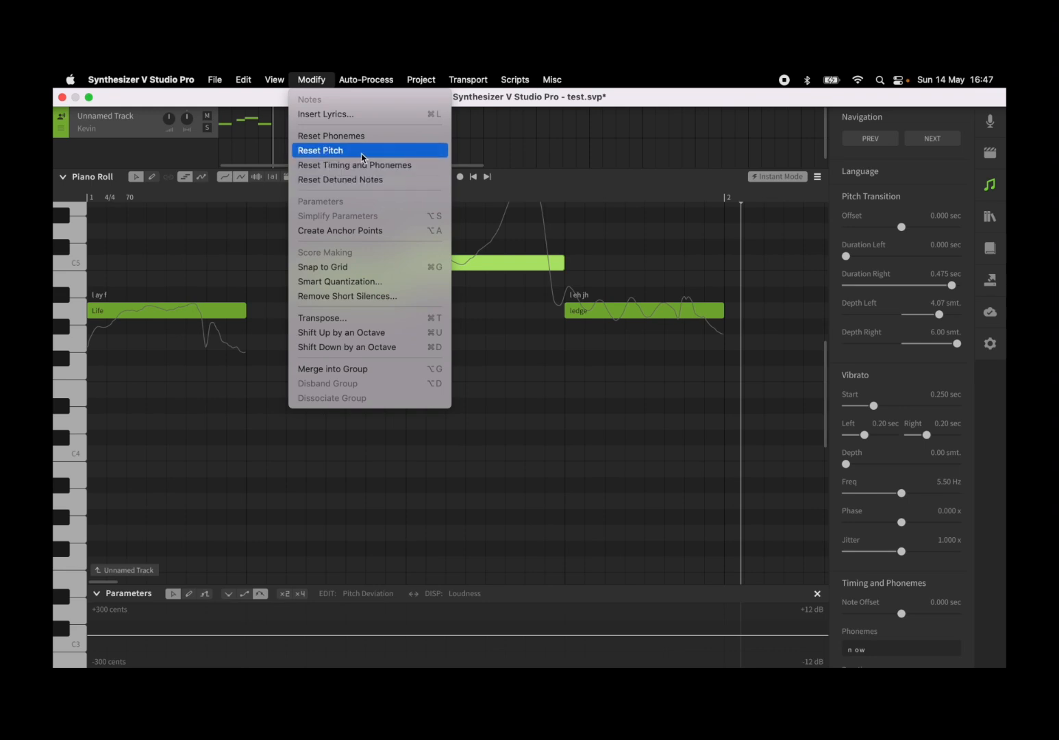
{"action": "left_click", "coordinate": [320, 150]}
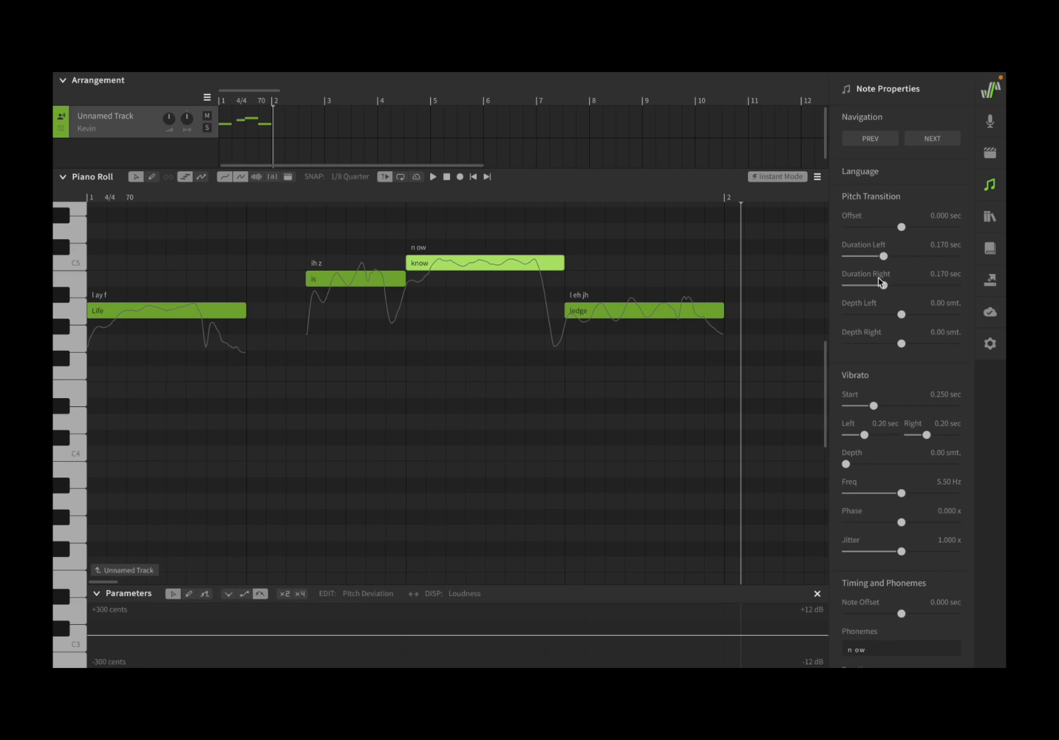
{"action": "mouse_move", "coordinate": [895, 341]}
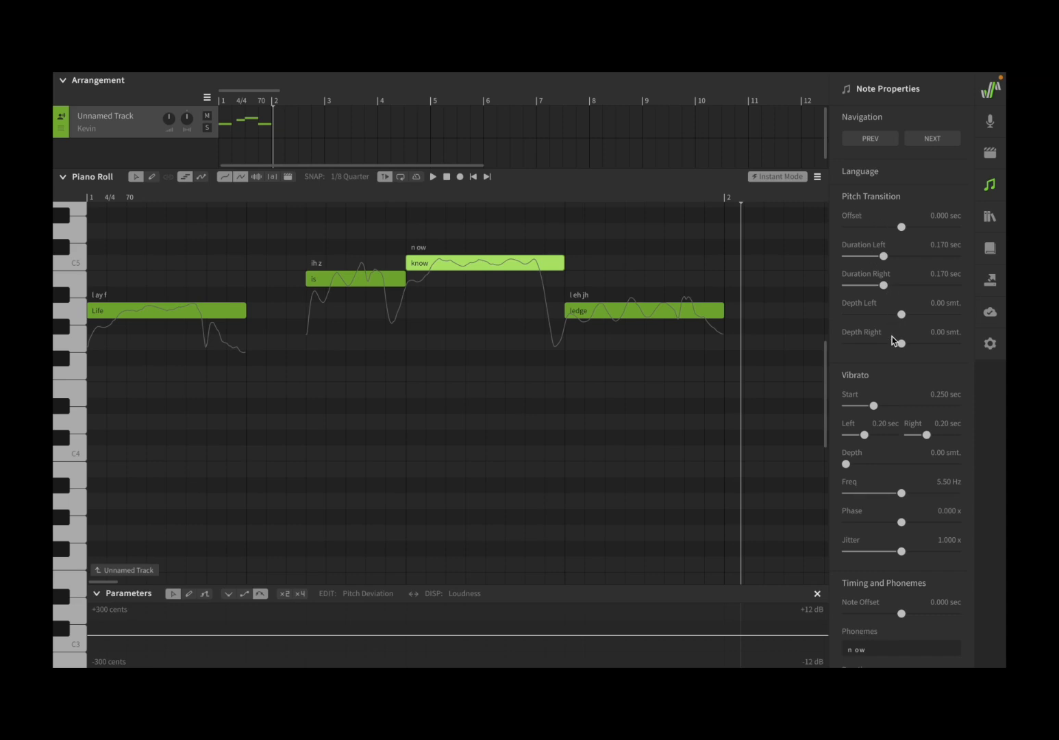
{"action": "mouse_move", "coordinate": [882, 399]}
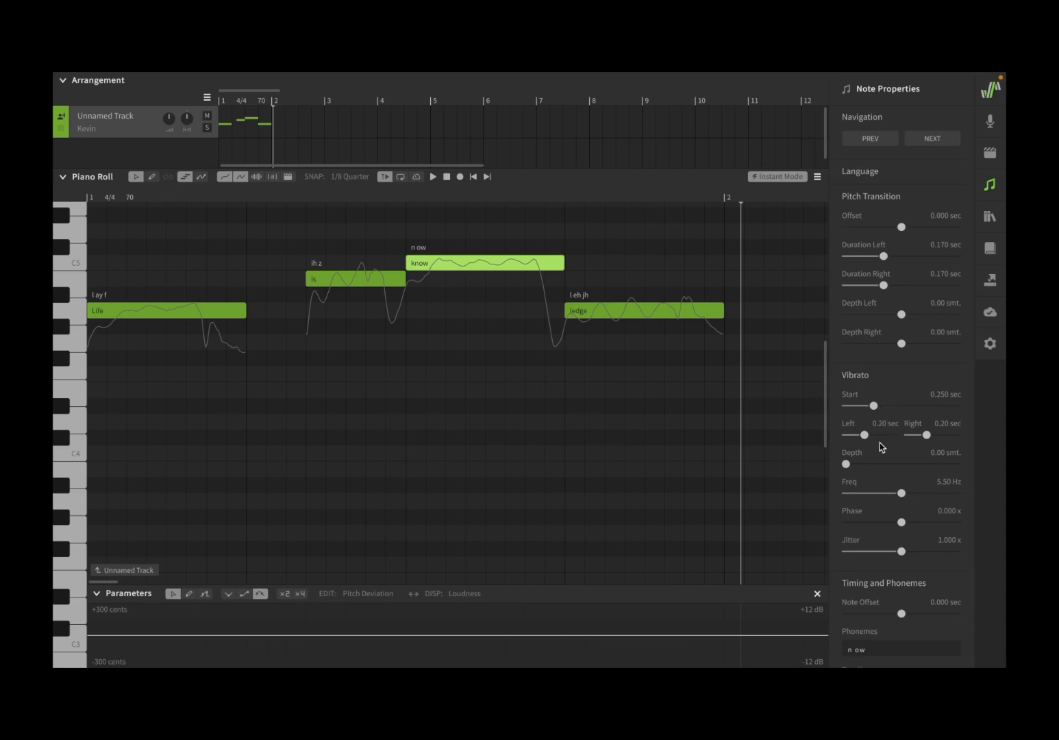
{"action": "mouse_move", "coordinate": [850, 468]}
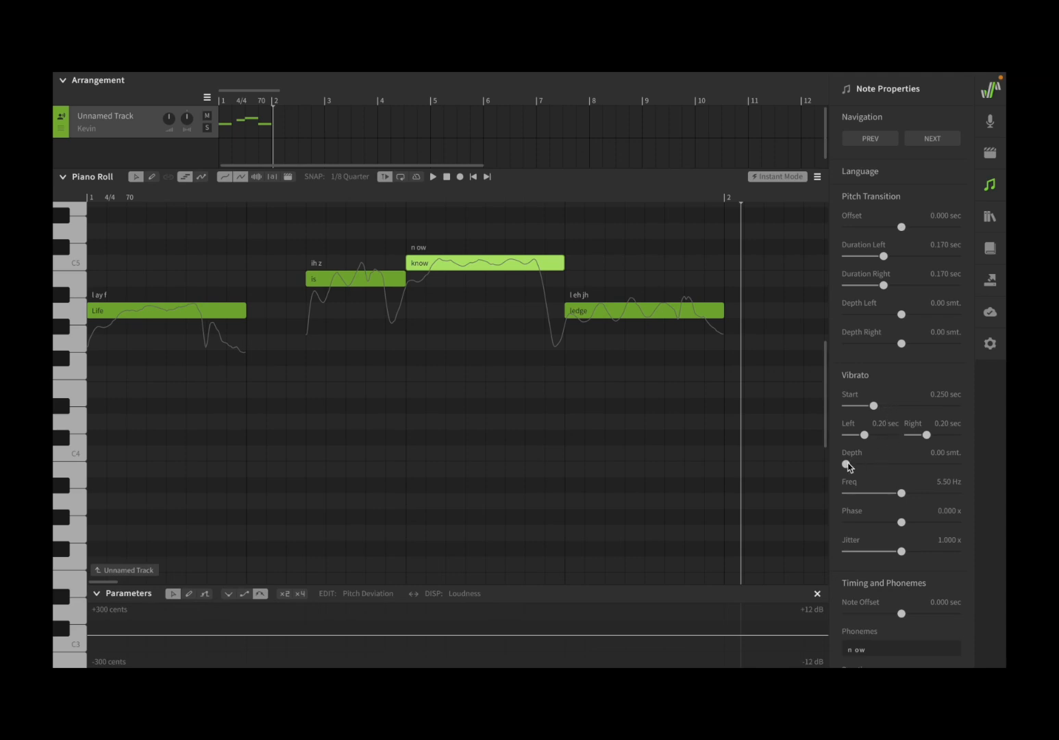
Set the 'know' vibrato depth to 2.00 semitones and start to 0.000 sec, auditioning.
{"action": "left_click_drag", "start_coordinate": [844, 464], "coordinate": [930, 464]}
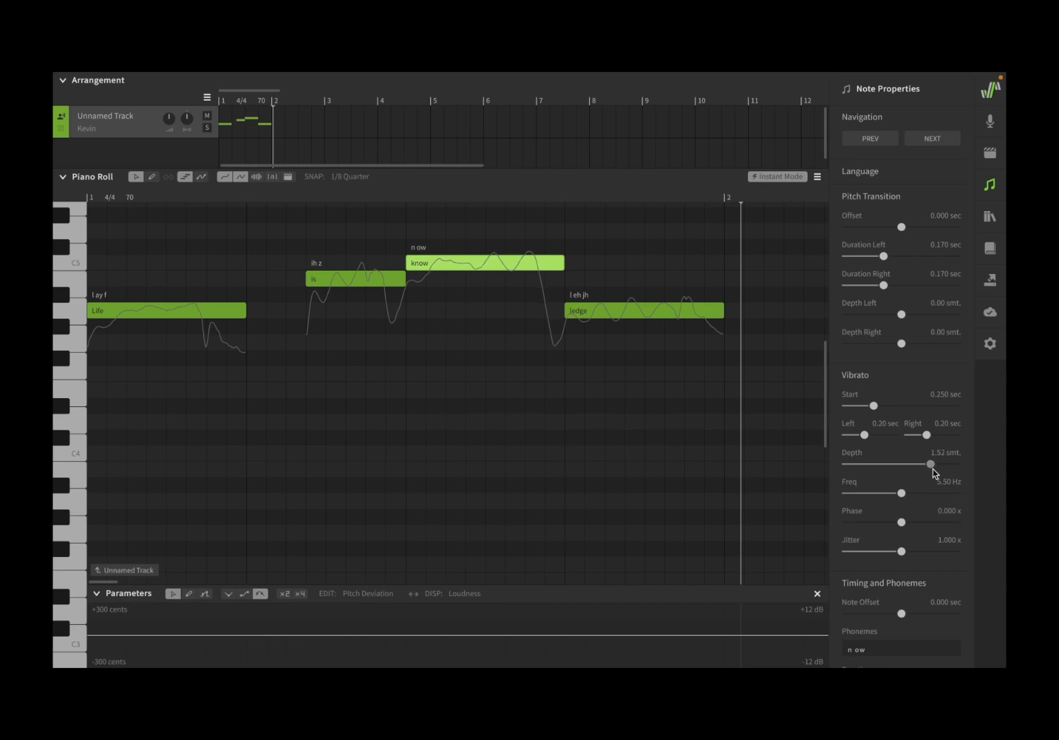
{"action": "left_click_drag", "start_coordinate": [932, 463], "coordinate": [958, 464]}
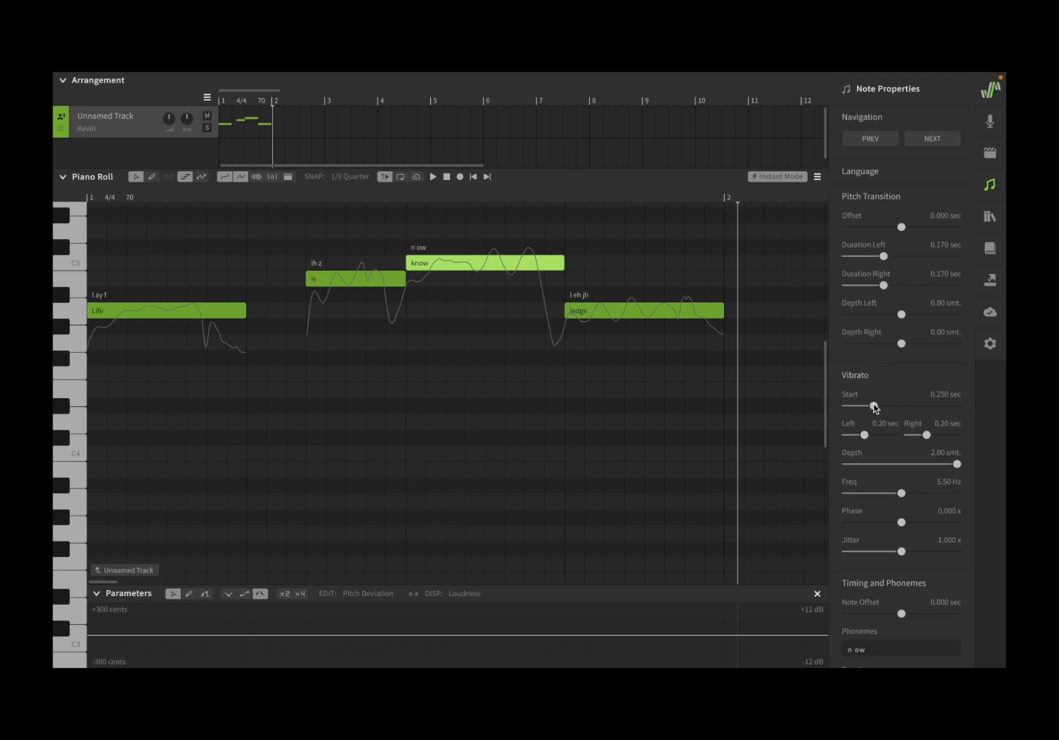
{"action": "left_click_drag", "start_coordinate": [875, 406], "coordinate": [864, 405]}
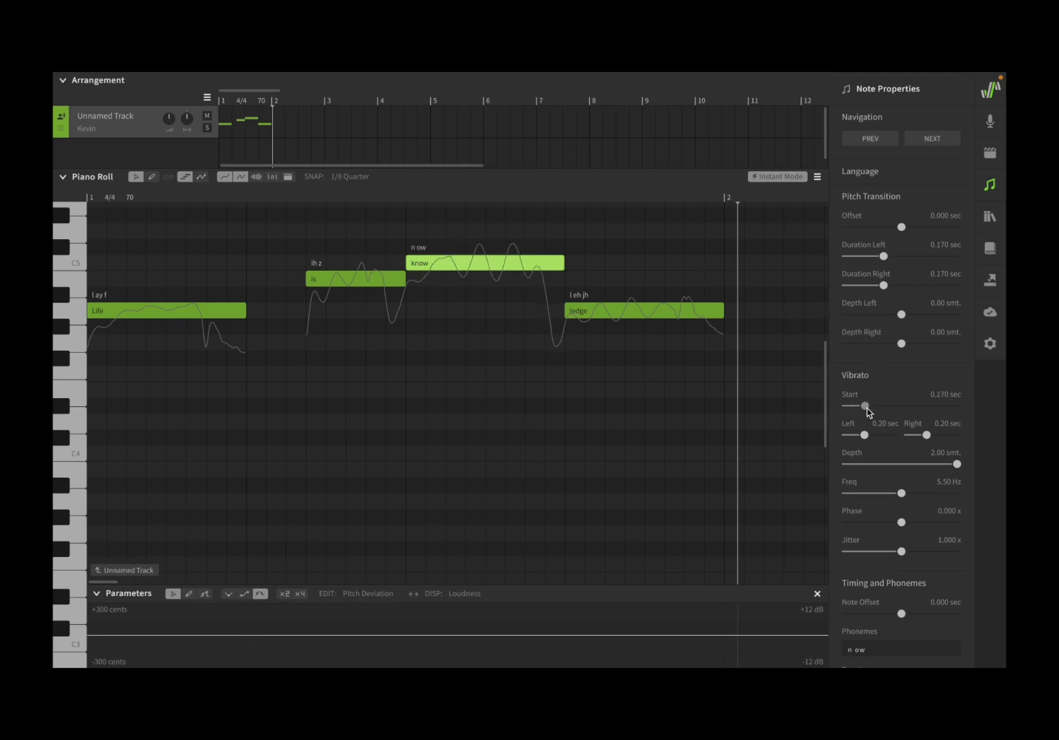
{"action": "left_click_drag", "start_coordinate": [865, 406], "coordinate": [958, 406]}
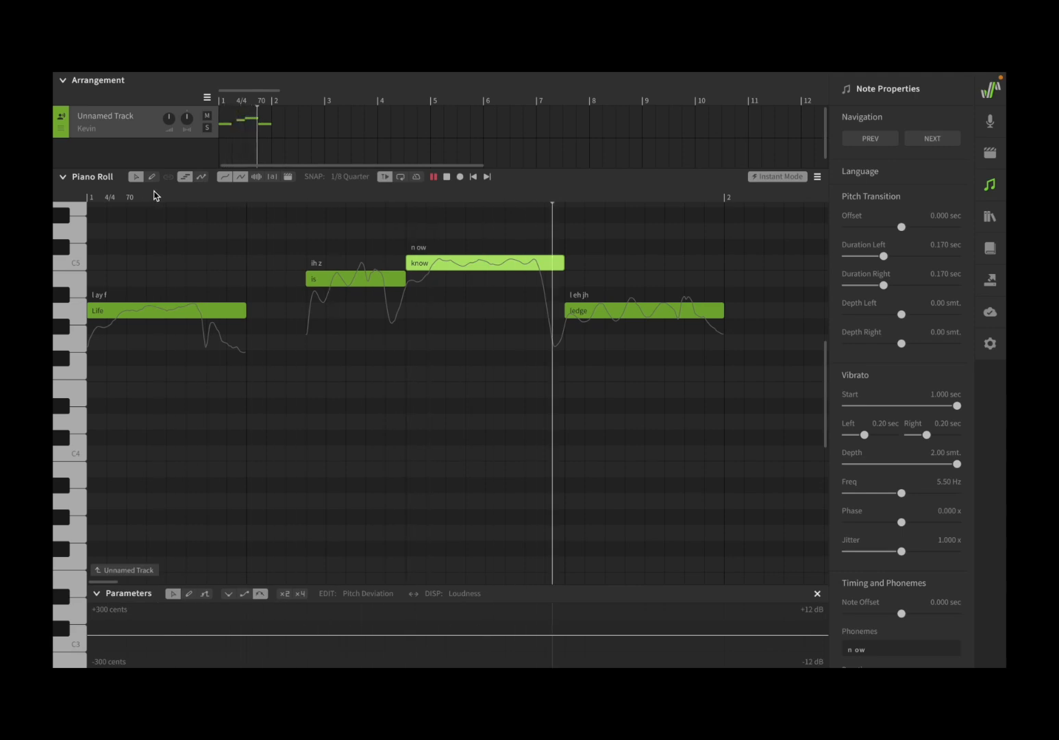
{"action": "left_click", "coordinate": [432, 176]}
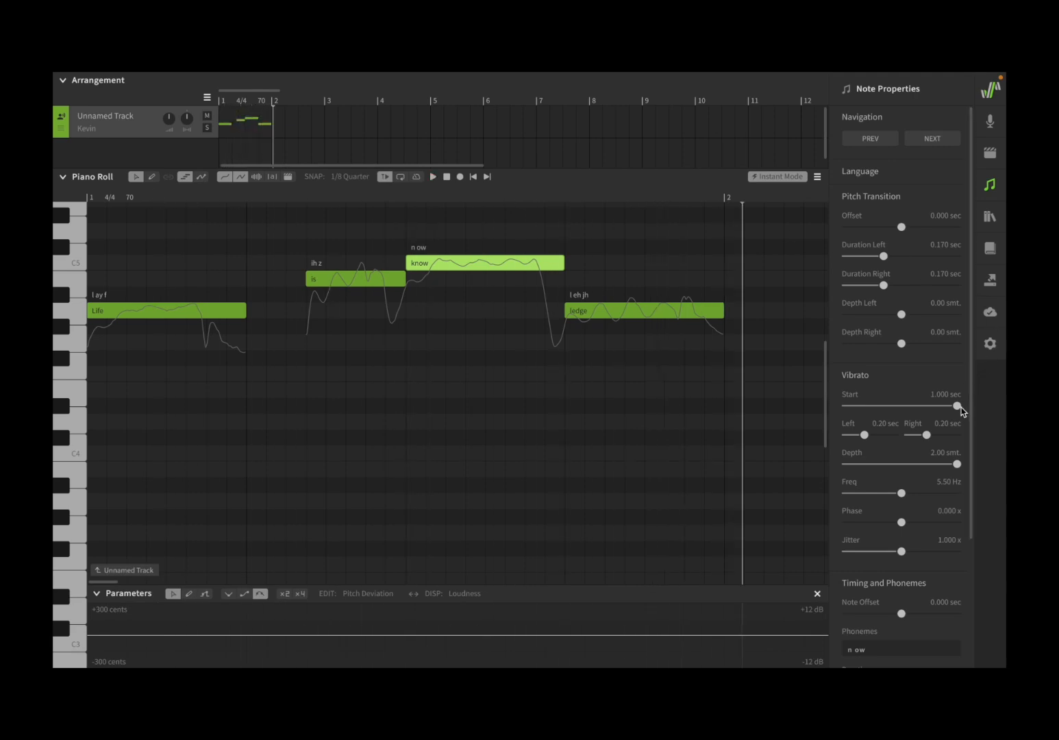
{"action": "left_click_drag", "start_coordinate": [958, 405], "coordinate": [846, 405]}
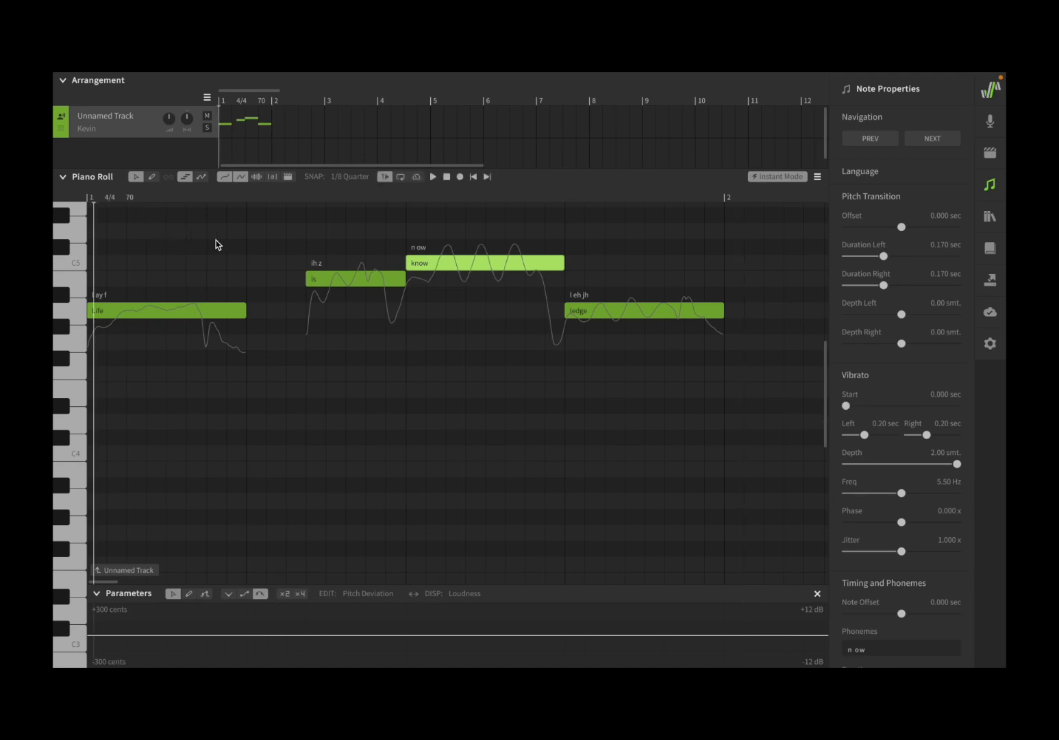
{"action": "left_click", "coordinate": [433, 176]}
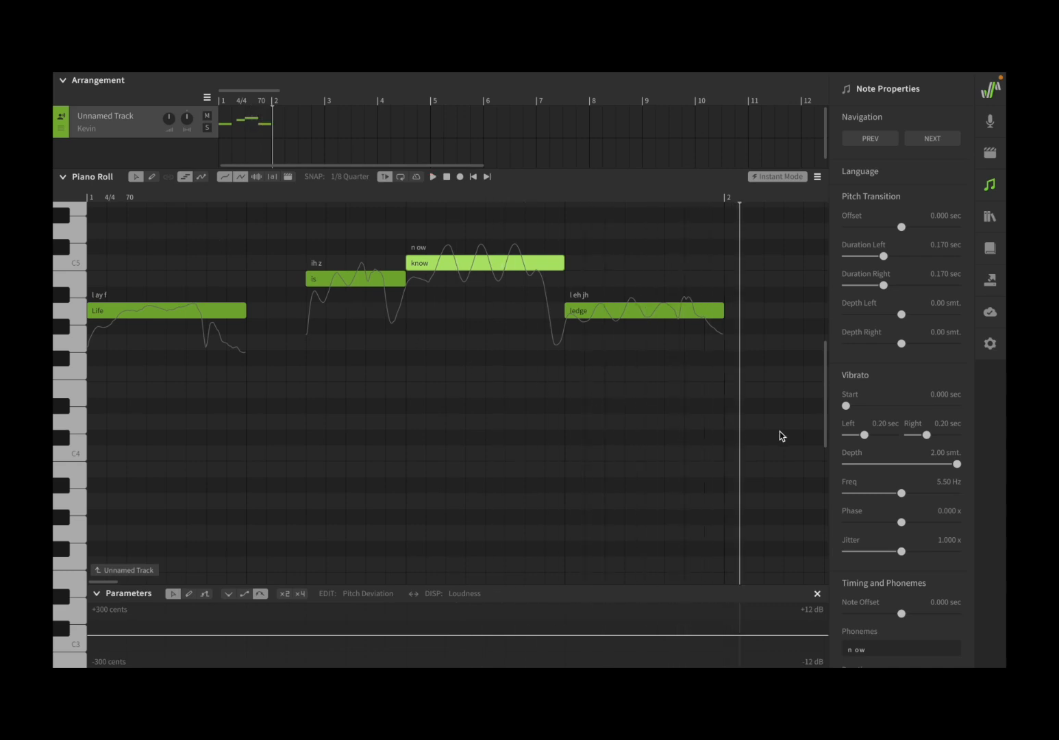
Set the vibrato left and right fades on 'know' to 0.02 sec each.
{"action": "left_click_drag", "start_coordinate": [867, 435], "coordinate": [846, 434]}
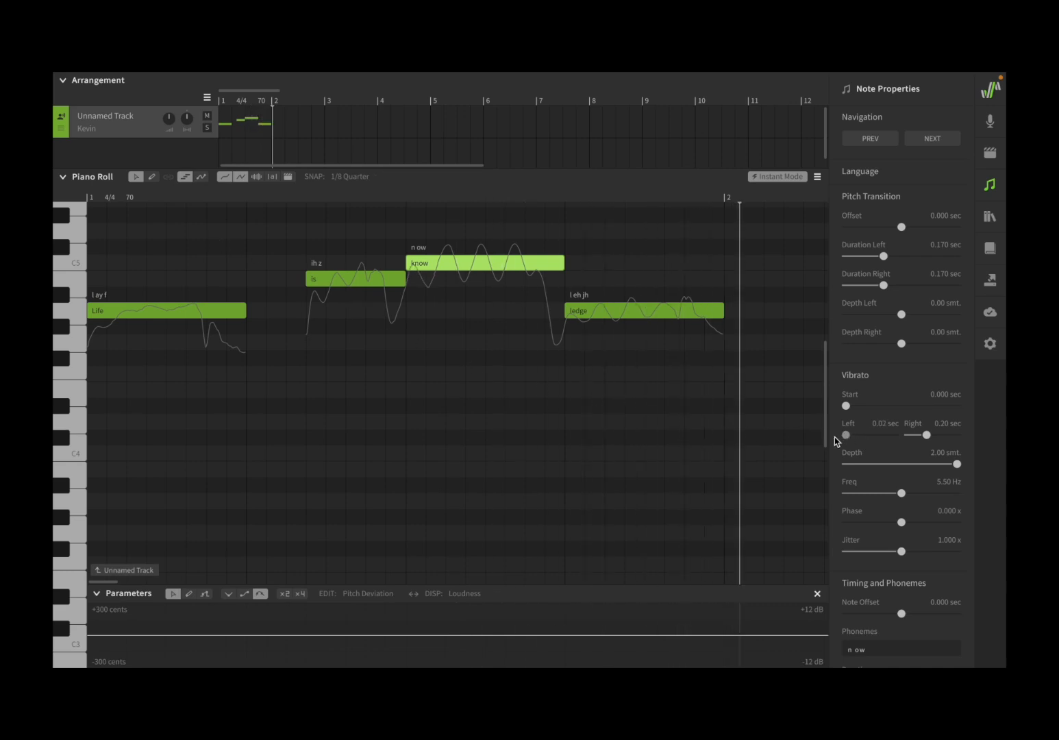
{"action": "mouse_move", "coordinate": [831, 443]}
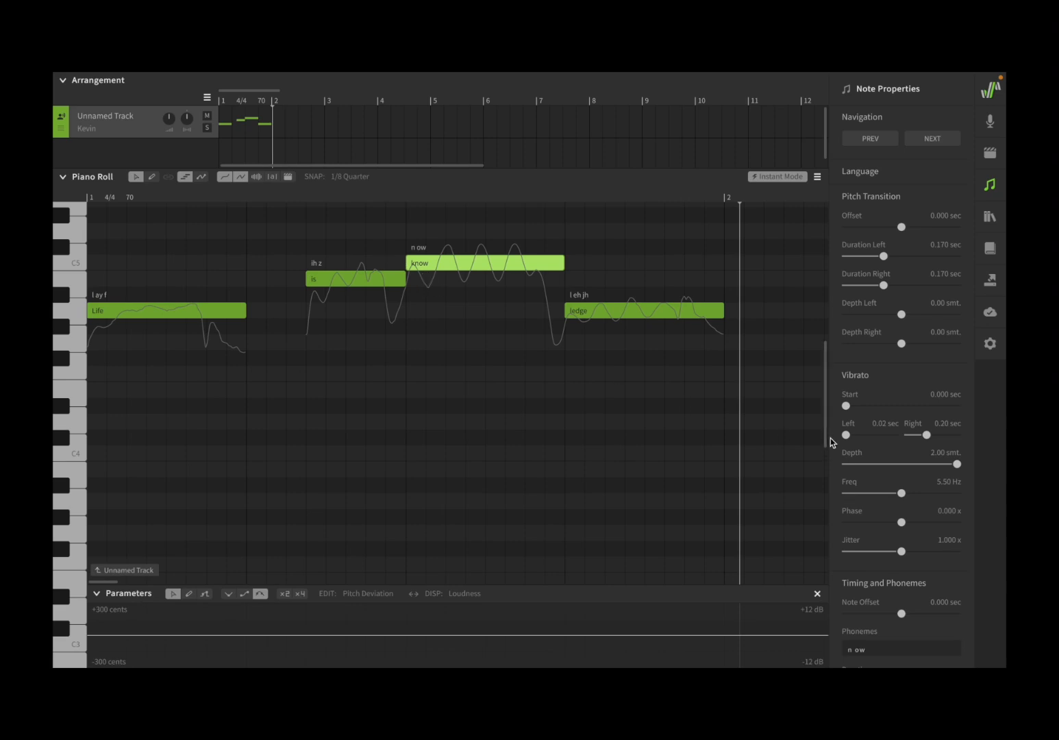
{"action": "left_click_drag", "start_coordinate": [845, 435], "coordinate": [885, 434]}
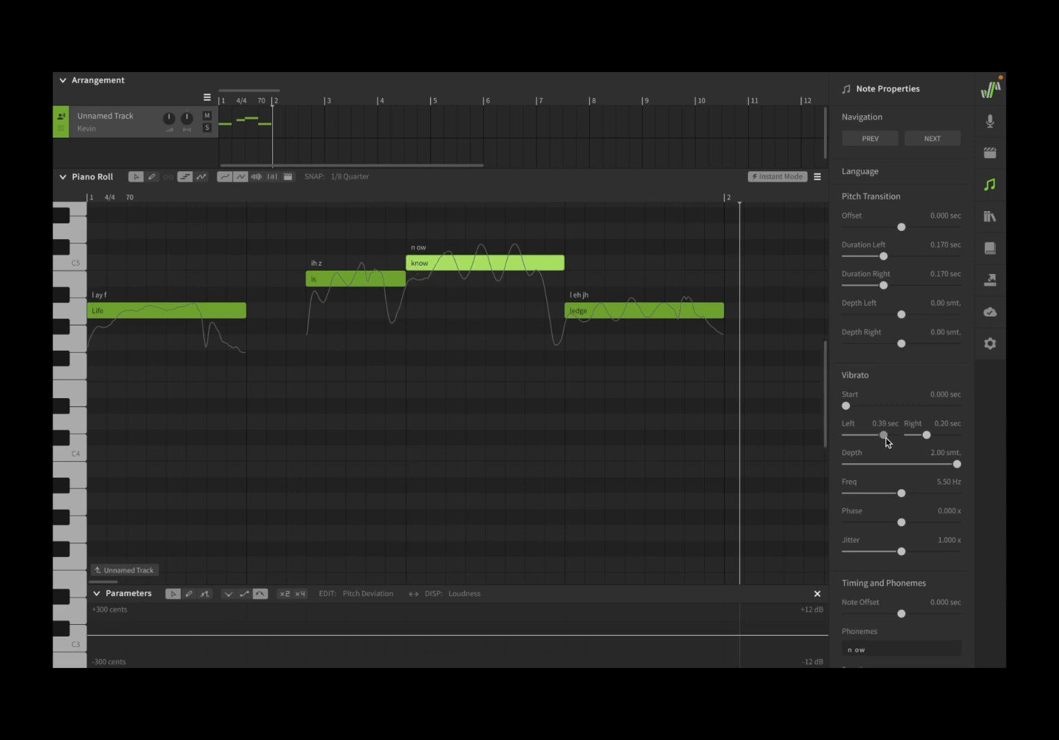
{"action": "left_click_drag", "start_coordinate": [866, 435], "coordinate": [883, 435]}
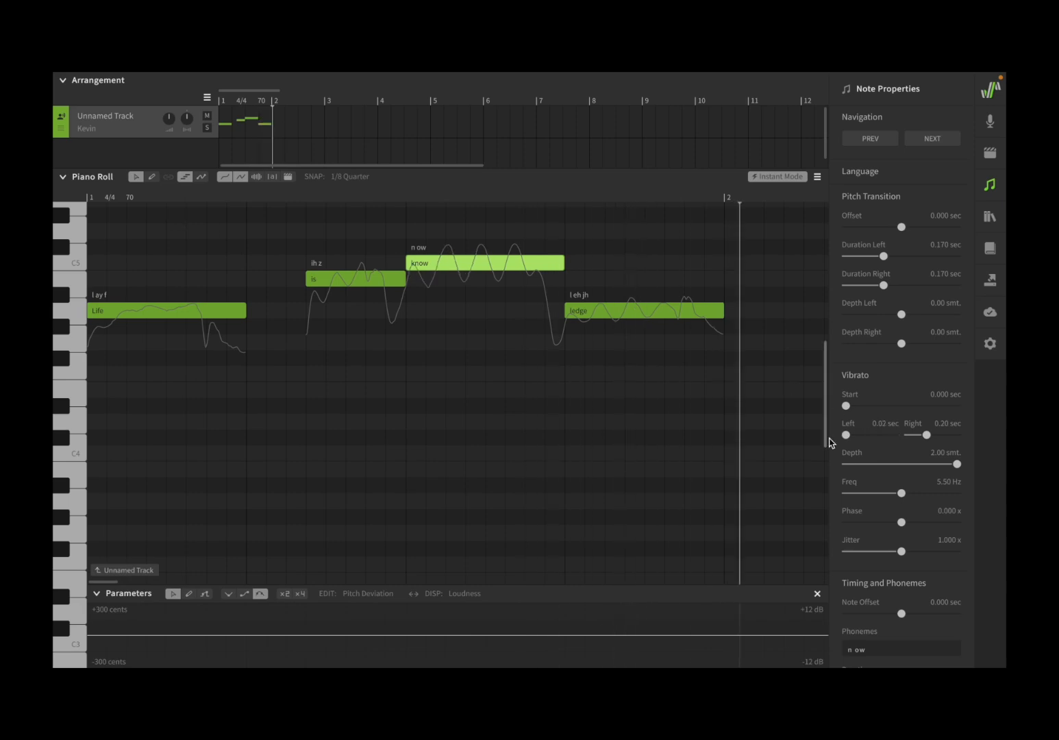
{"action": "left_click_drag", "start_coordinate": [929, 434], "coordinate": [949, 434]}
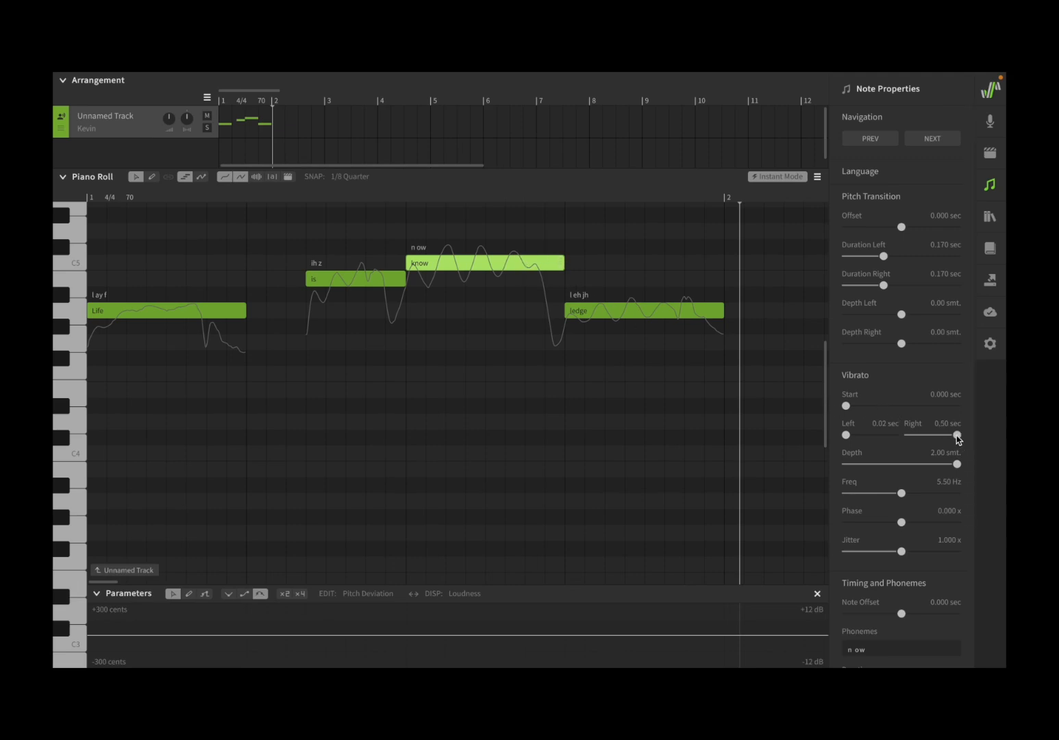
{"action": "left_click_drag", "start_coordinate": [958, 434], "coordinate": [909, 435]}
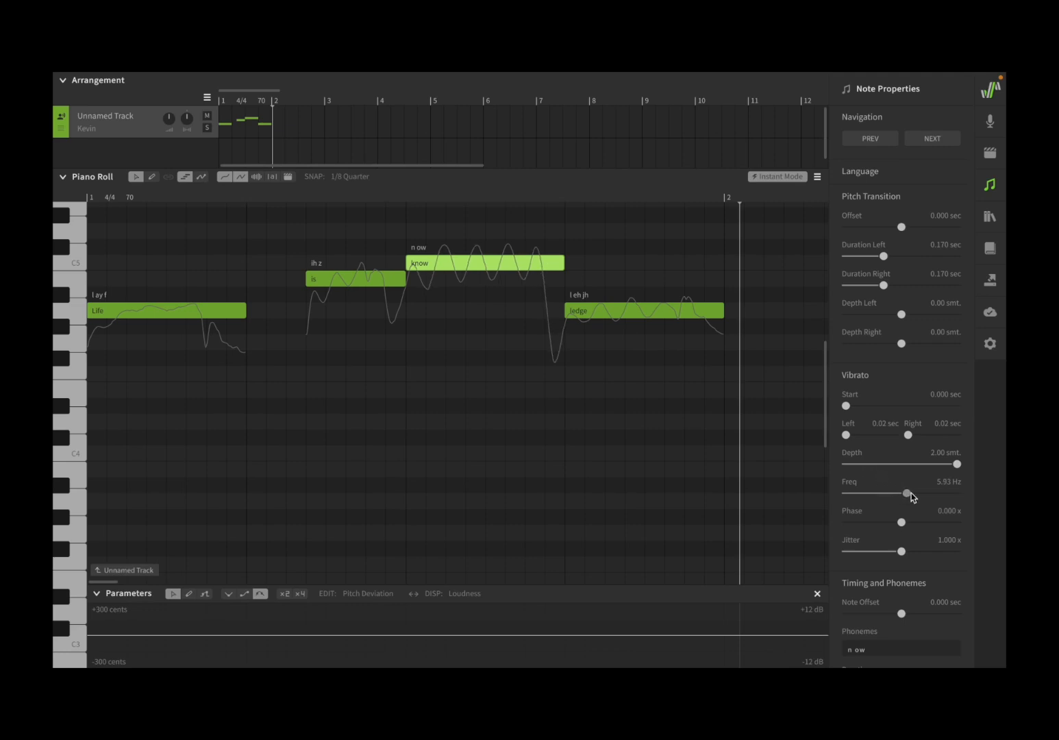
Drag the vibrato sliders to Freq 8.98 Hz and Phase 0.750.
{"action": "left_click_drag", "start_coordinate": [906, 494], "coordinate": [946, 493]}
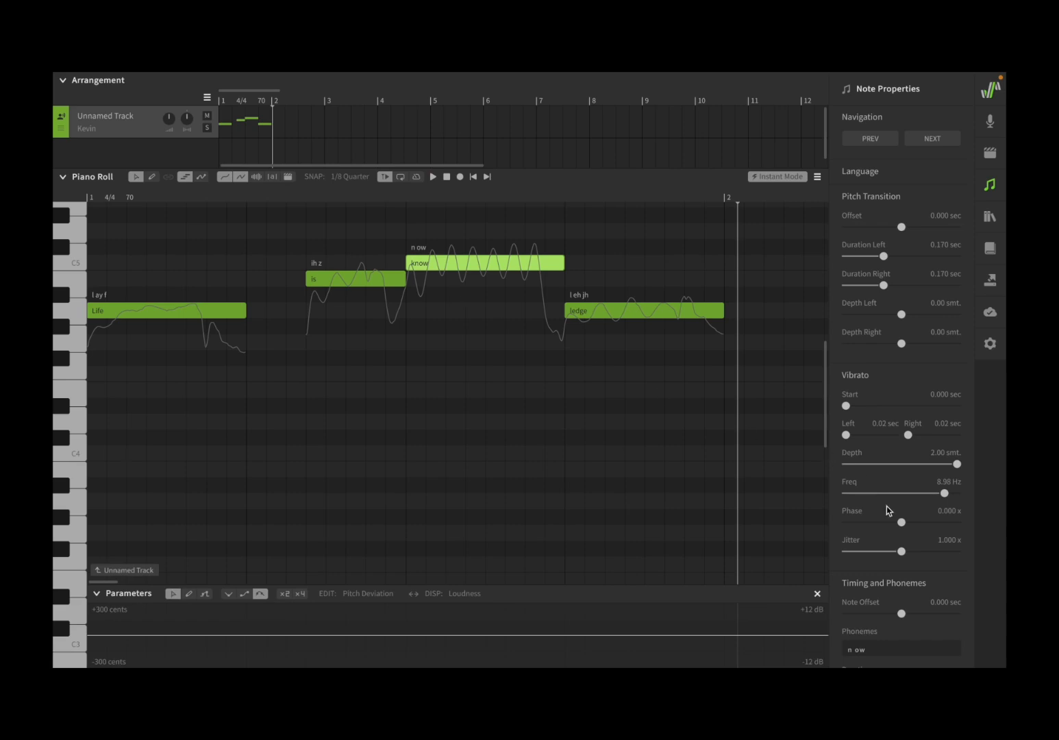
{"action": "left_click_drag", "start_coordinate": [902, 522], "coordinate": [945, 522]}
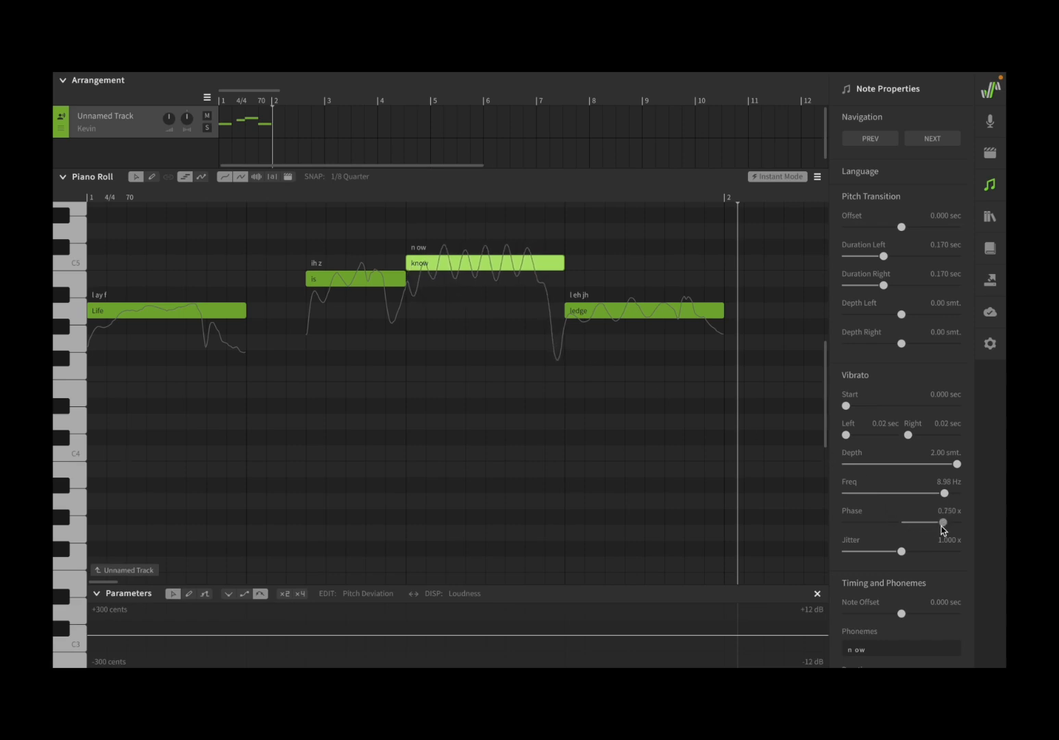
Try a negative vibrato phase, listen, and return vibrato to defaults (0.00 depth, 5.50 Hz).
{"action": "left_click_drag", "start_coordinate": [945, 522], "coordinate": [860, 522]}
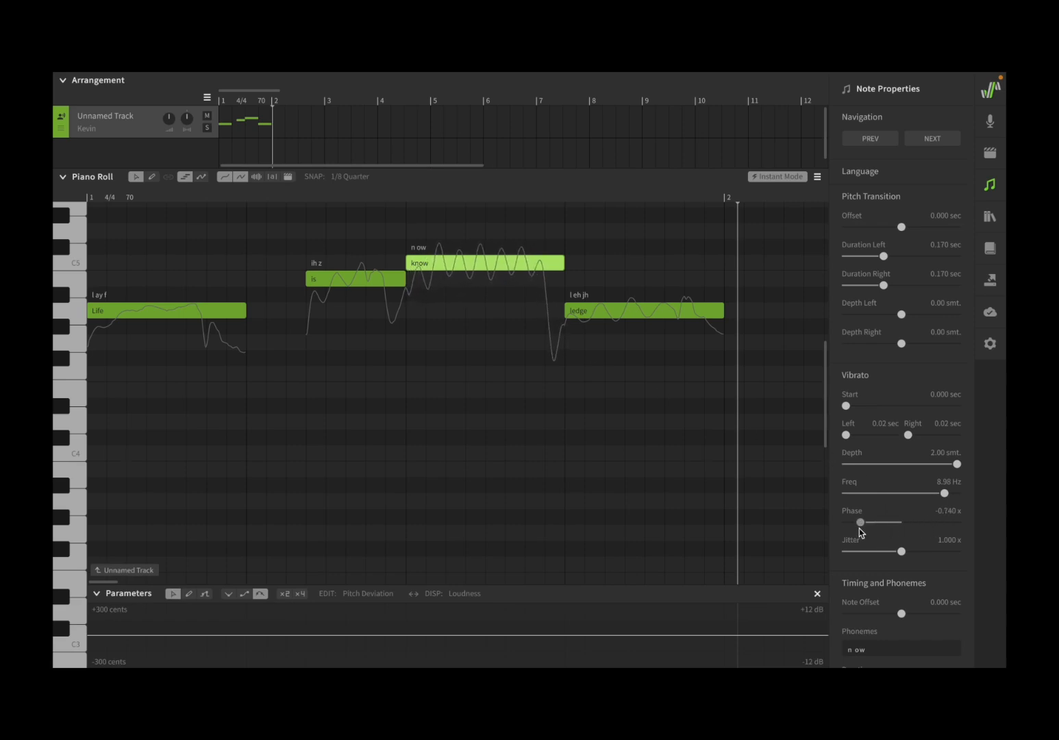
{"action": "left_click_drag", "start_coordinate": [860, 522], "coordinate": [862, 522]}
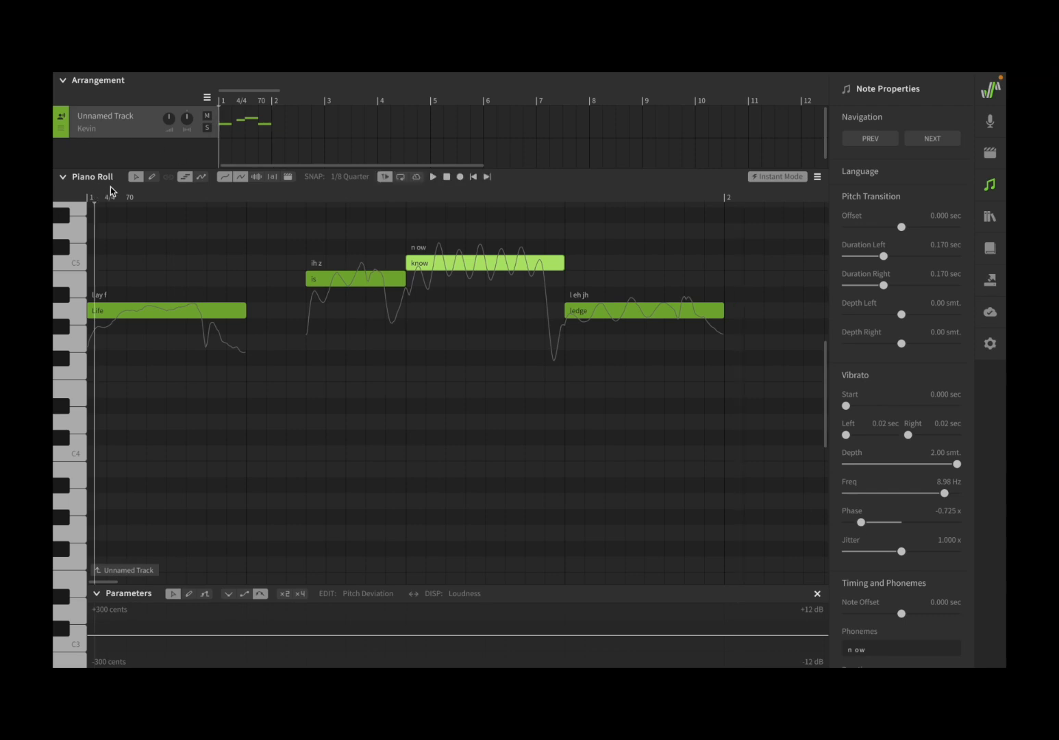
{"action": "left_click", "coordinate": [433, 176]}
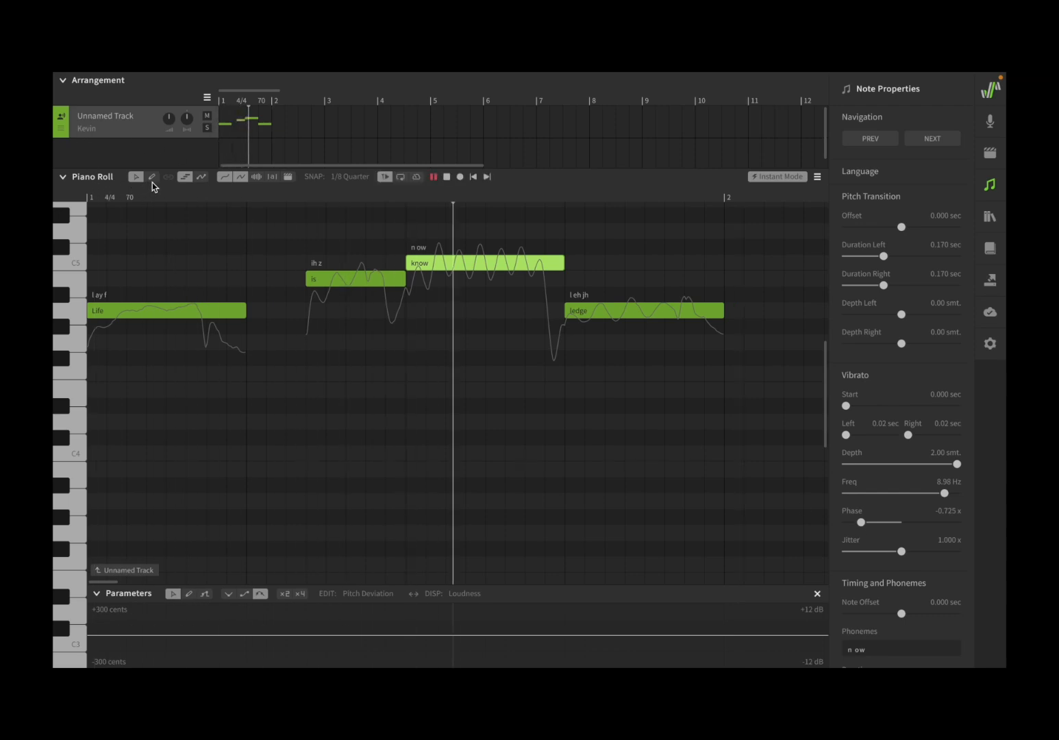
{"action": "left_click", "coordinate": [432, 177]}
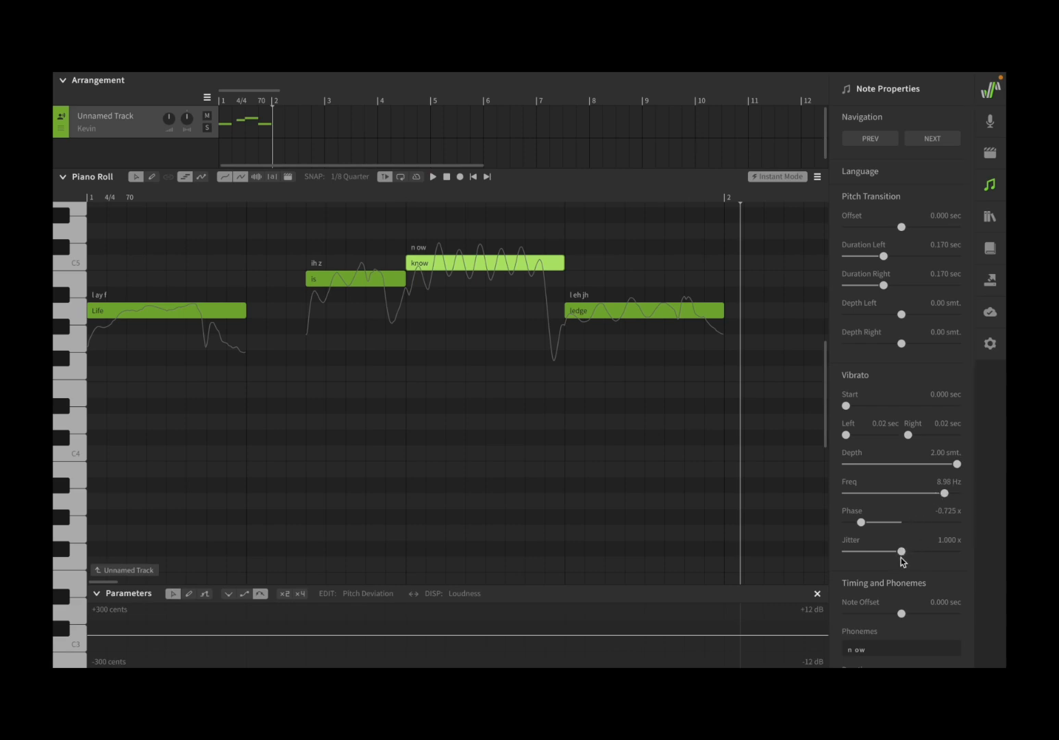
{"action": "mouse_move", "coordinate": [903, 557]}
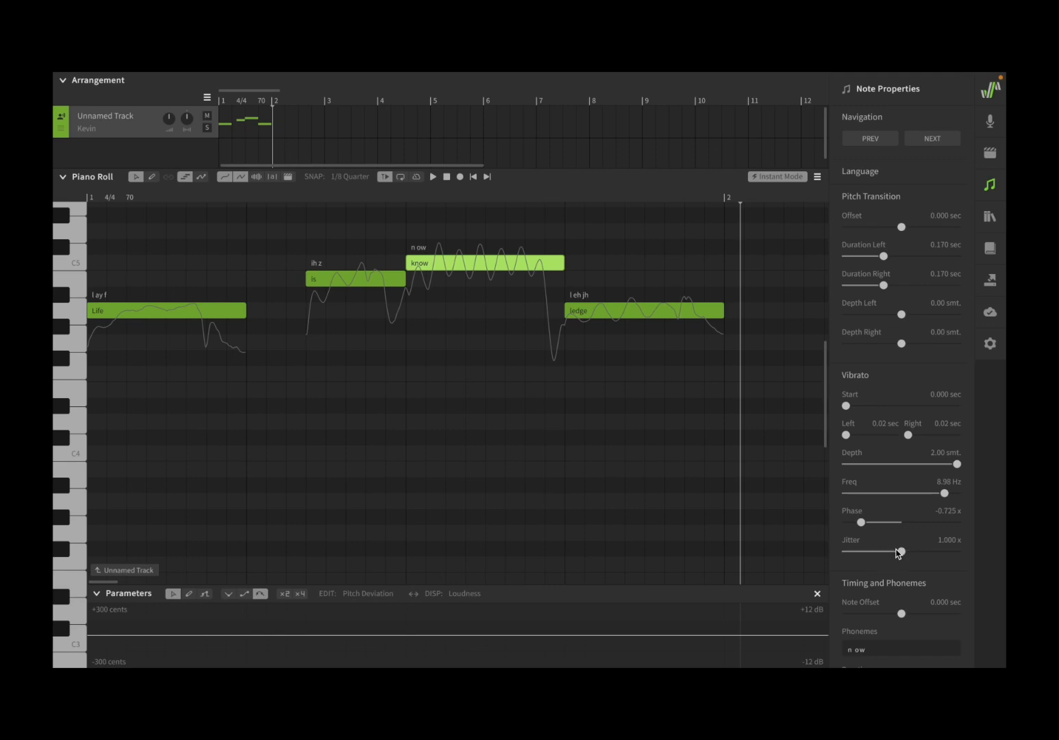
{"action": "left_click_drag", "start_coordinate": [897, 551], "coordinate": [905, 551]}
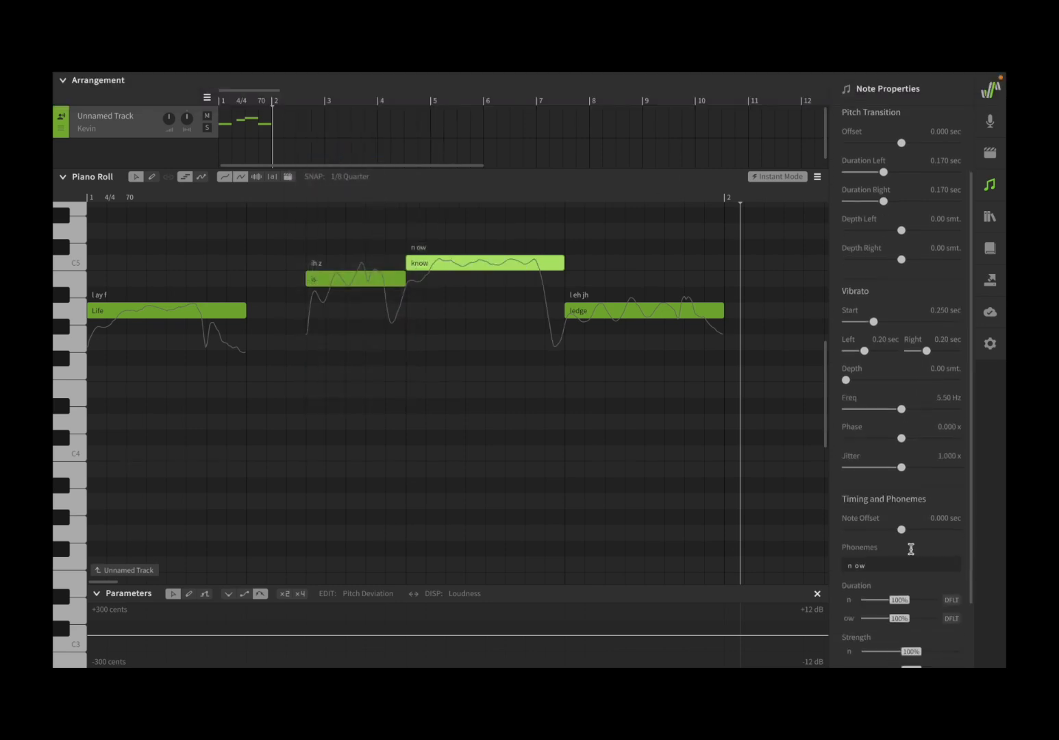
Delay the know note's offset to 0.012 s and shorten its ow phoneme to 20%.
{"action": "scroll", "scroll_direction": "down", "scroll_amount": 3}
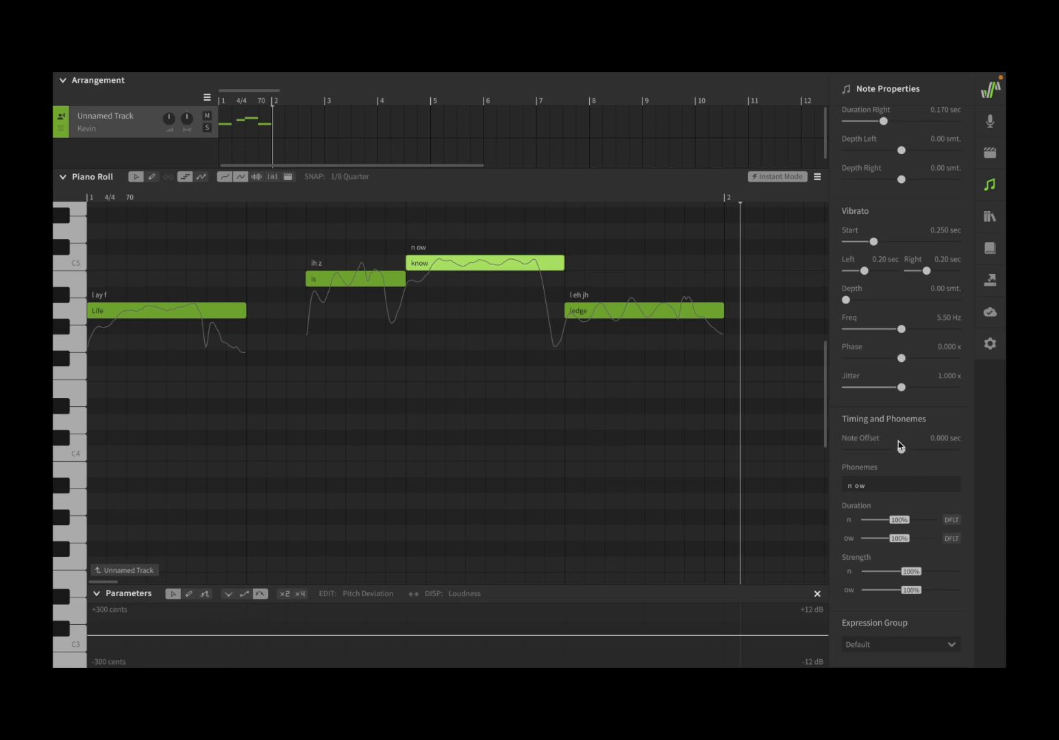
{"action": "mouse_move", "coordinate": [867, 454]}
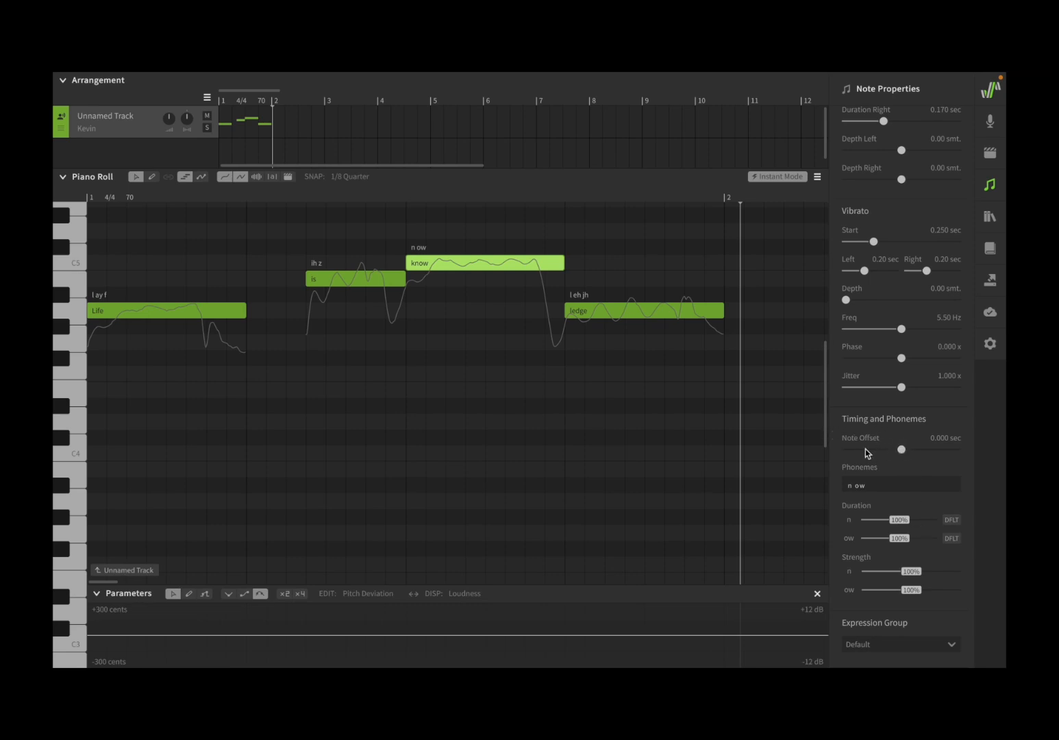
{"action": "left_click_drag", "start_coordinate": [902, 450], "coordinate": [914, 450]}
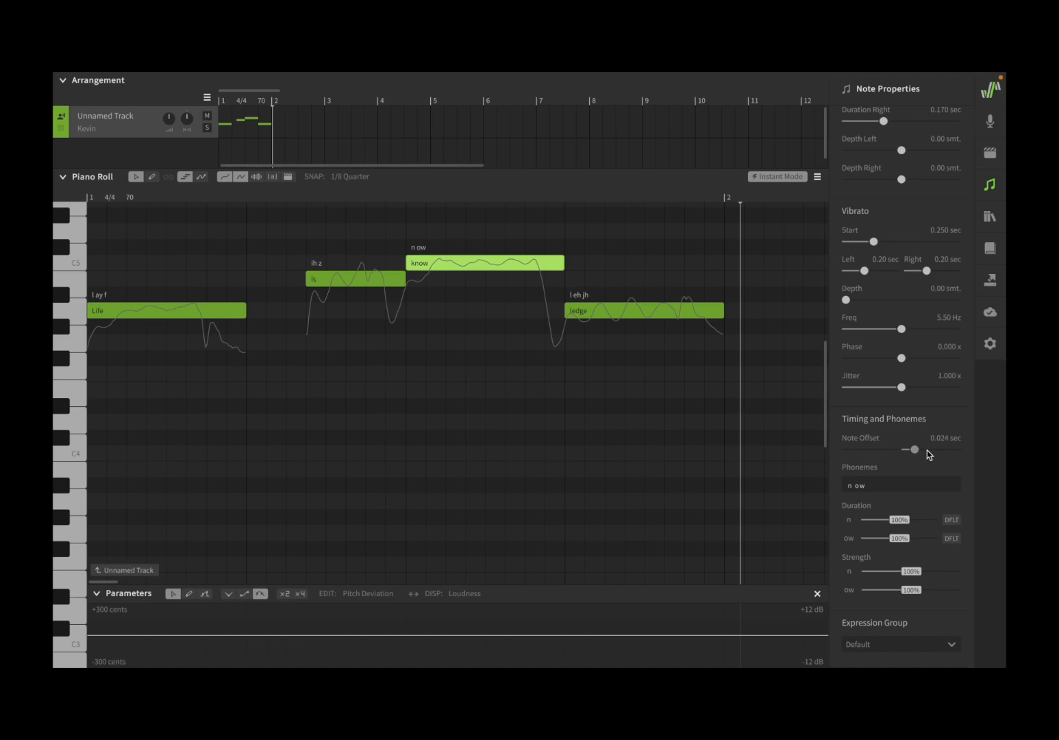
{"action": "left_click_drag", "start_coordinate": [914, 450], "coordinate": [845, 449]}
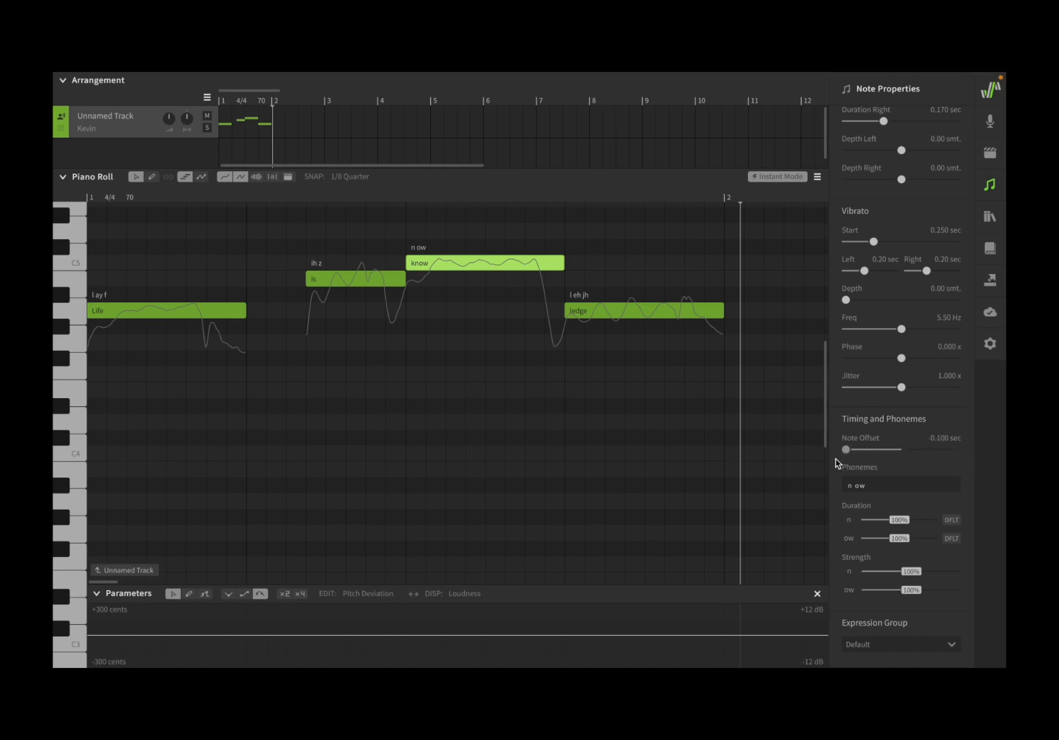
{"action": "left_click_drag", "start_coordinate": [846, 450], "coordinate": [914, 450]}
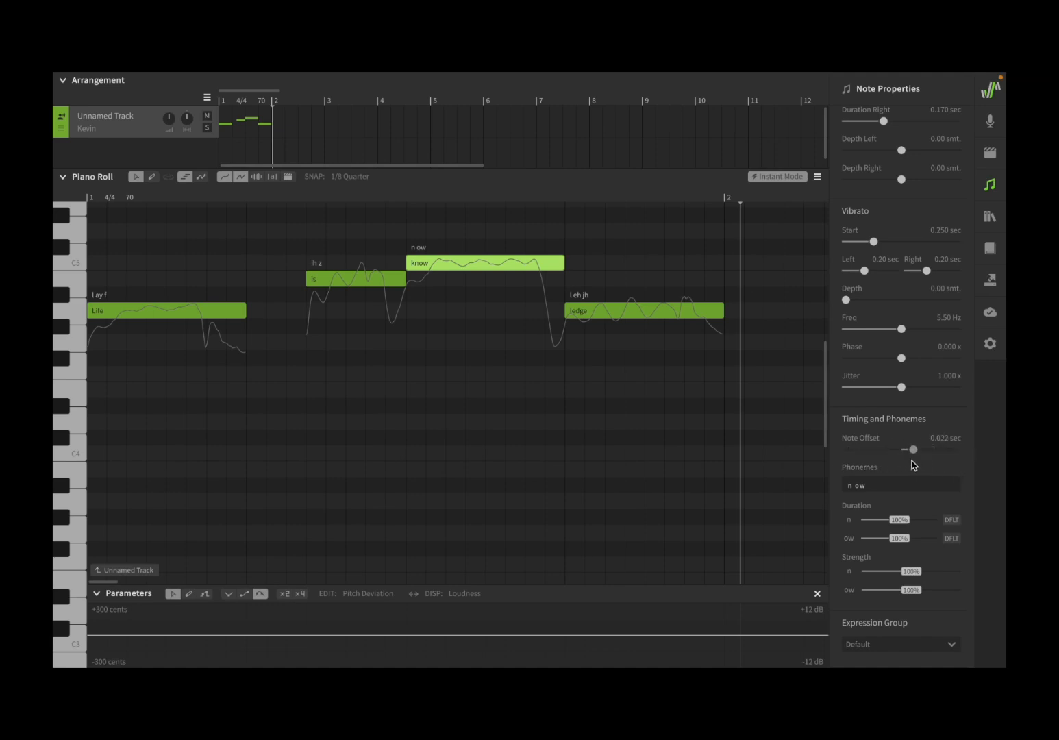
{"action": "left_click_drag", "start_coordinate": [913, 450], "coordinate": [909, 450]}
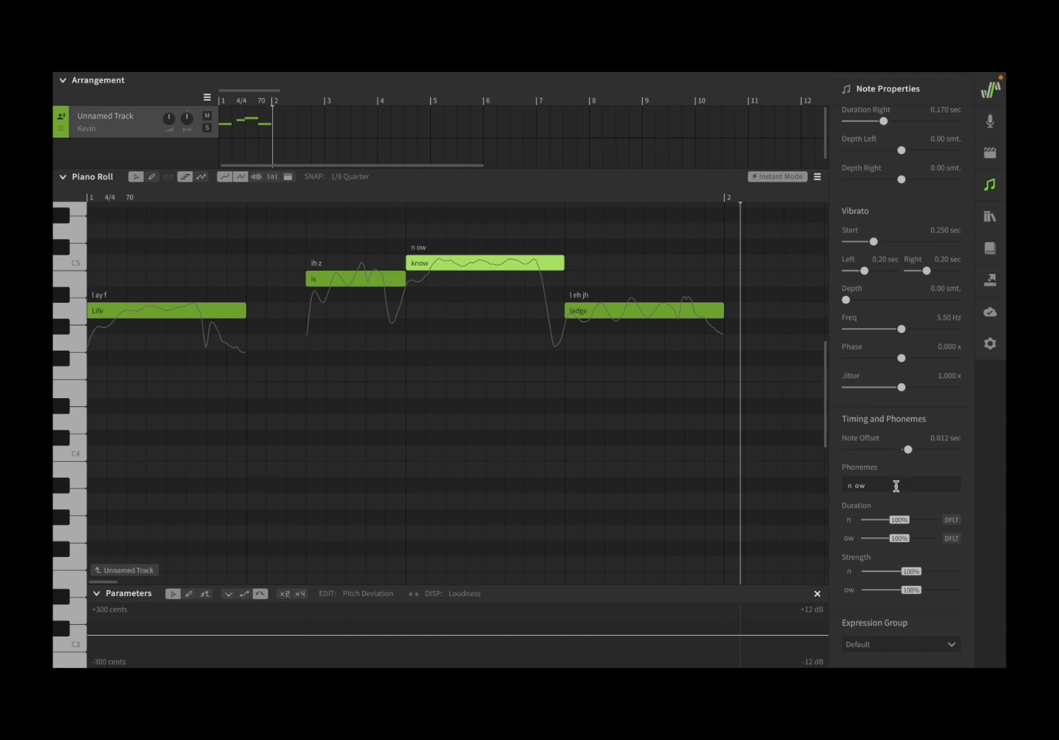
{"action": "mouse_move", "coordinate": [893, 512]}
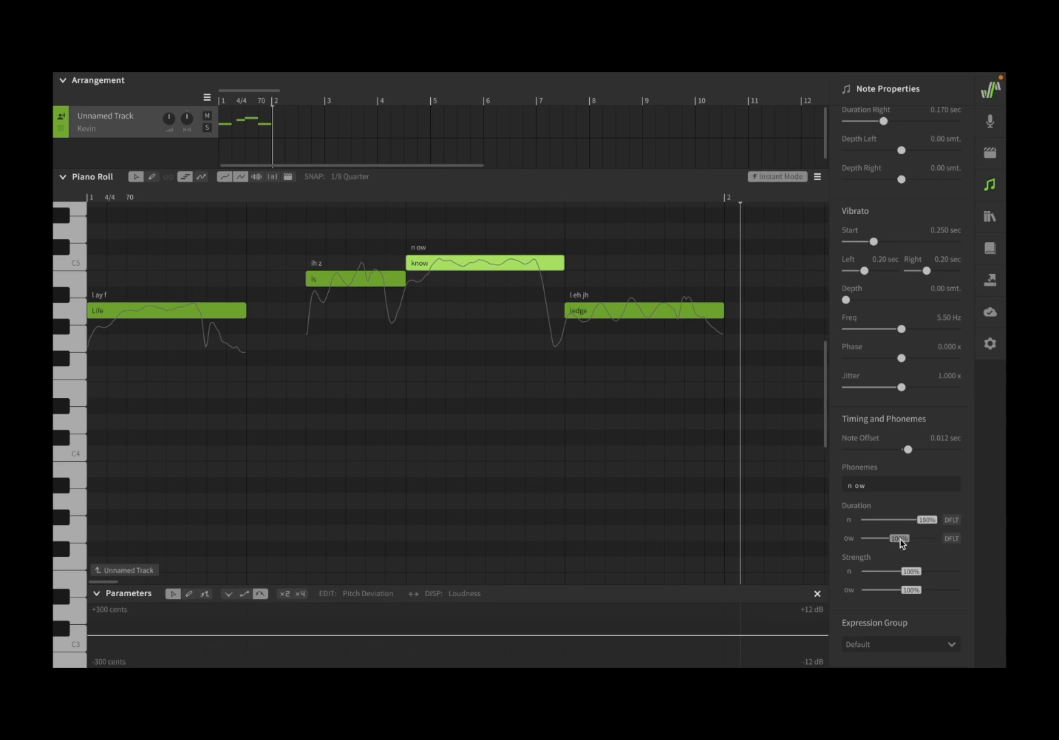
{"action": "left_click_drag", "start_coordinate": [899, 537], "coordinate": [870, 538]}
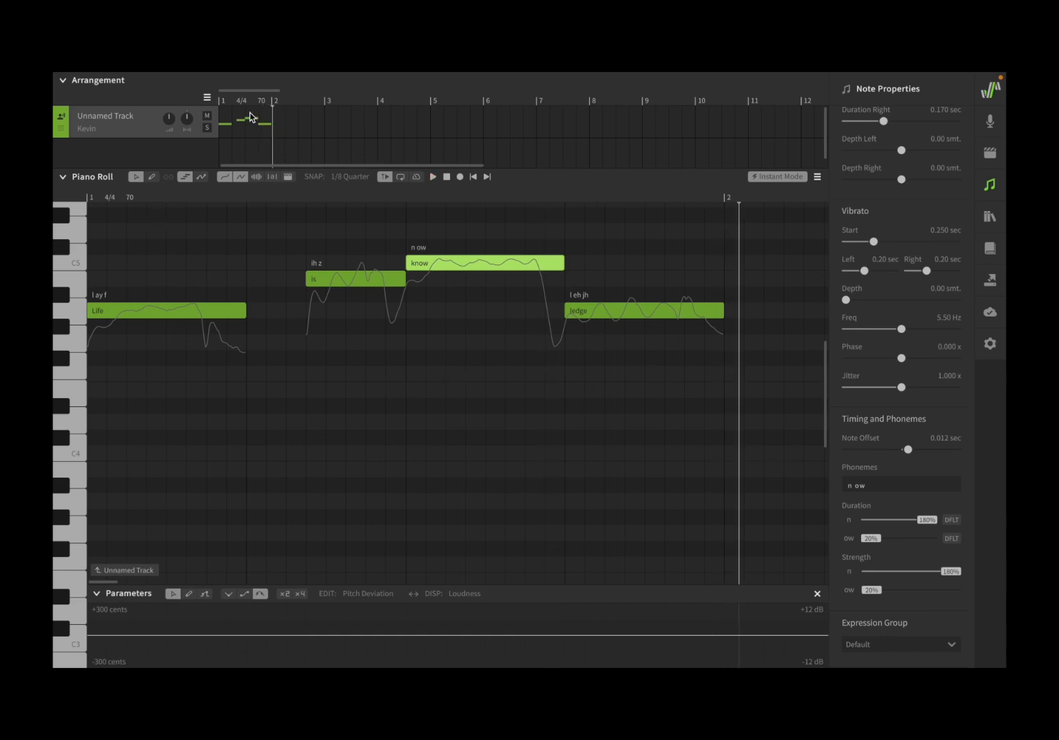
Reset the know note to 0.000 s offset and 100% phonemes, then hide Note Properties.
{"action": "left_click", "coordinate": [311, 80]}
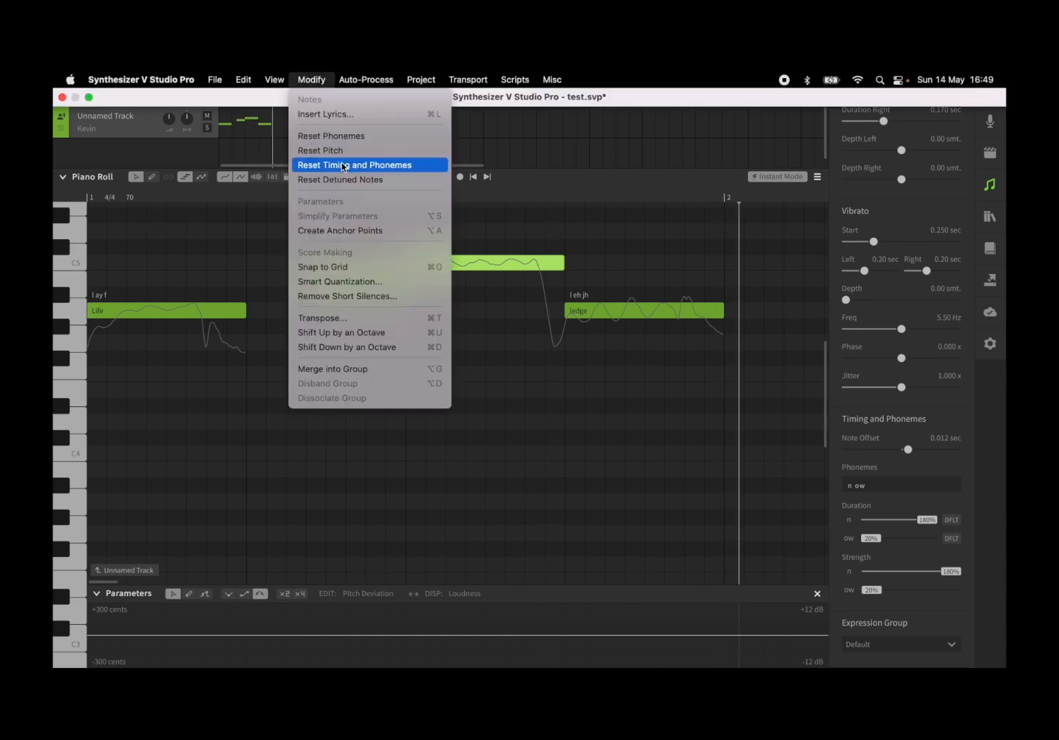
{"action": "left_click", "coordinate": [353, 164]}
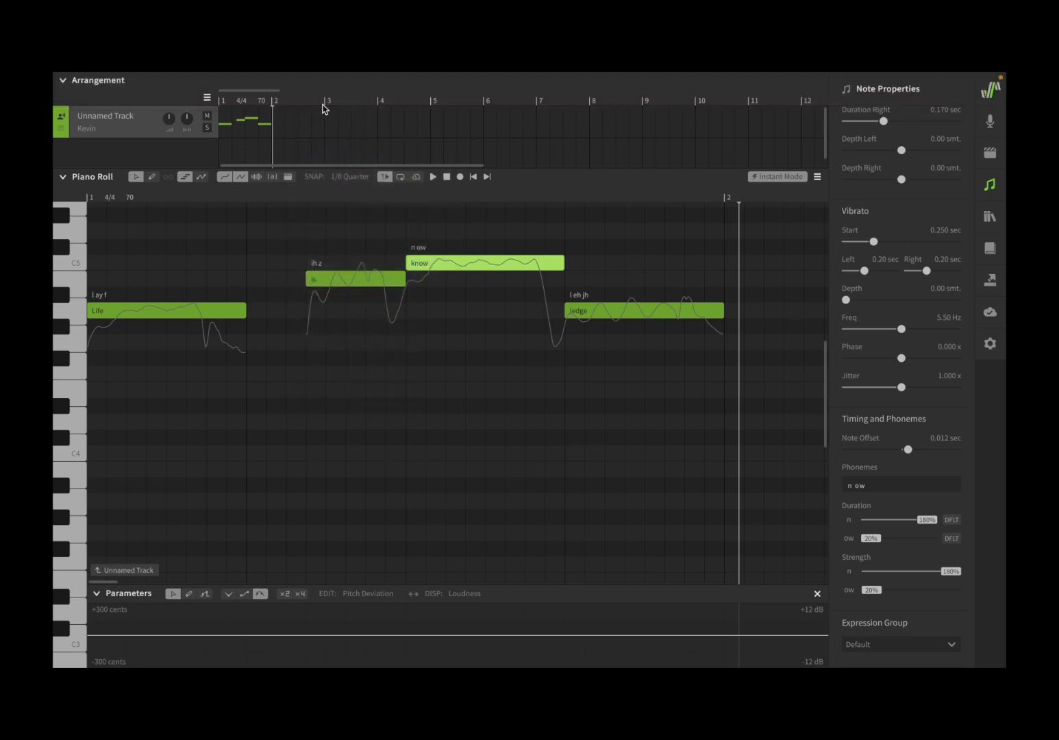
{"action": "left_click", "coordinate": [311, 79]}
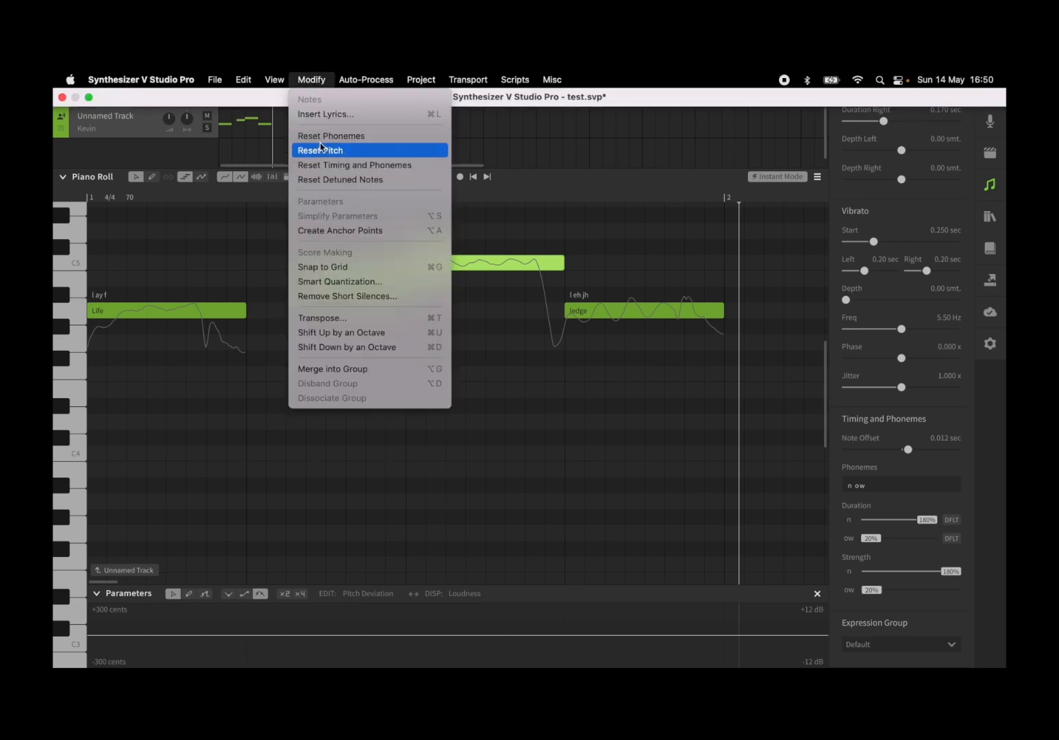
{"action": "mouse_move", "coordinate": [353, 164]}
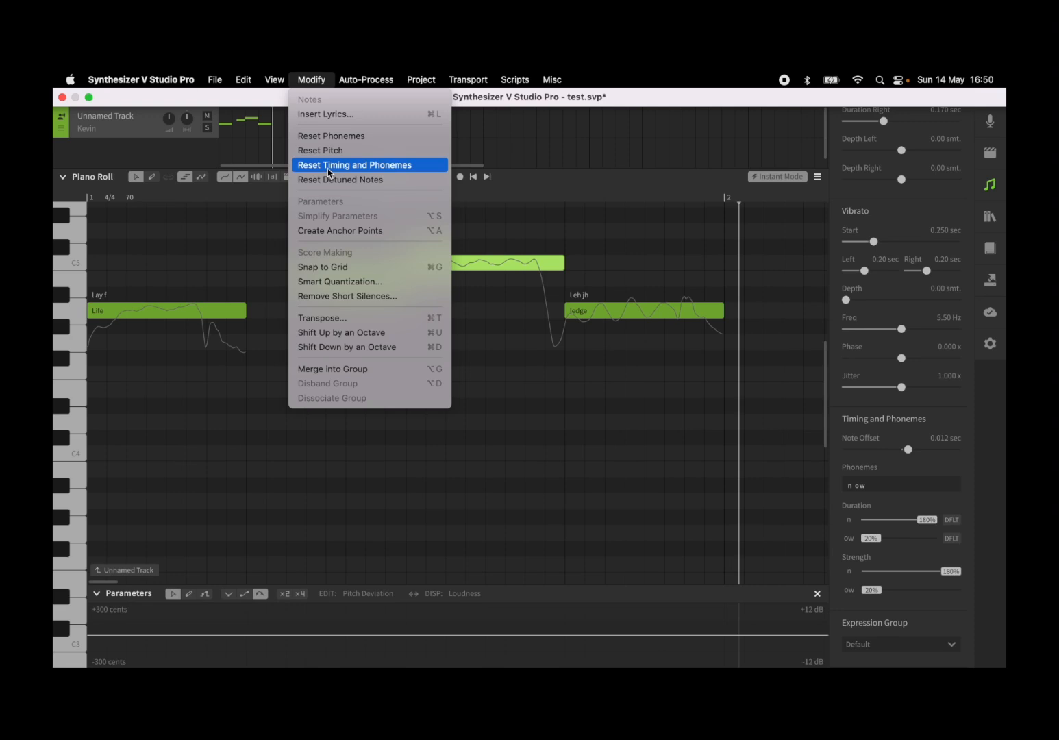
{"action": "left_click", "coordinate": [354, 165]}
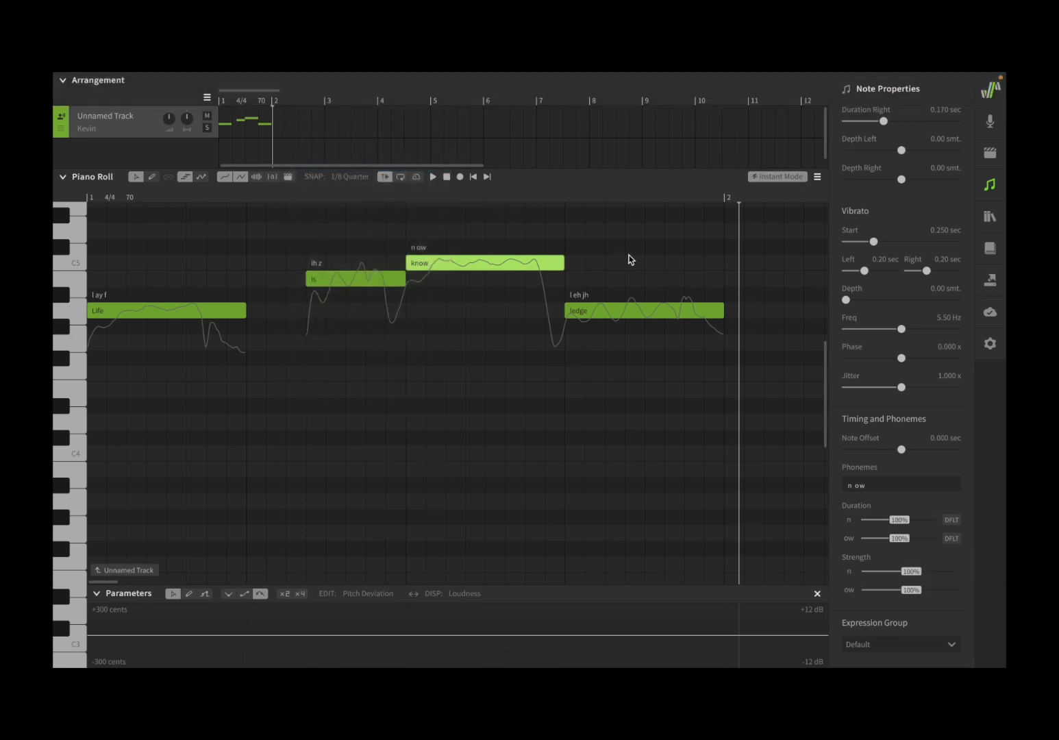
{"action": "left_click", "coordinate": [990, 185]}
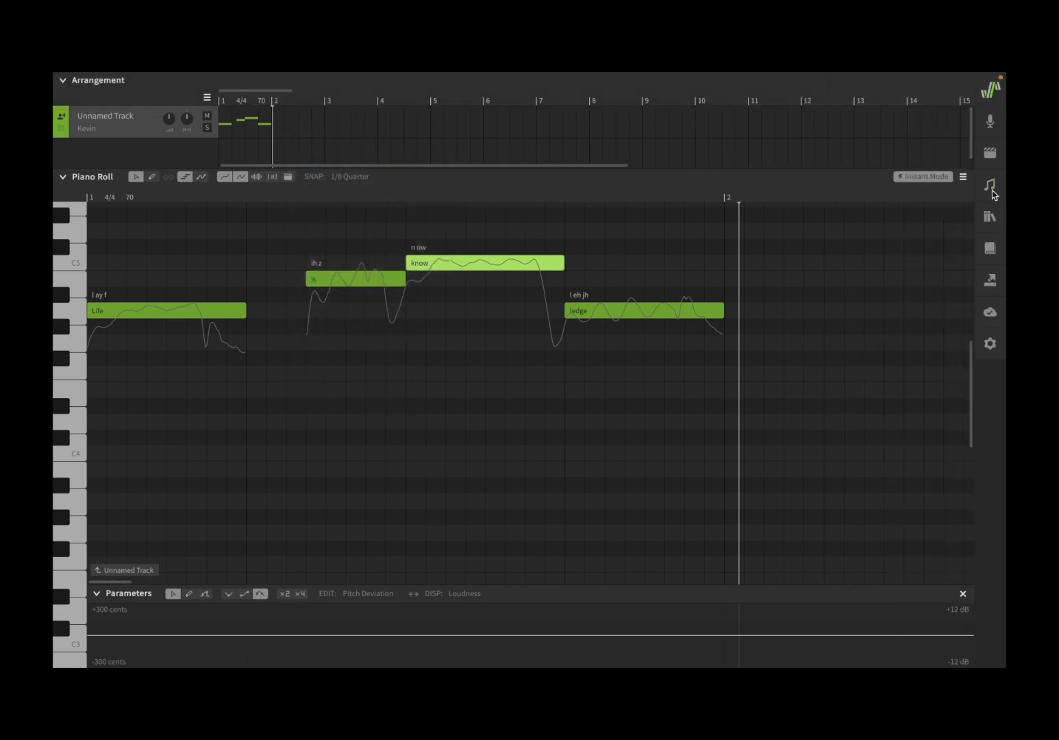
{"action": "mouse_move", "coordinate": [985, 203]}
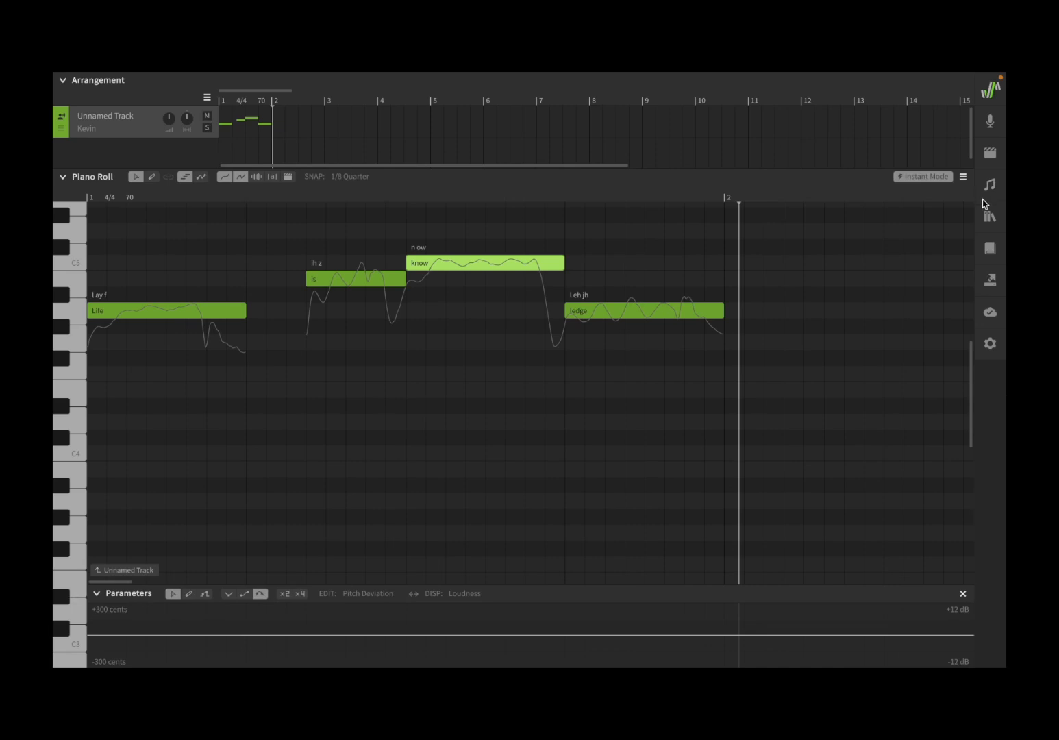
{"action": "mouse_move", "coordinate": [421, 245]}
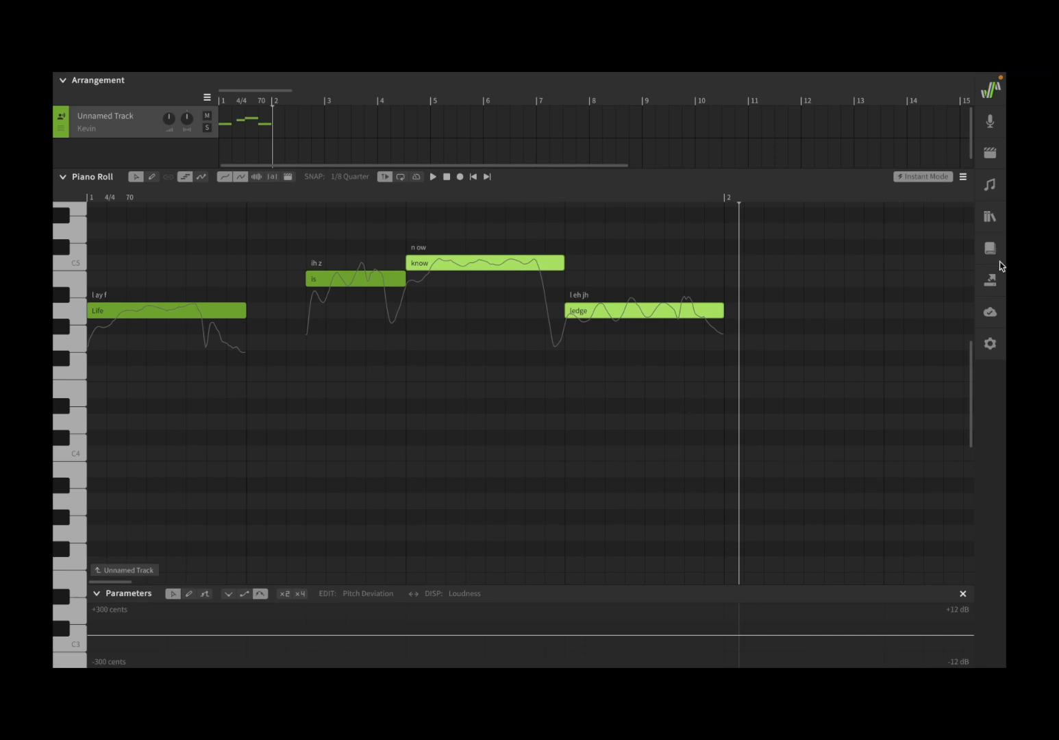
Reopen Note Properties and drag the shared Vibrato Depth of is, know, ledge to 2.00 smt.
{"action": "left_click", "coordinate": [990, 185]}
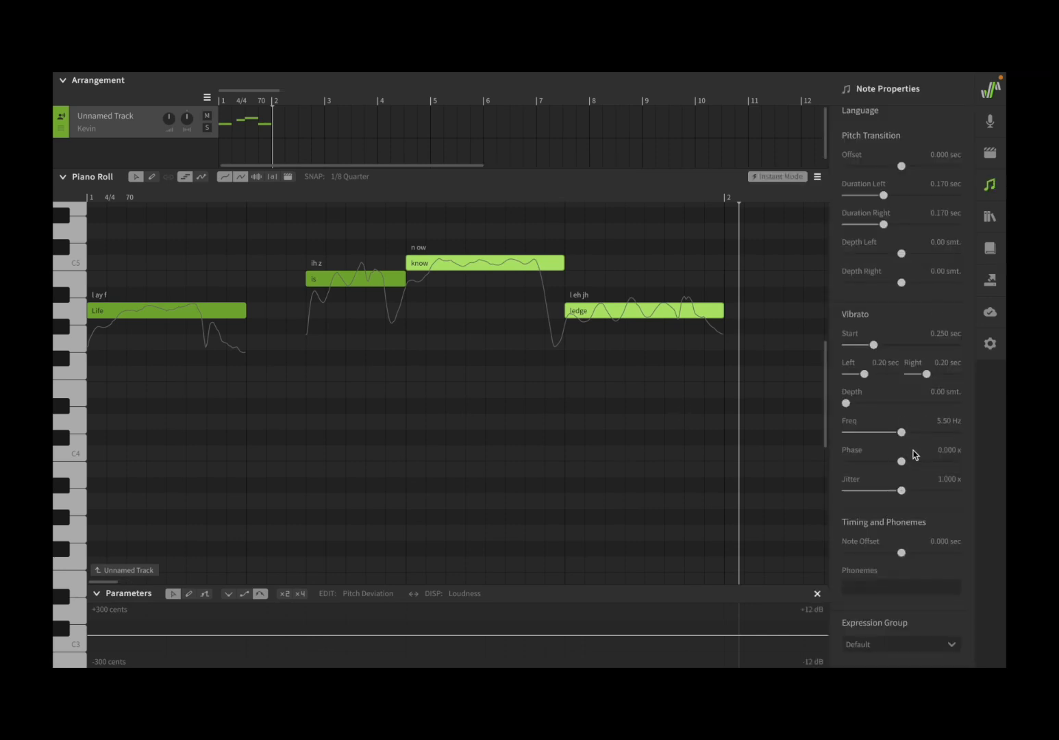
{"action": "mouse_move", "coordinate": [749, 431]}
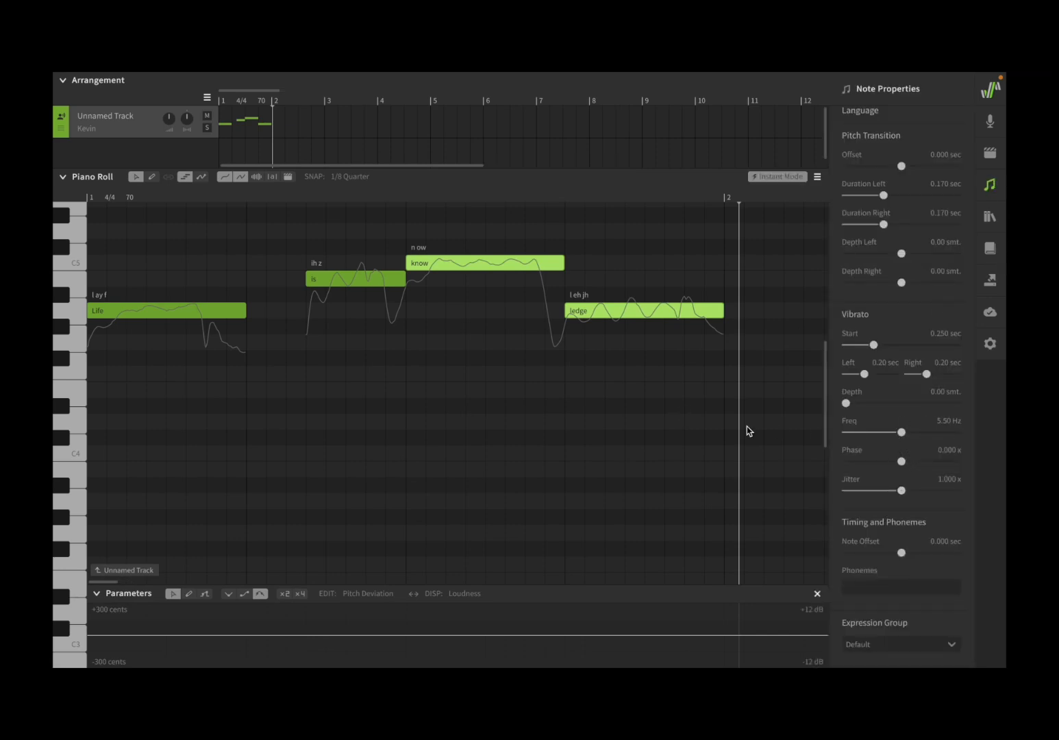
{"action": "mouse_move", "coordinate": [649, 288]}
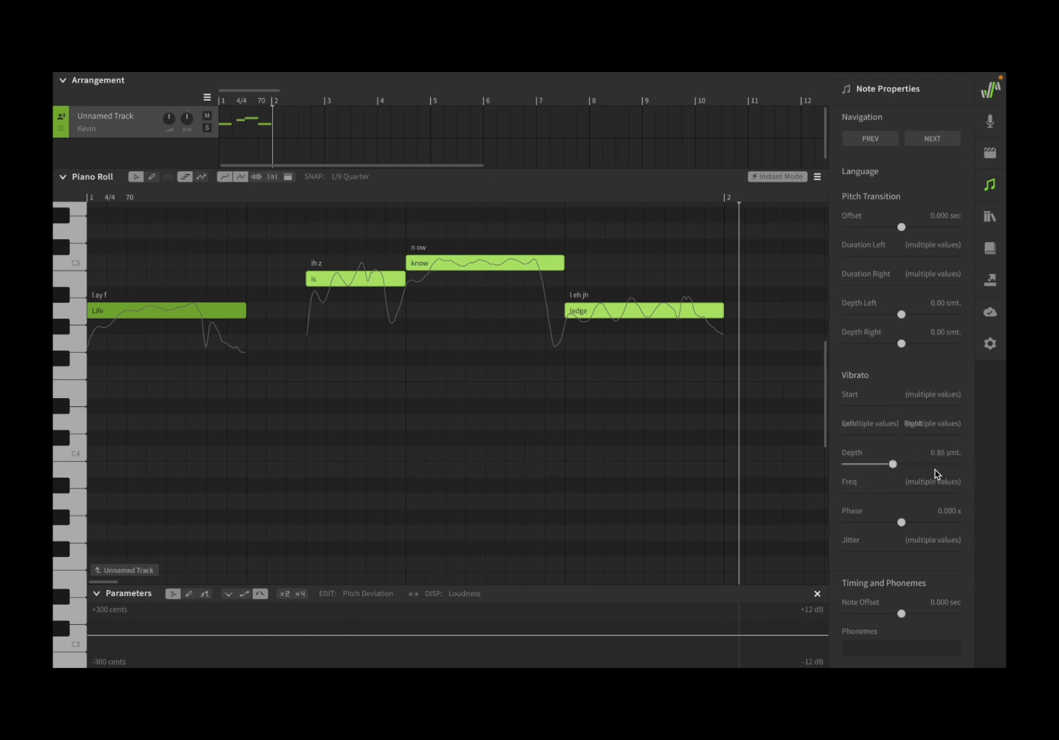
{"action": "left_click_drag", "start_coordinate": [890, 464], "coordinate": [958, 464]}
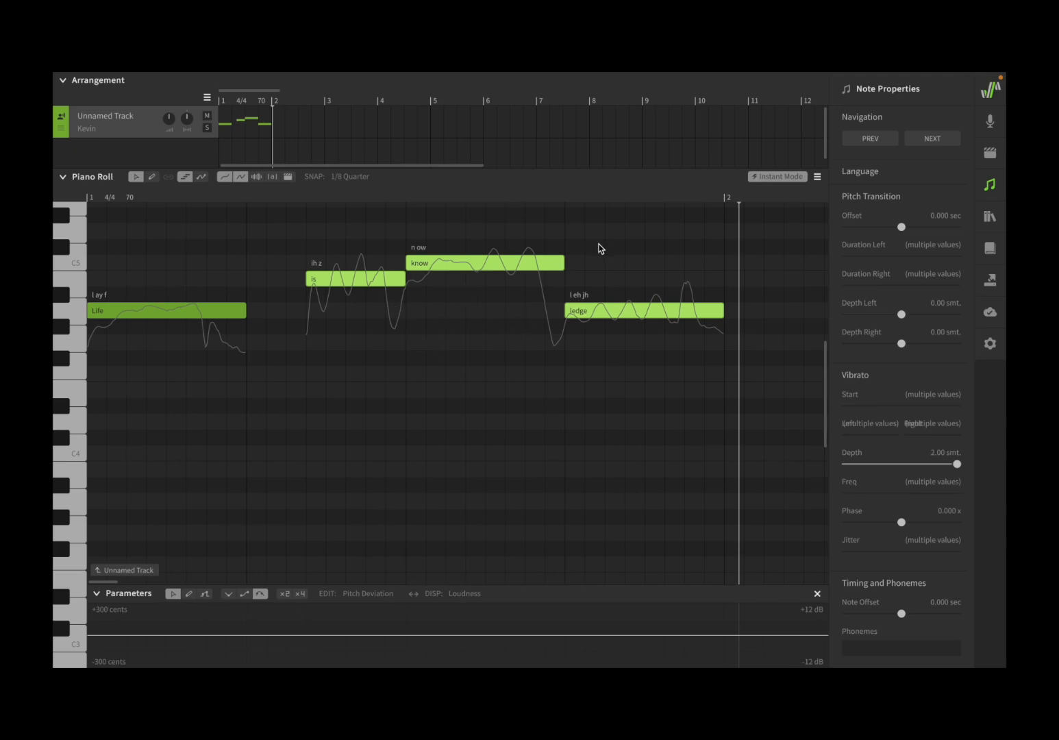
{"action": "mouse_move", "coordinate": [1003, 135]}
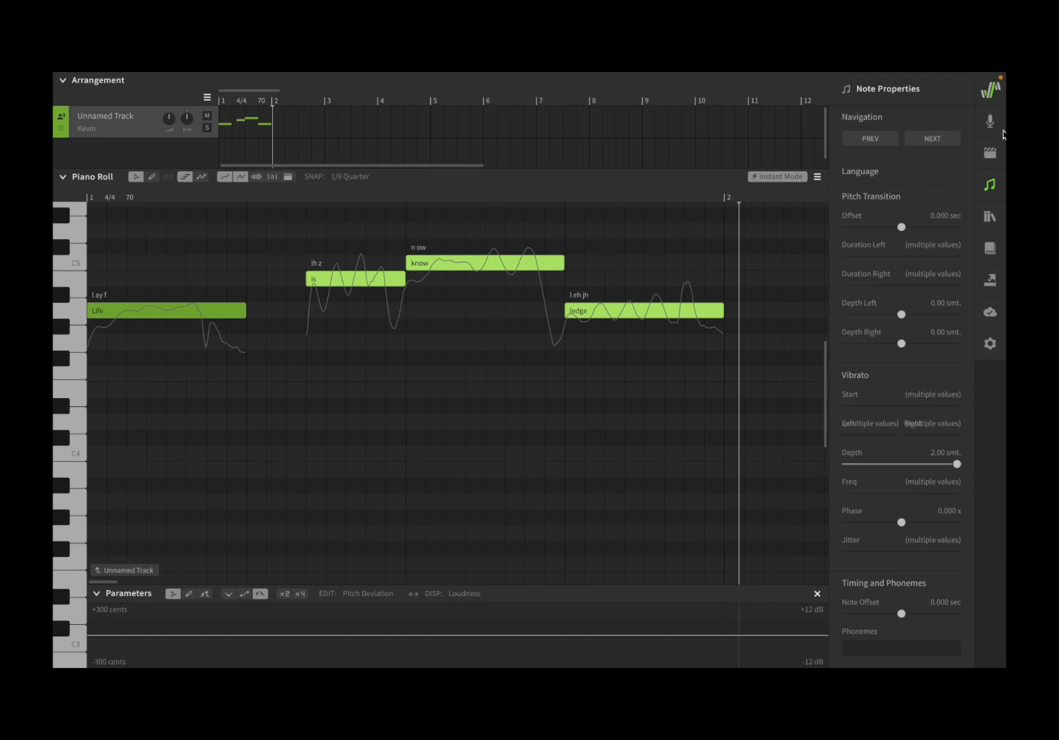
Show the Kevin voice's default pitch and vibrato settings (1.00 smt depth, 5.50 Hz).
{"action": "left_click", "coordinate": [990, 121]}
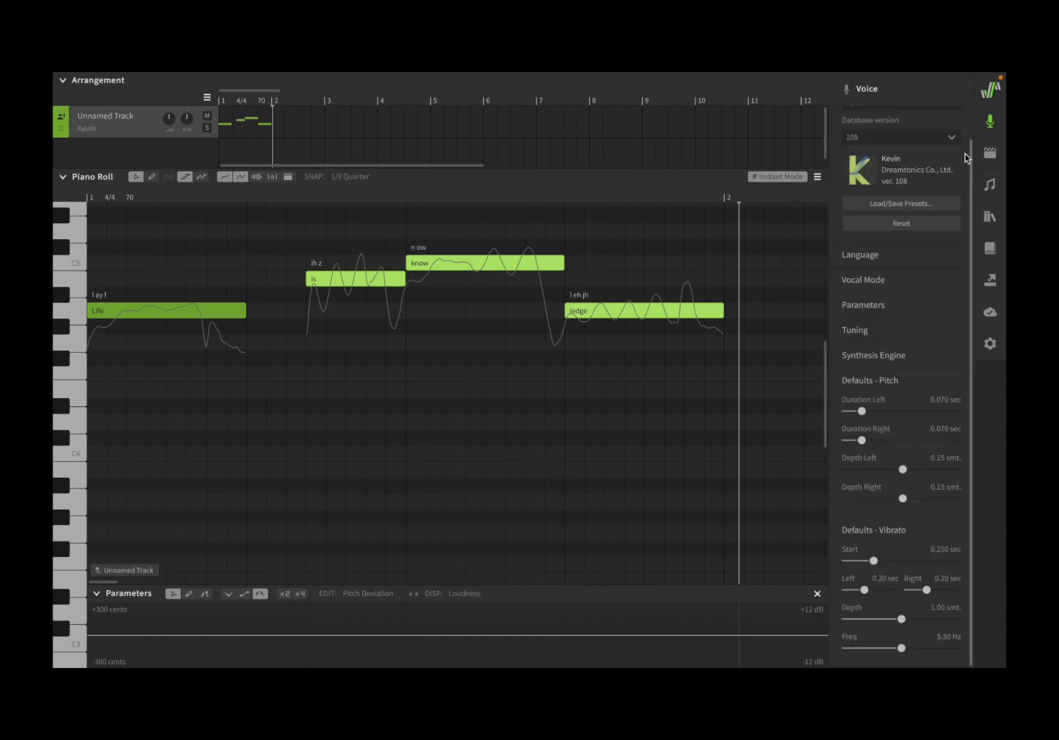
{"action": "mouse_move", "coordinate": [926, 341]}
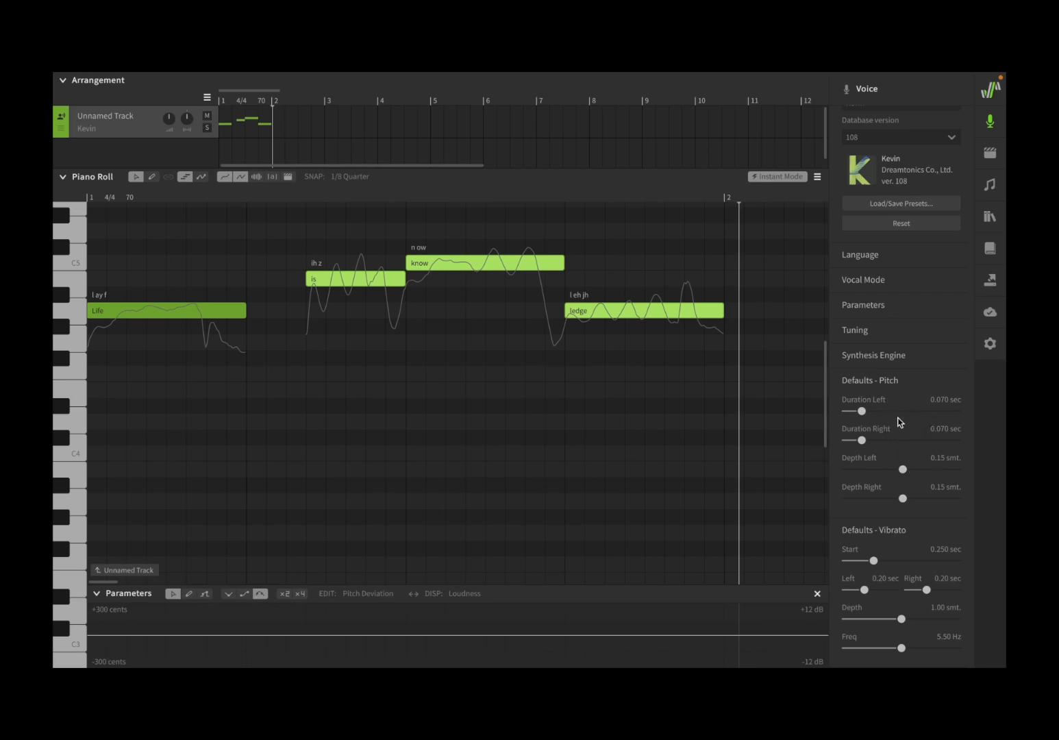
{"action": "mouse_move", "coordinate": [892, 525]}
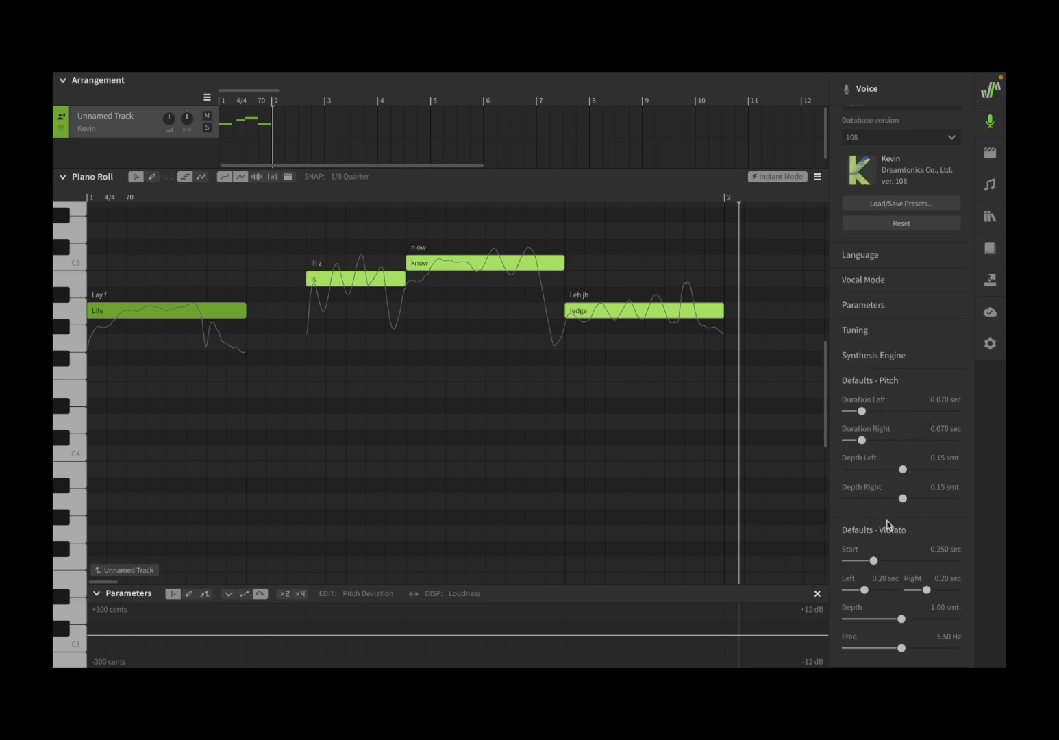
{"action": "mouse_move", "coordinate": [886, 512]}
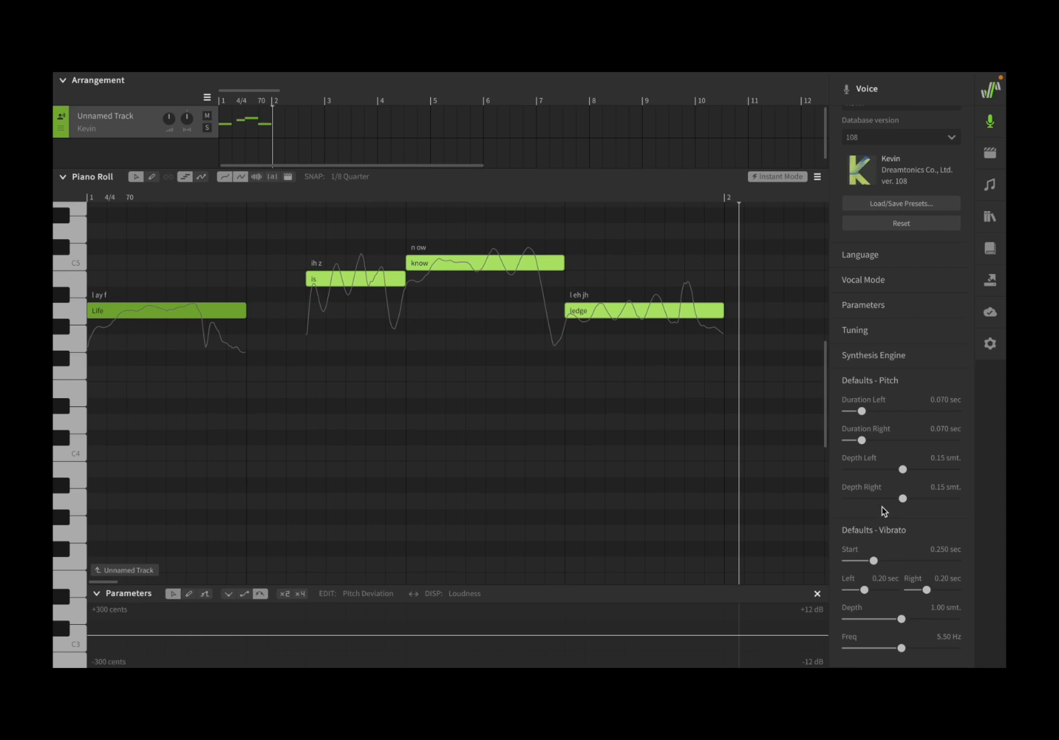
{"action": "mouse_move", "coordinate": [899, 334]}
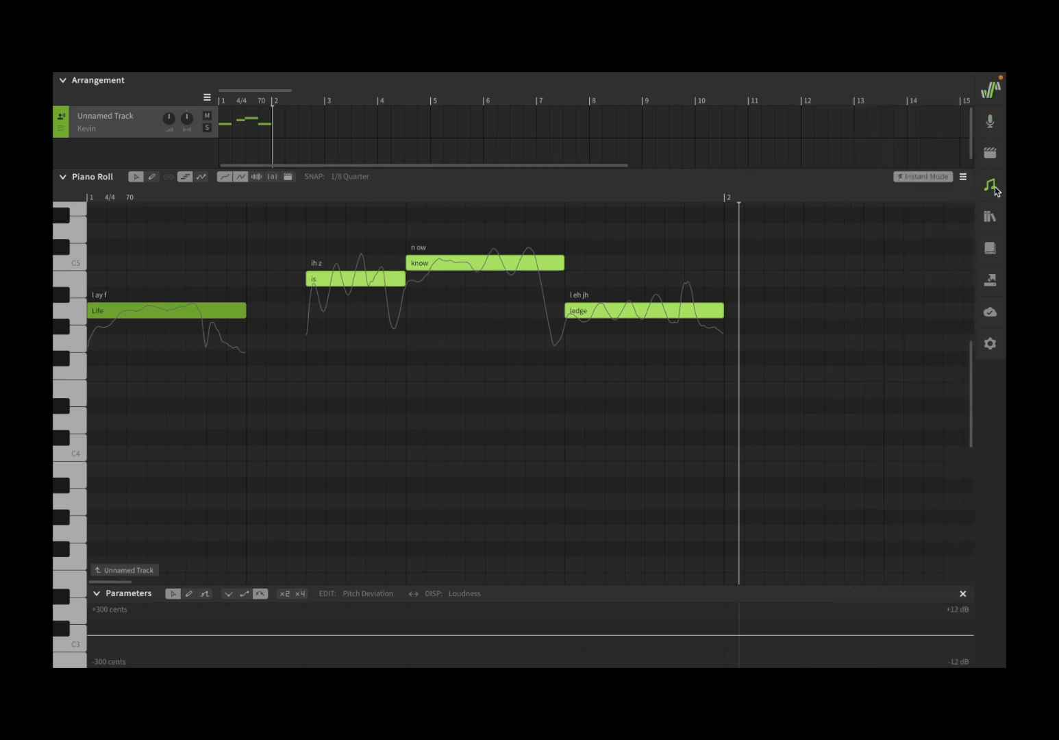
Reopen Note Properties to see the shared 2.00-semitone vibrato depth.
{"action": "left_click", "coordinate": [990, 184]}
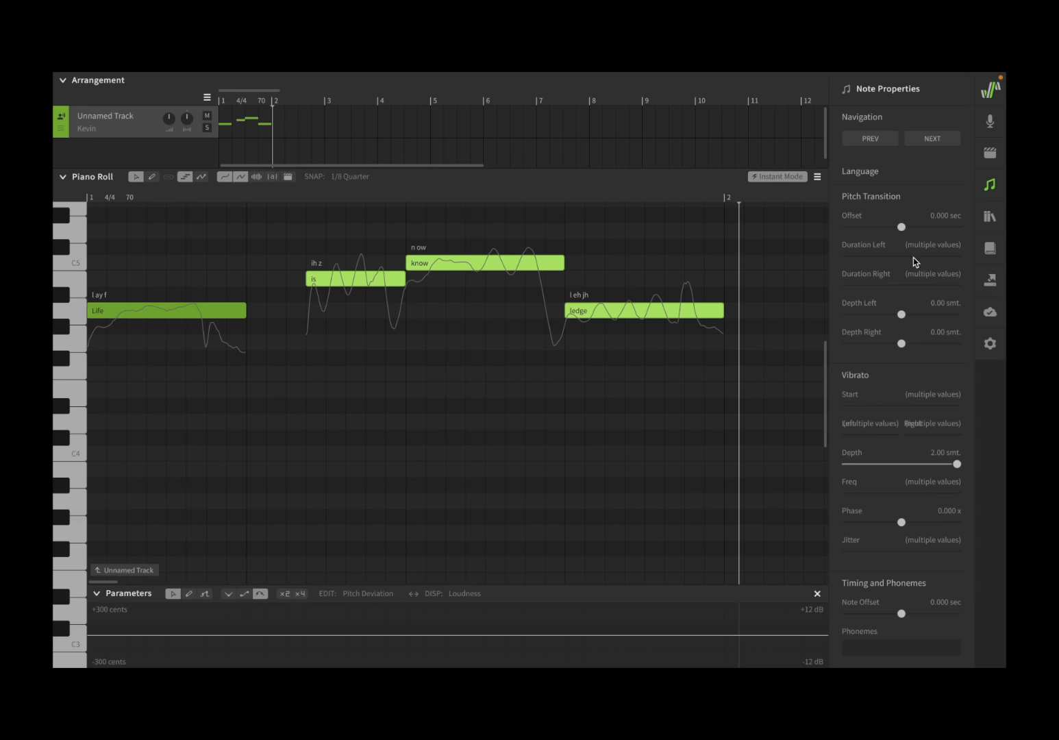
{"action": "mouse_move", "coordinate": [819, 269]}
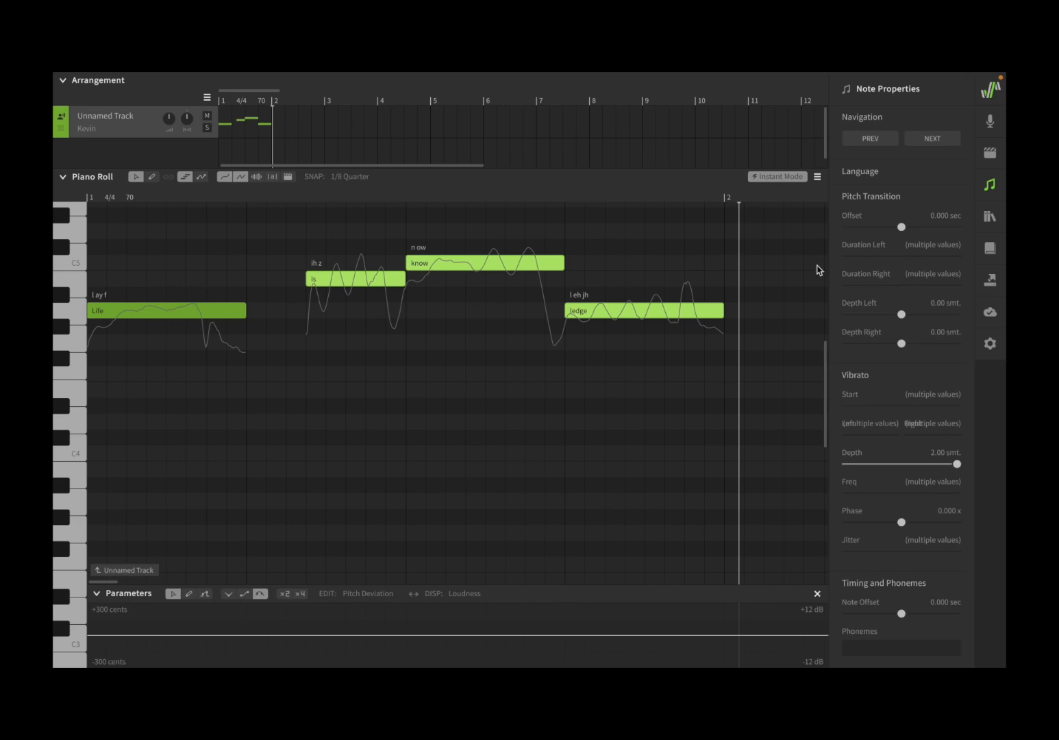
{"action": "mouse_move", "coordinate": [538, 305]}
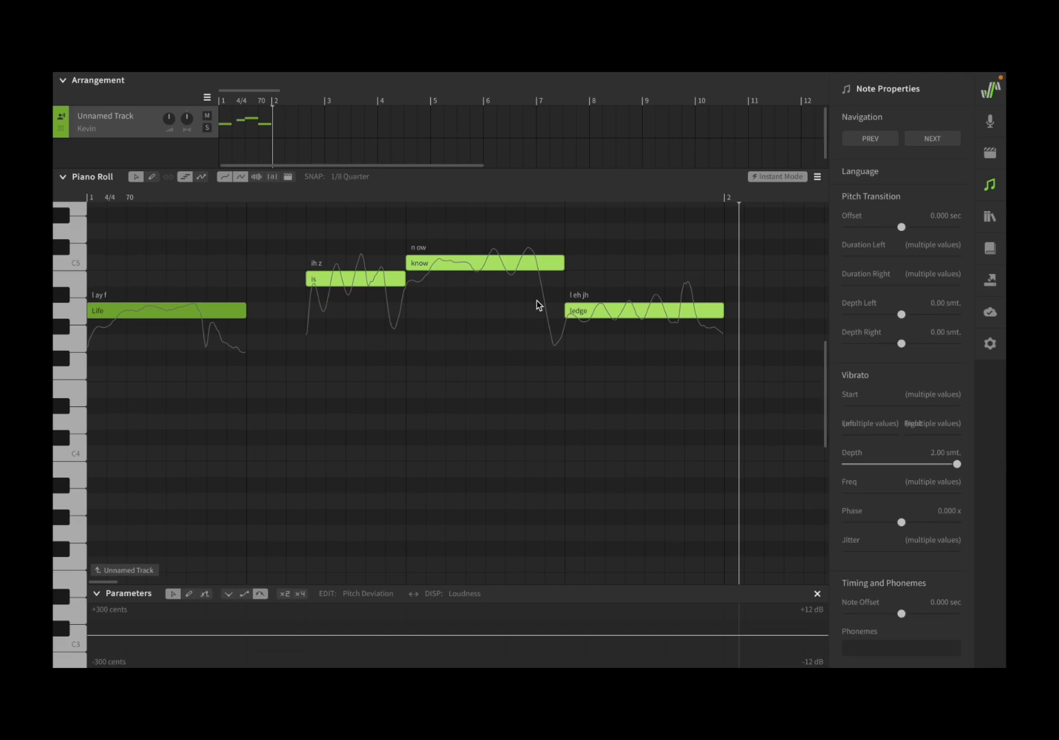